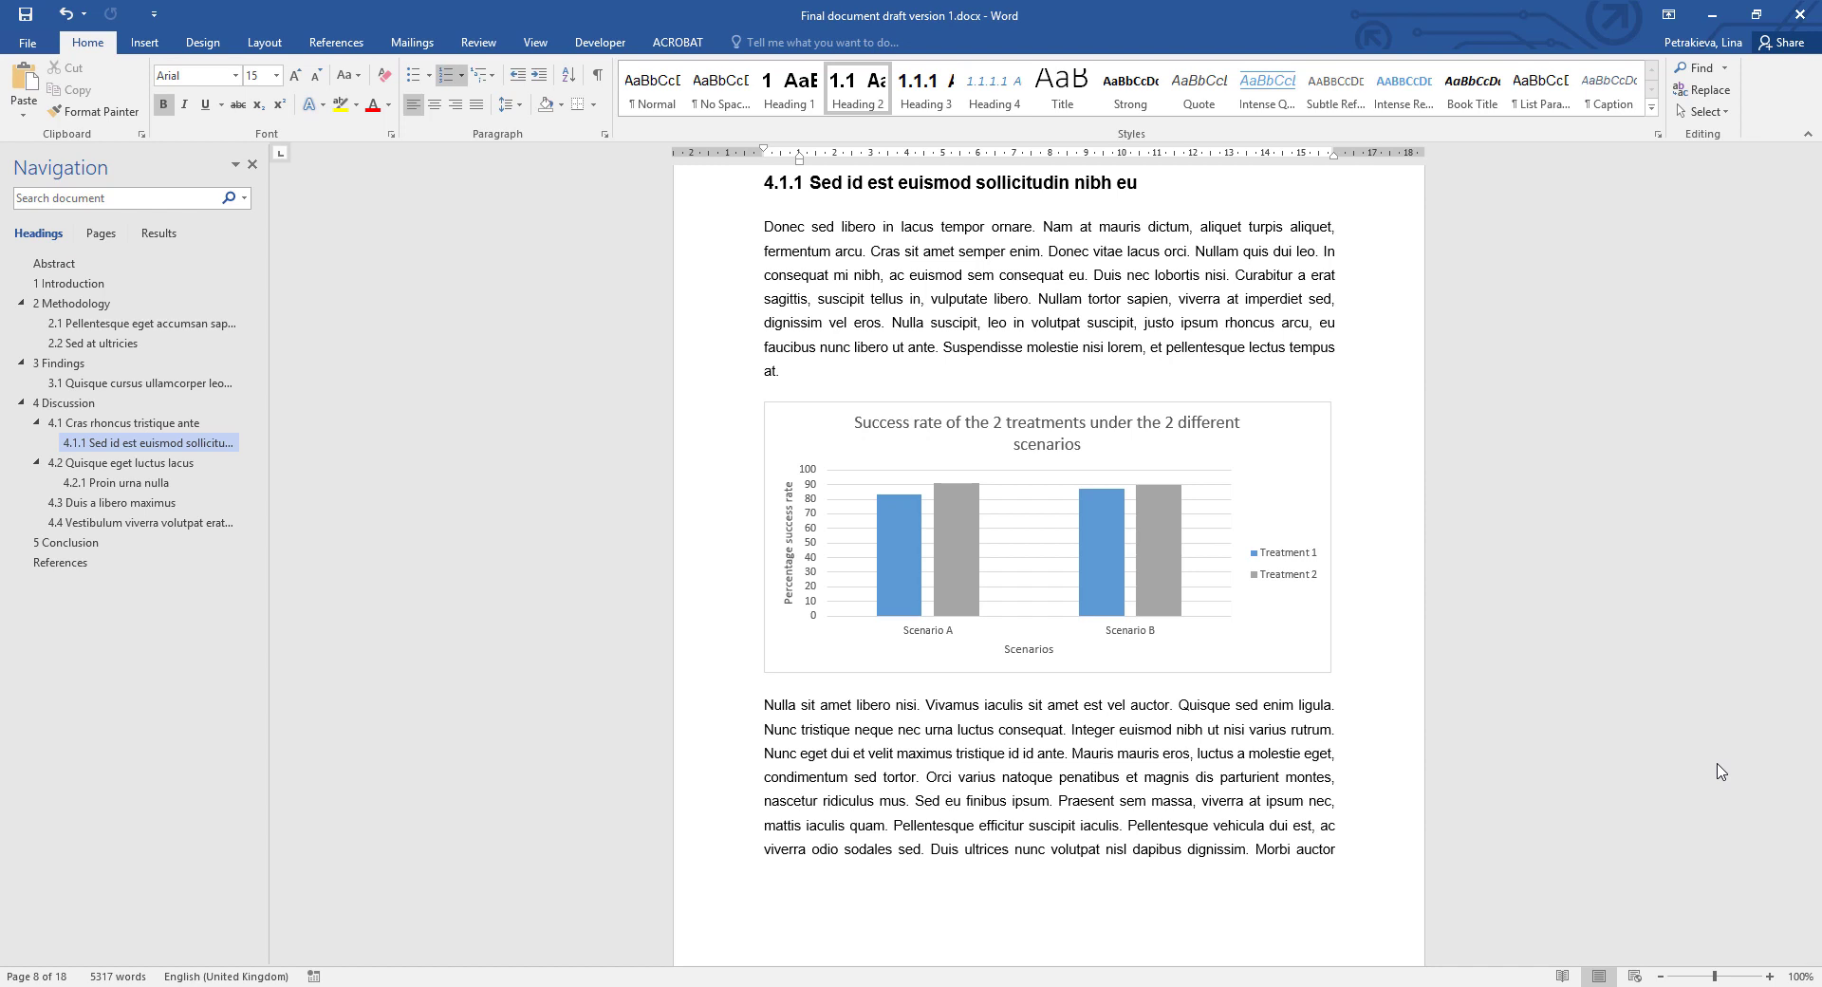
mouse_move(1484, 279)
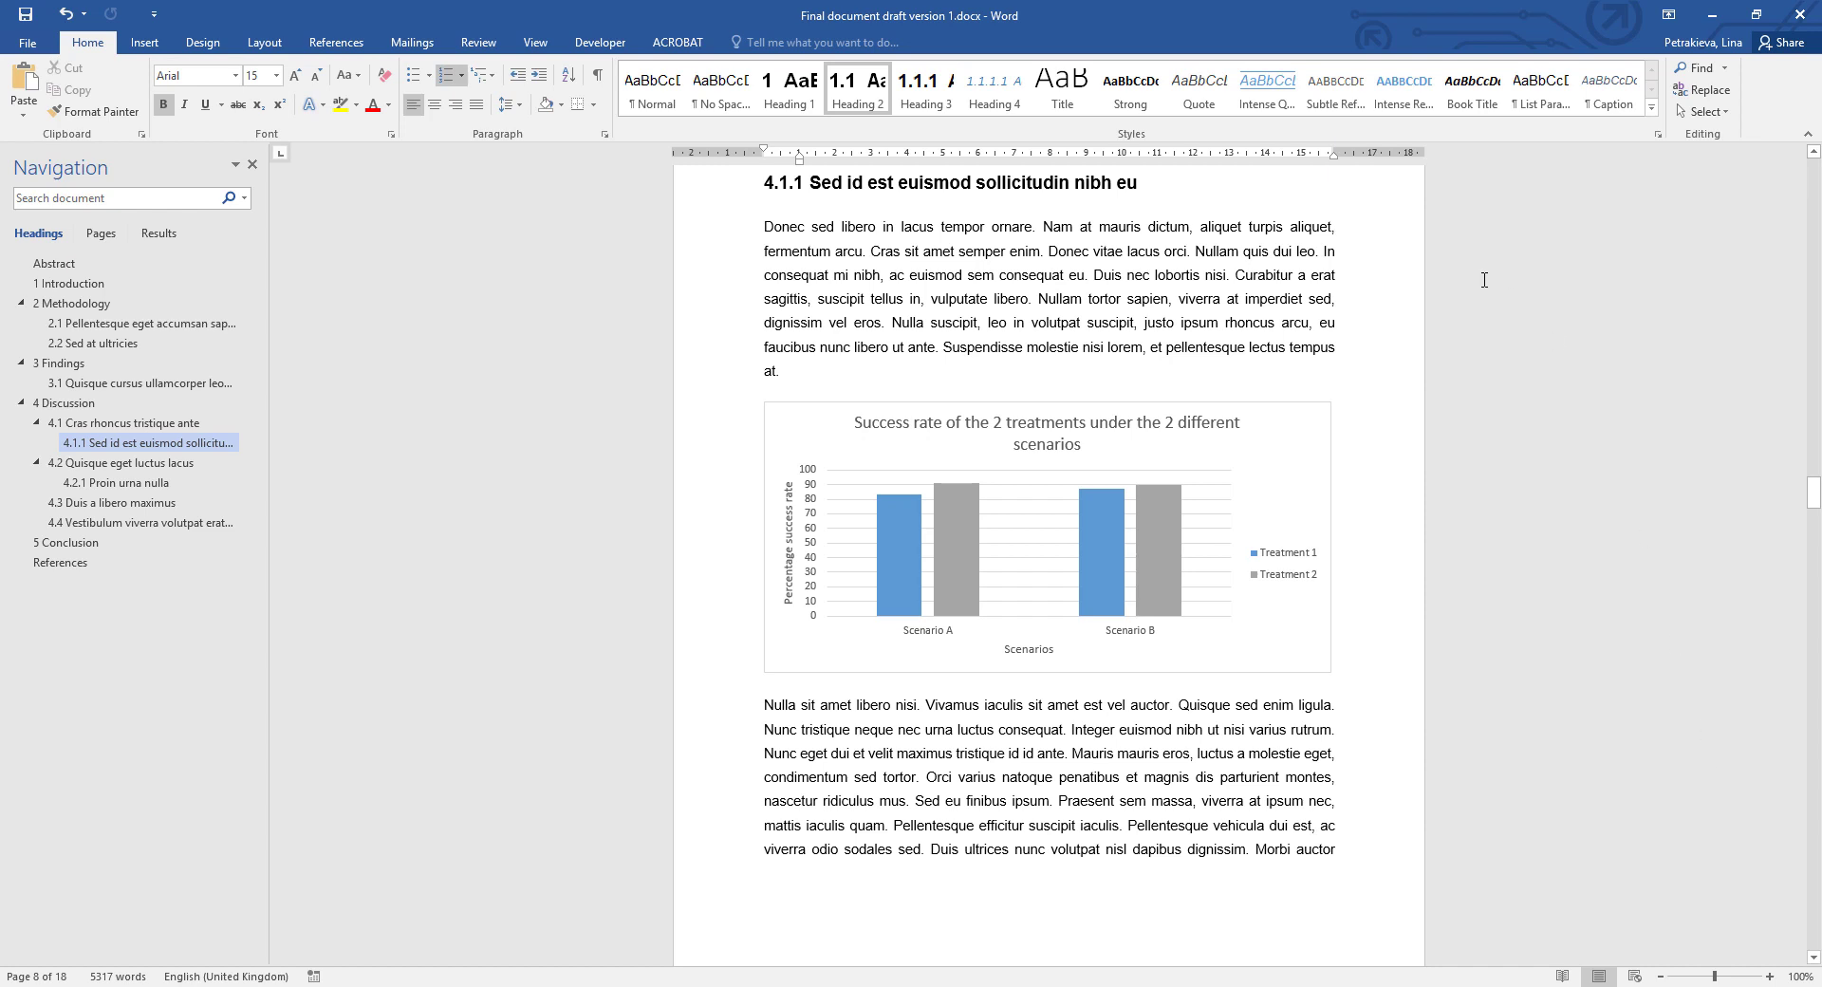
mouse_move(1643, 146)
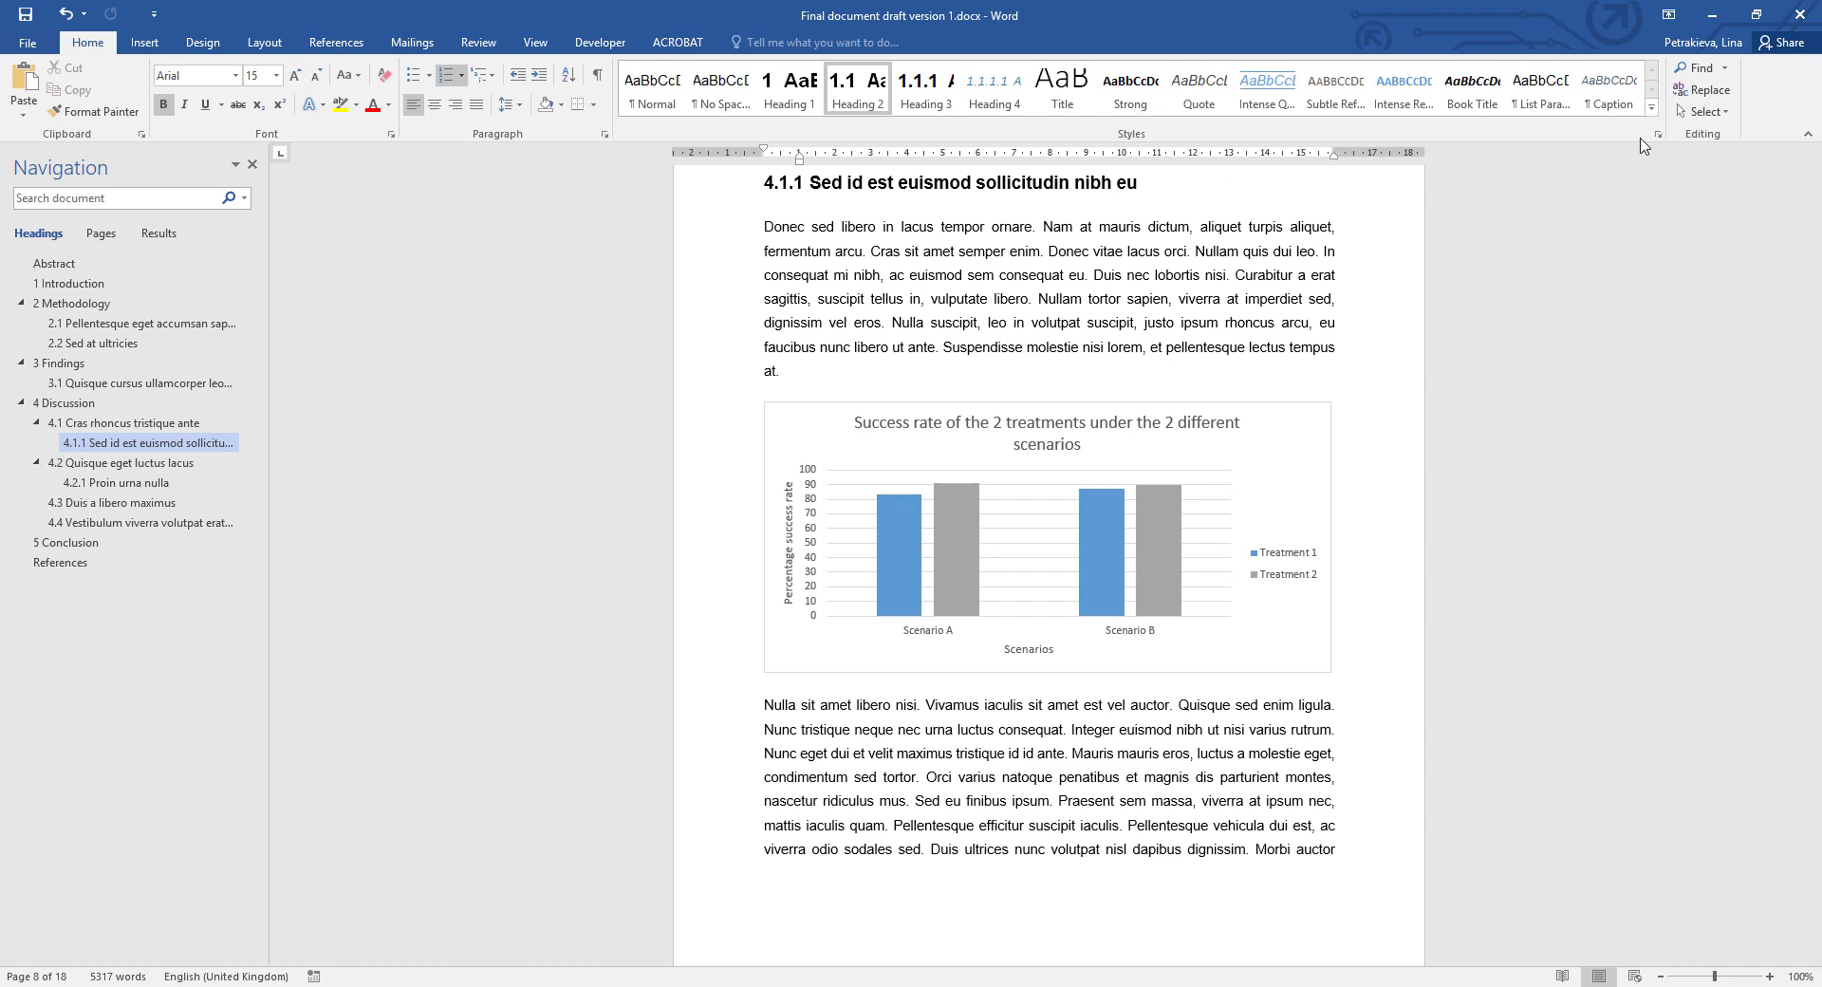
Open the Styles pane from the Home tab's Styles group.
left_click(1655, 134)
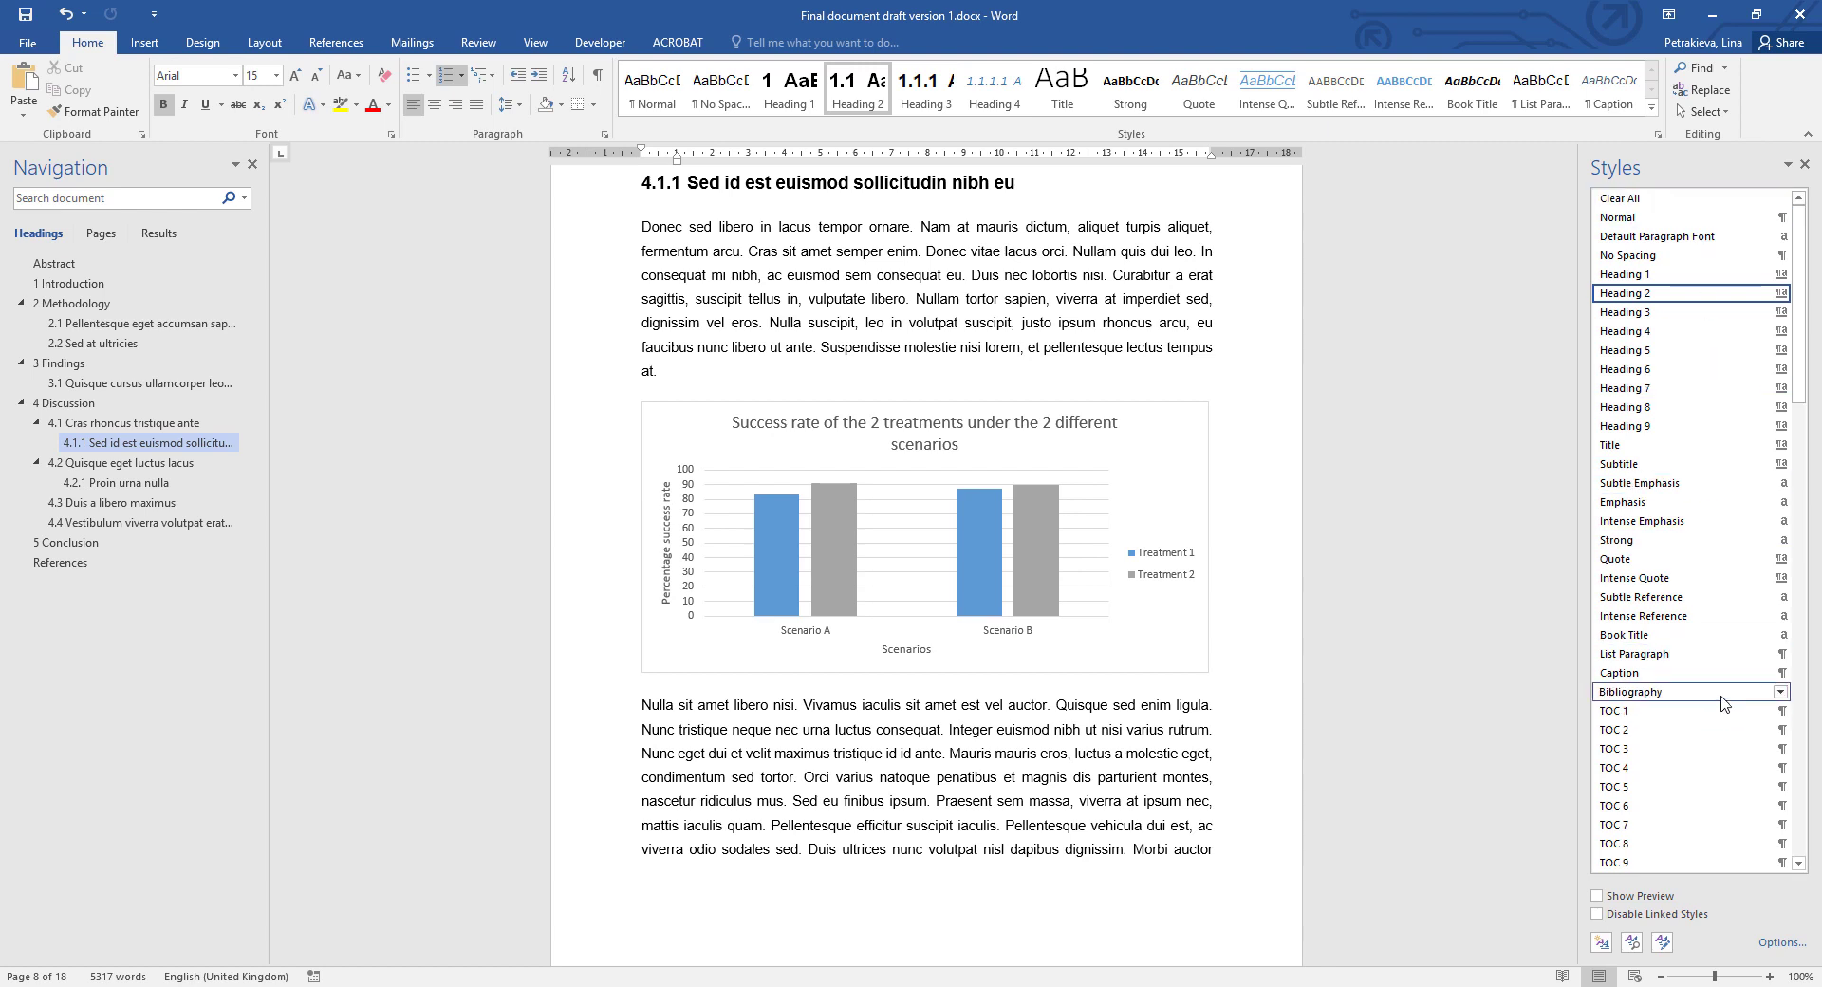
Modify the Caption style to use the Black, Text 1 font colour.
left_click(1779, 673)
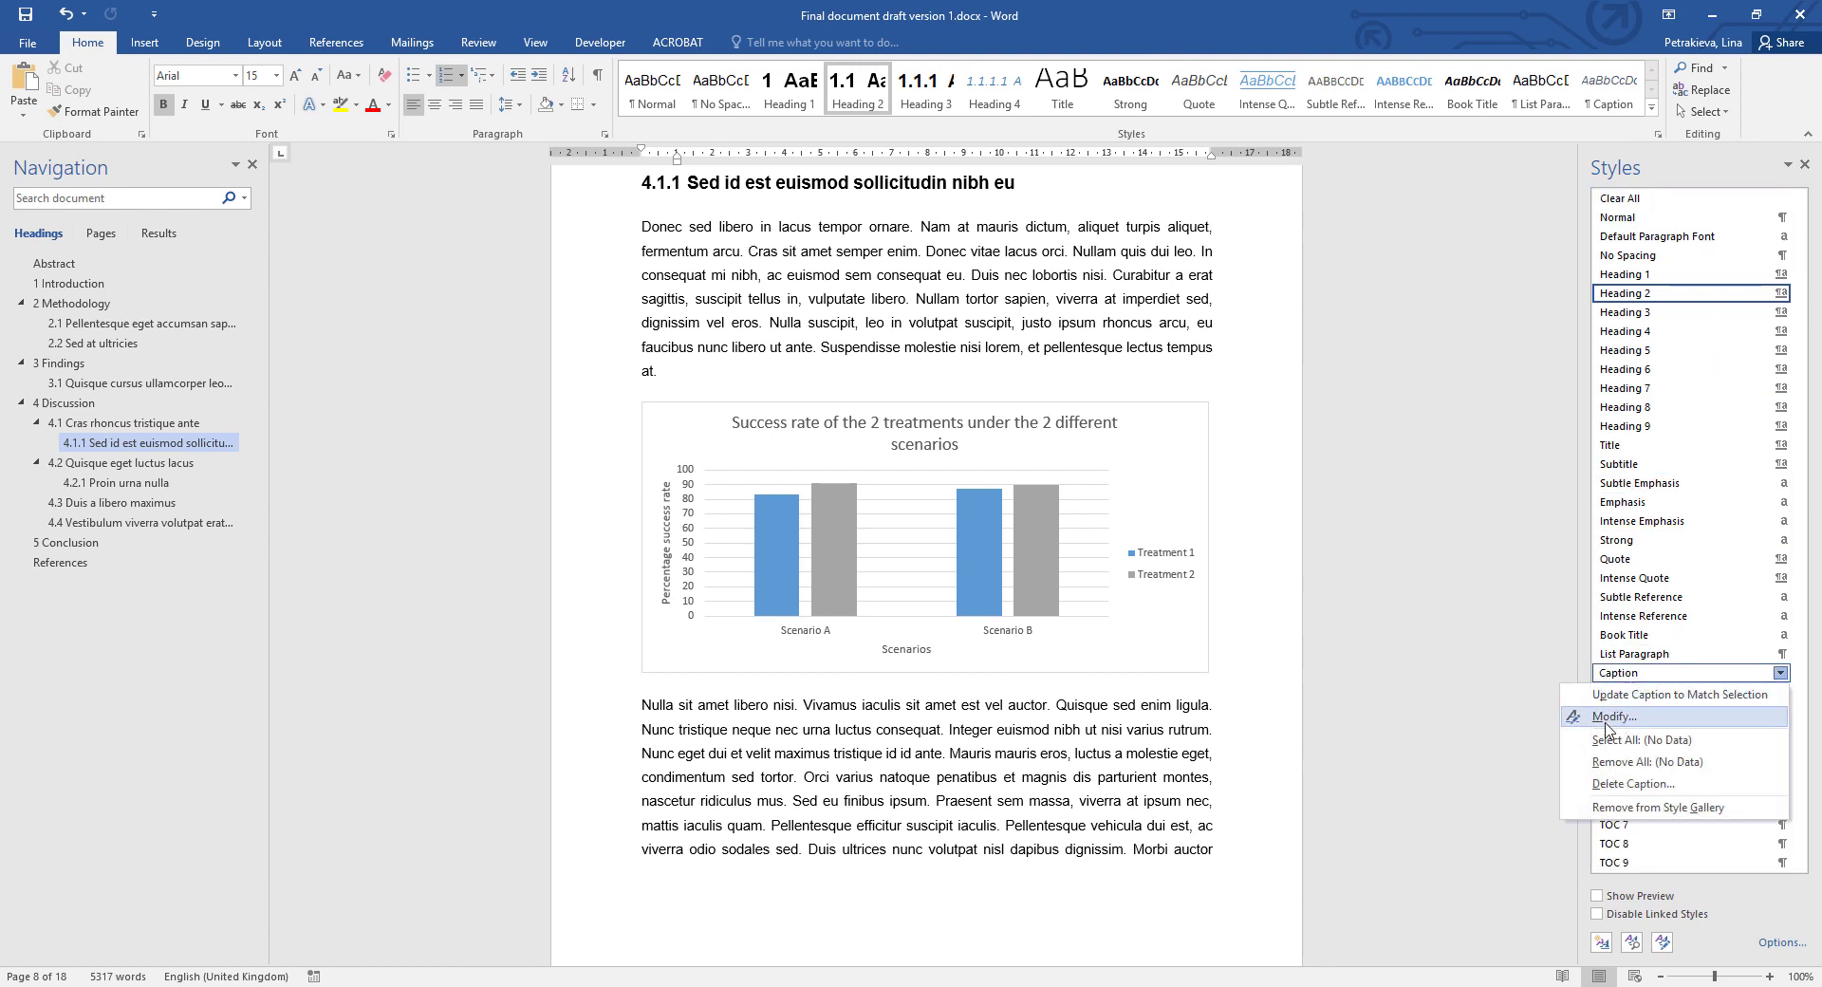
left_click(1607, 717)
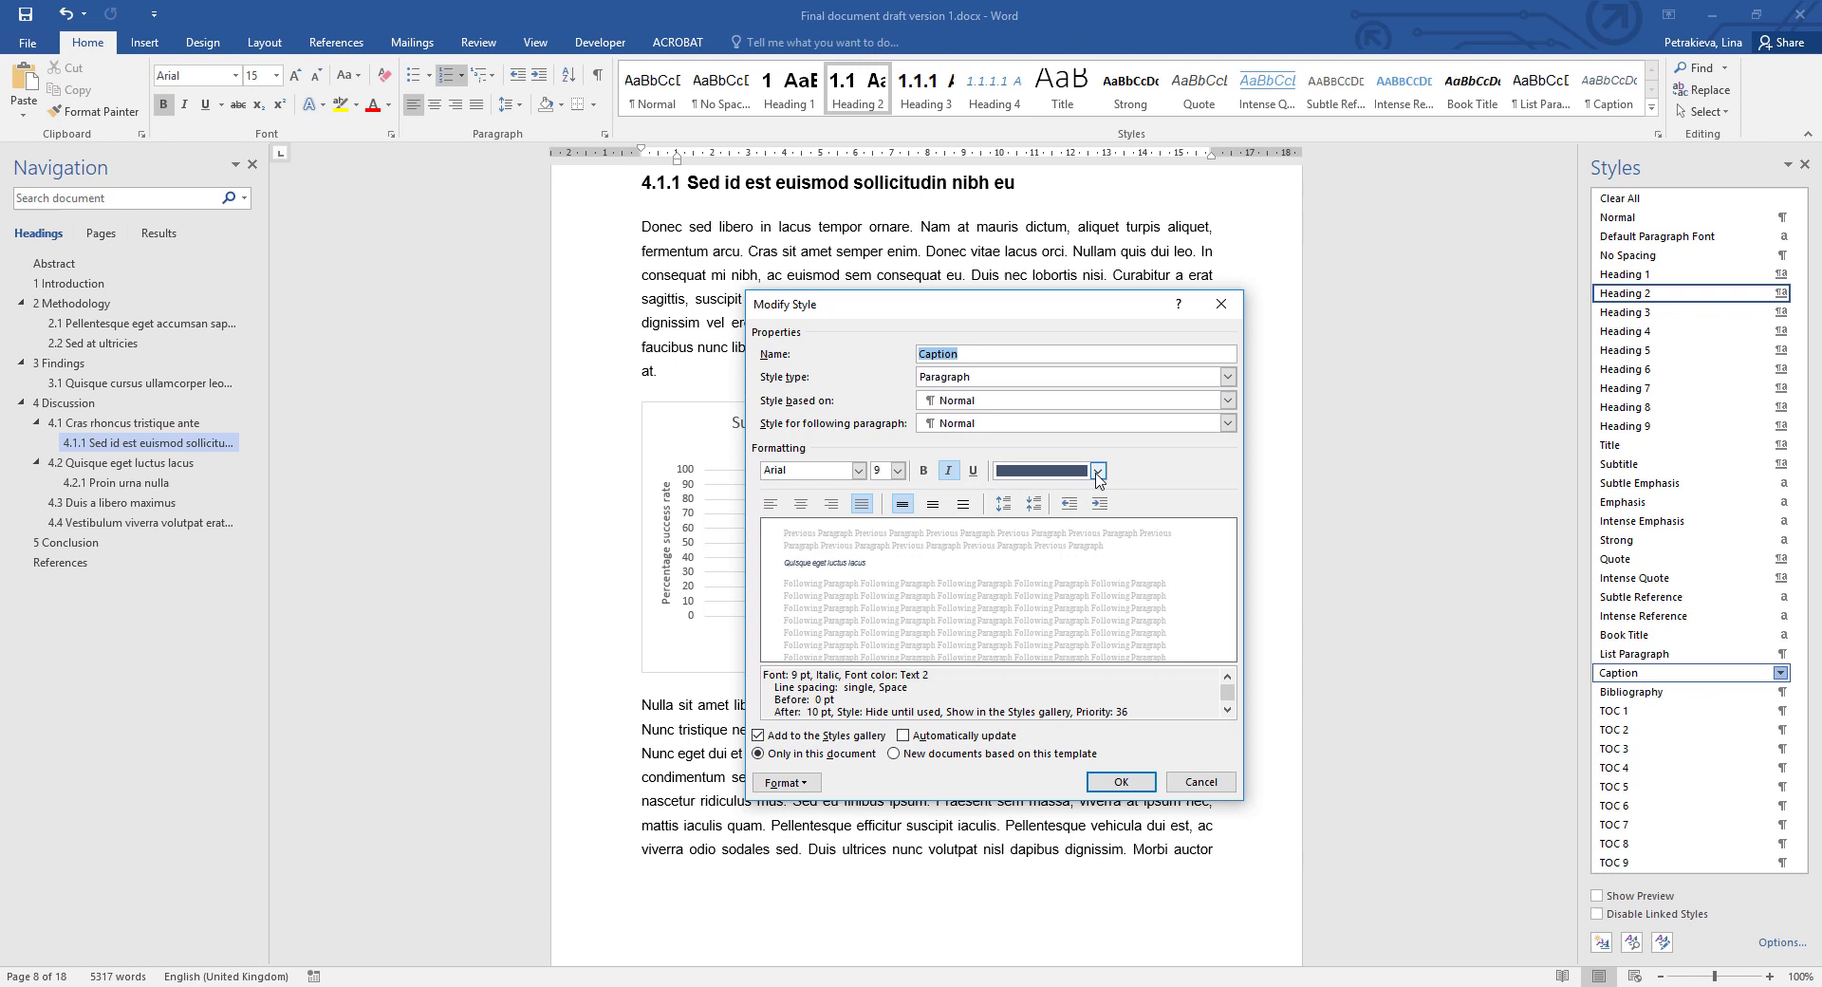
left_click(1096, 471)
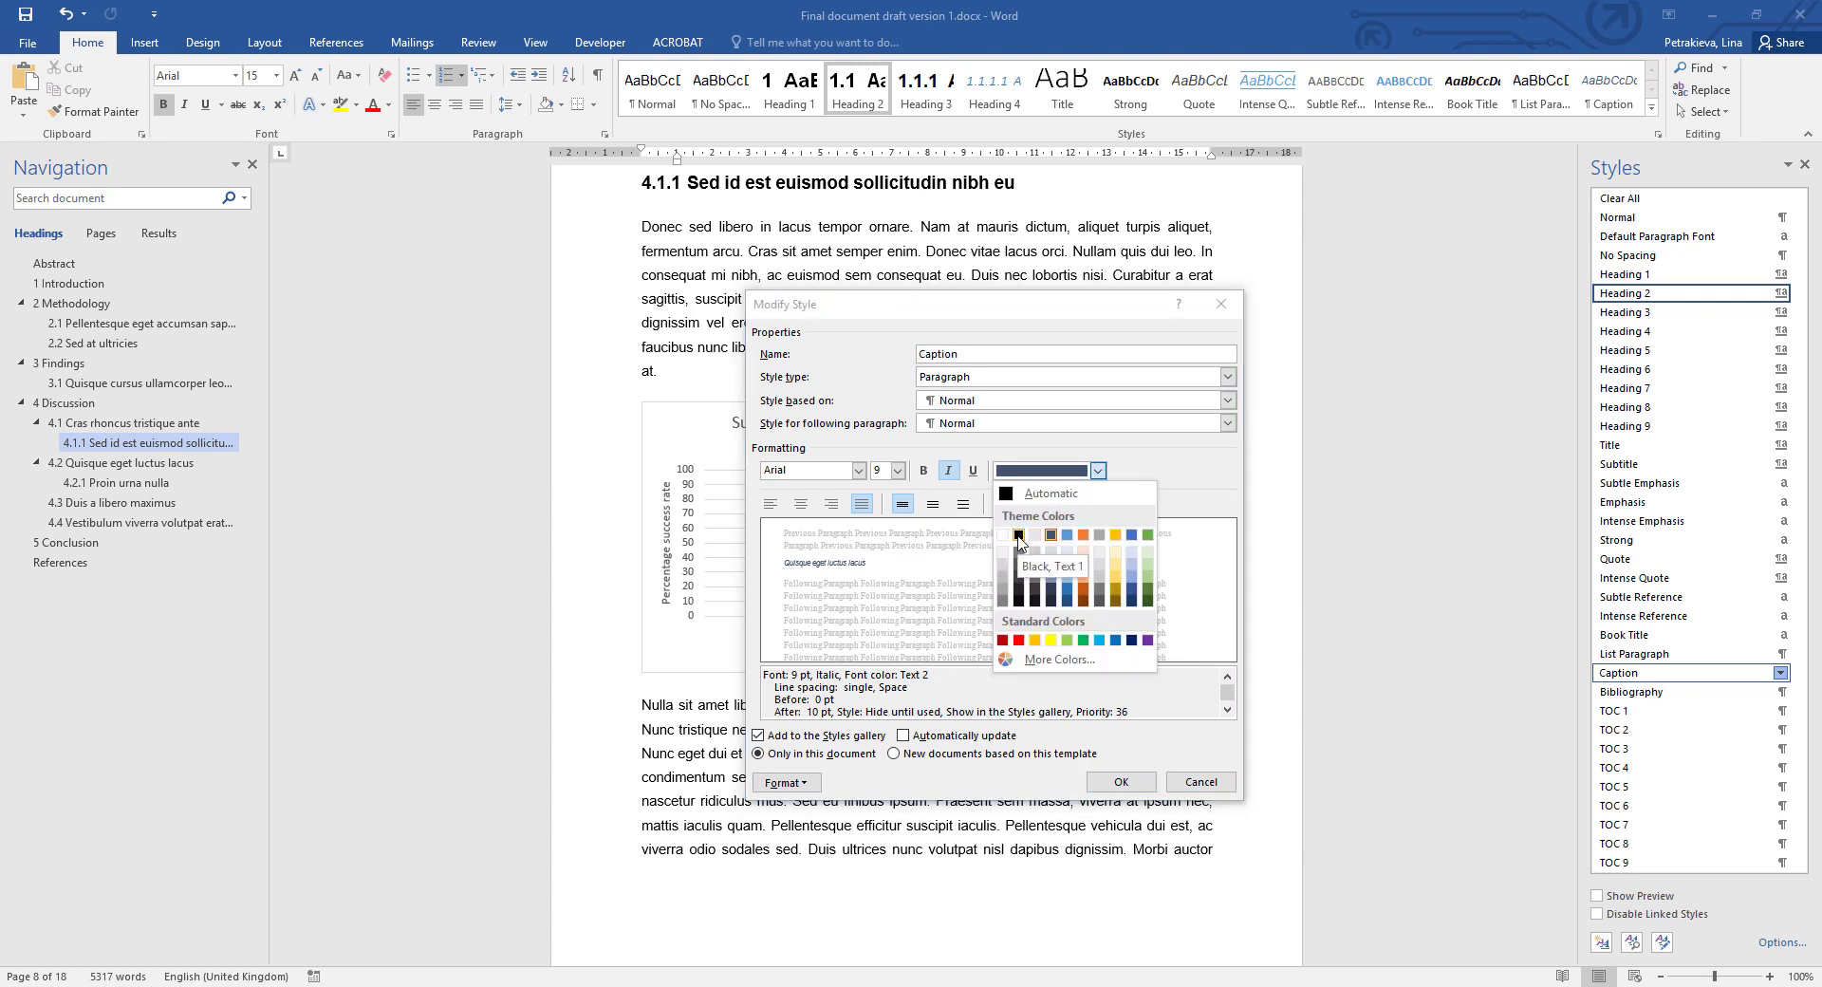
left_click(1015, 537)
type("10")
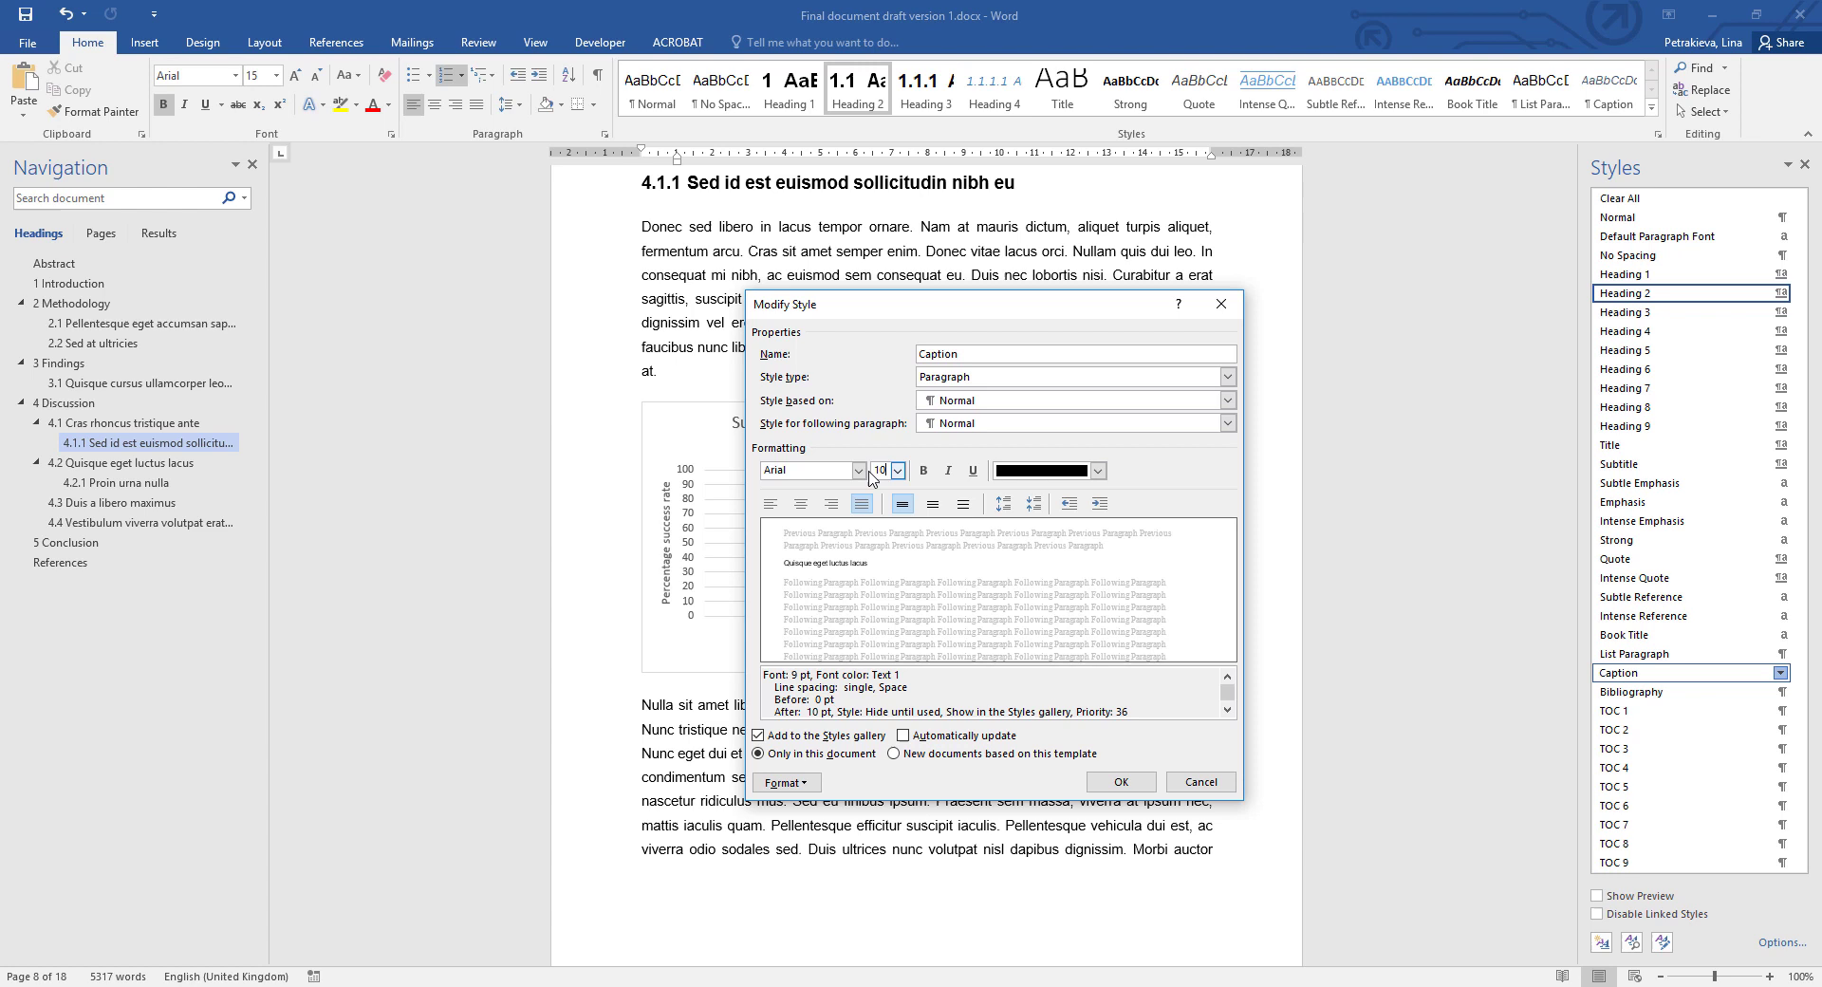
mouse_move(978, 506)
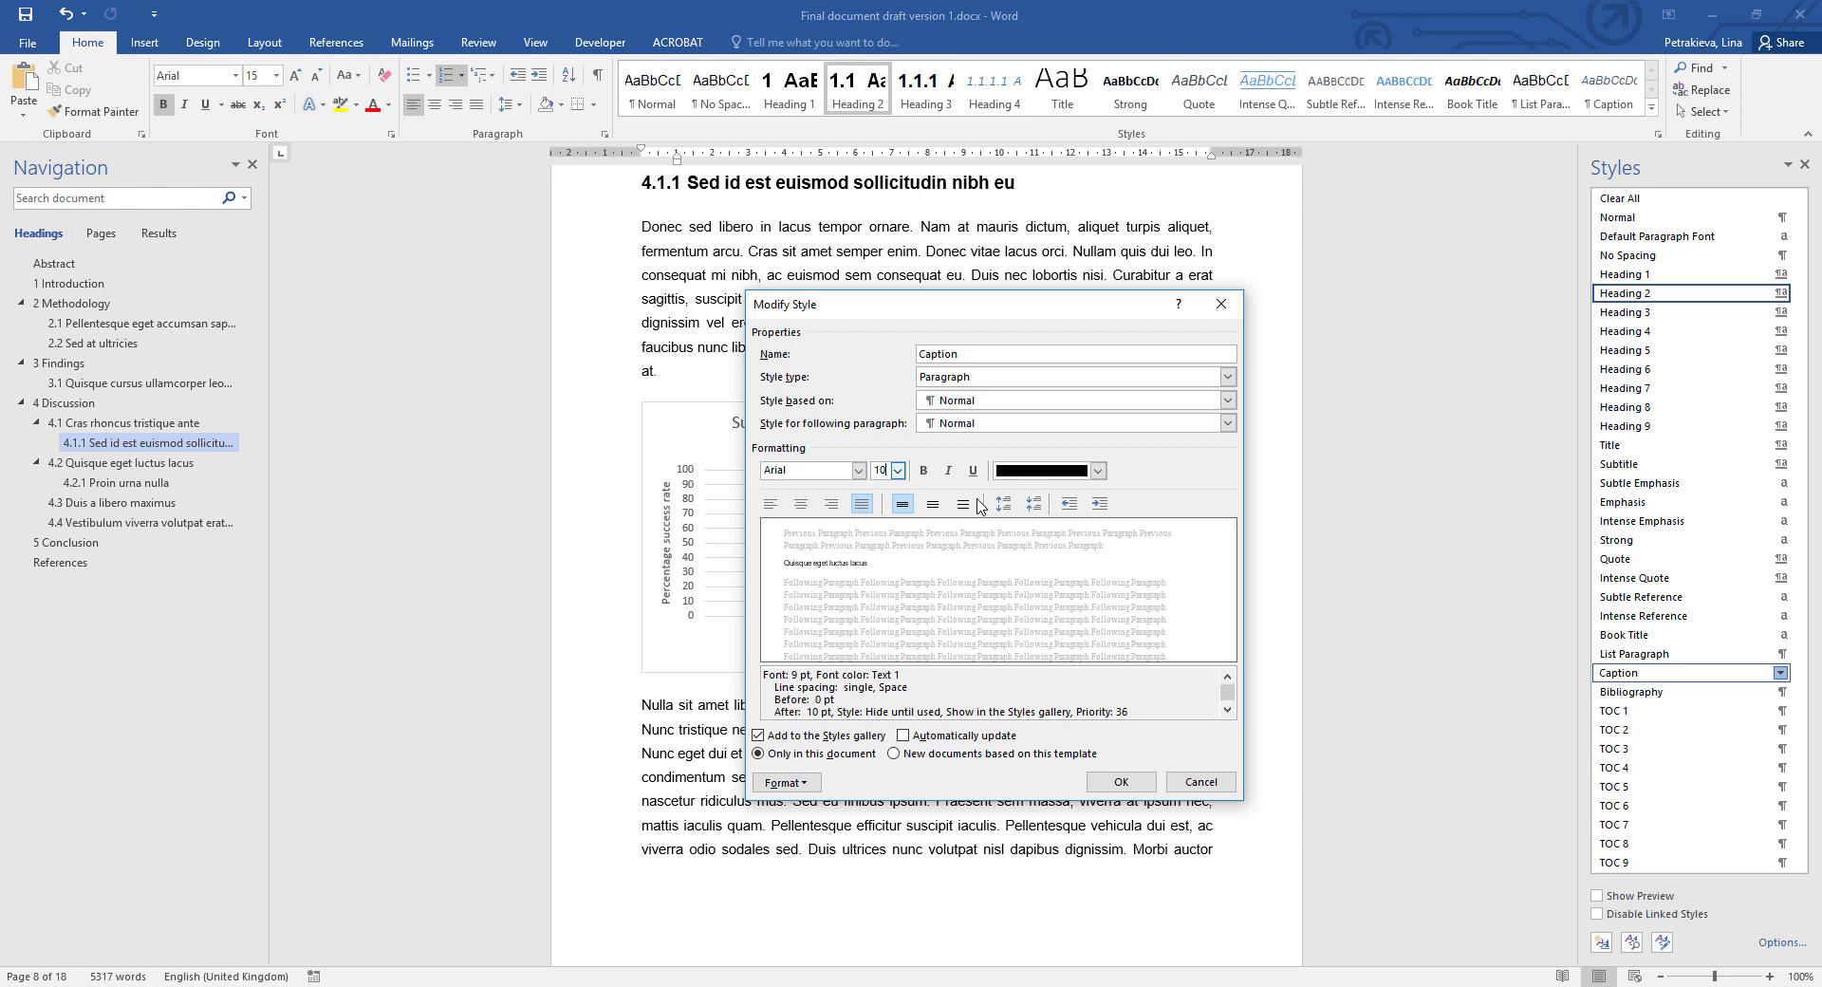
mouse_move(969, 511)
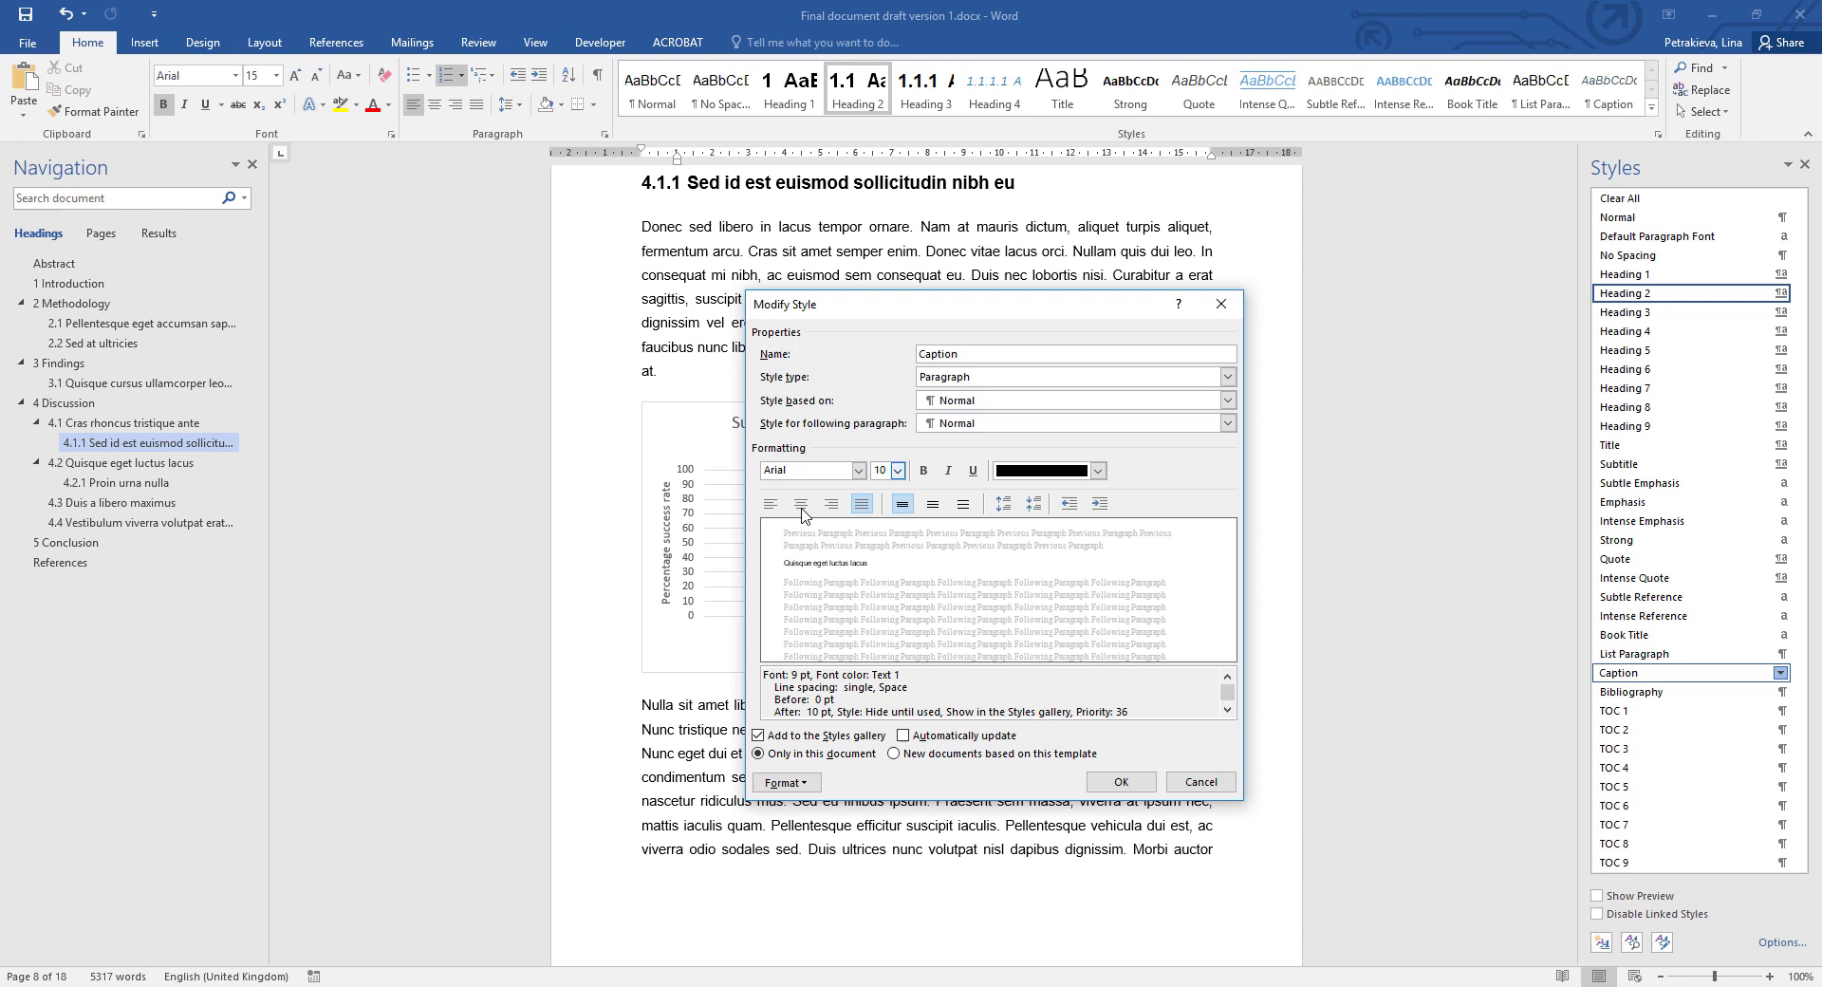
mouse_move(896, 522)
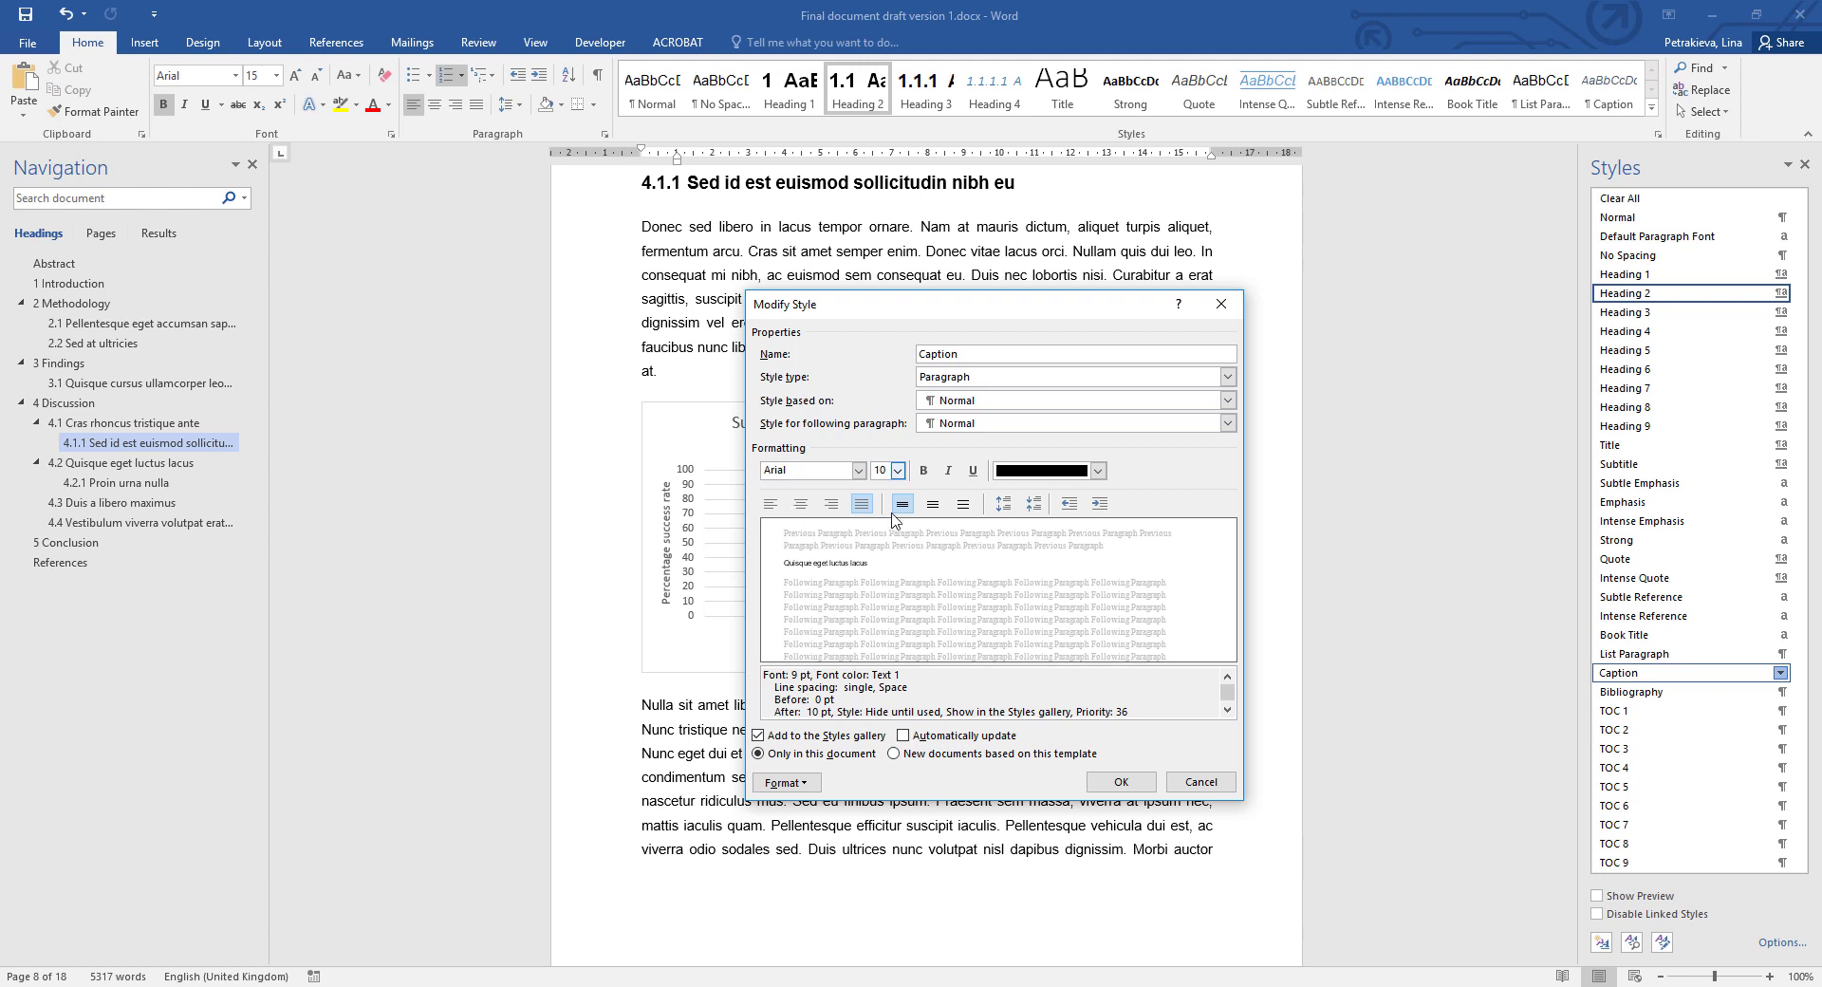
mouse_move(917, 521)
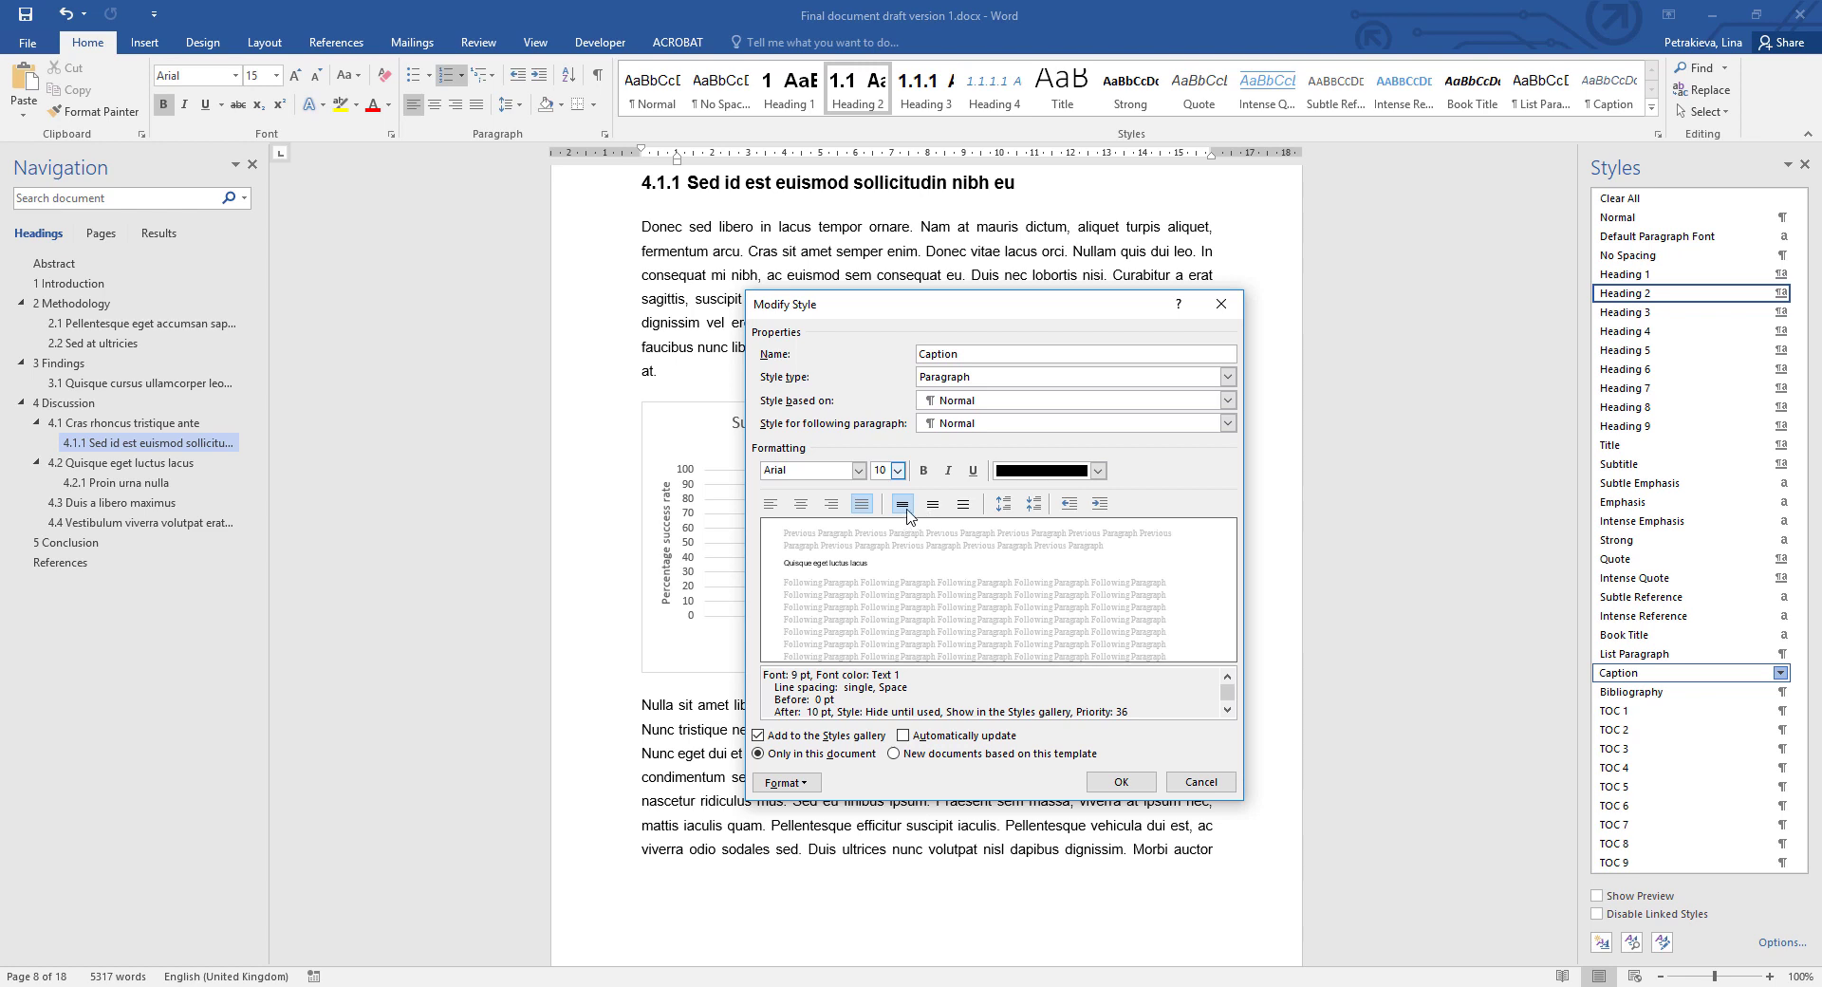
mouse_move(910, 519)
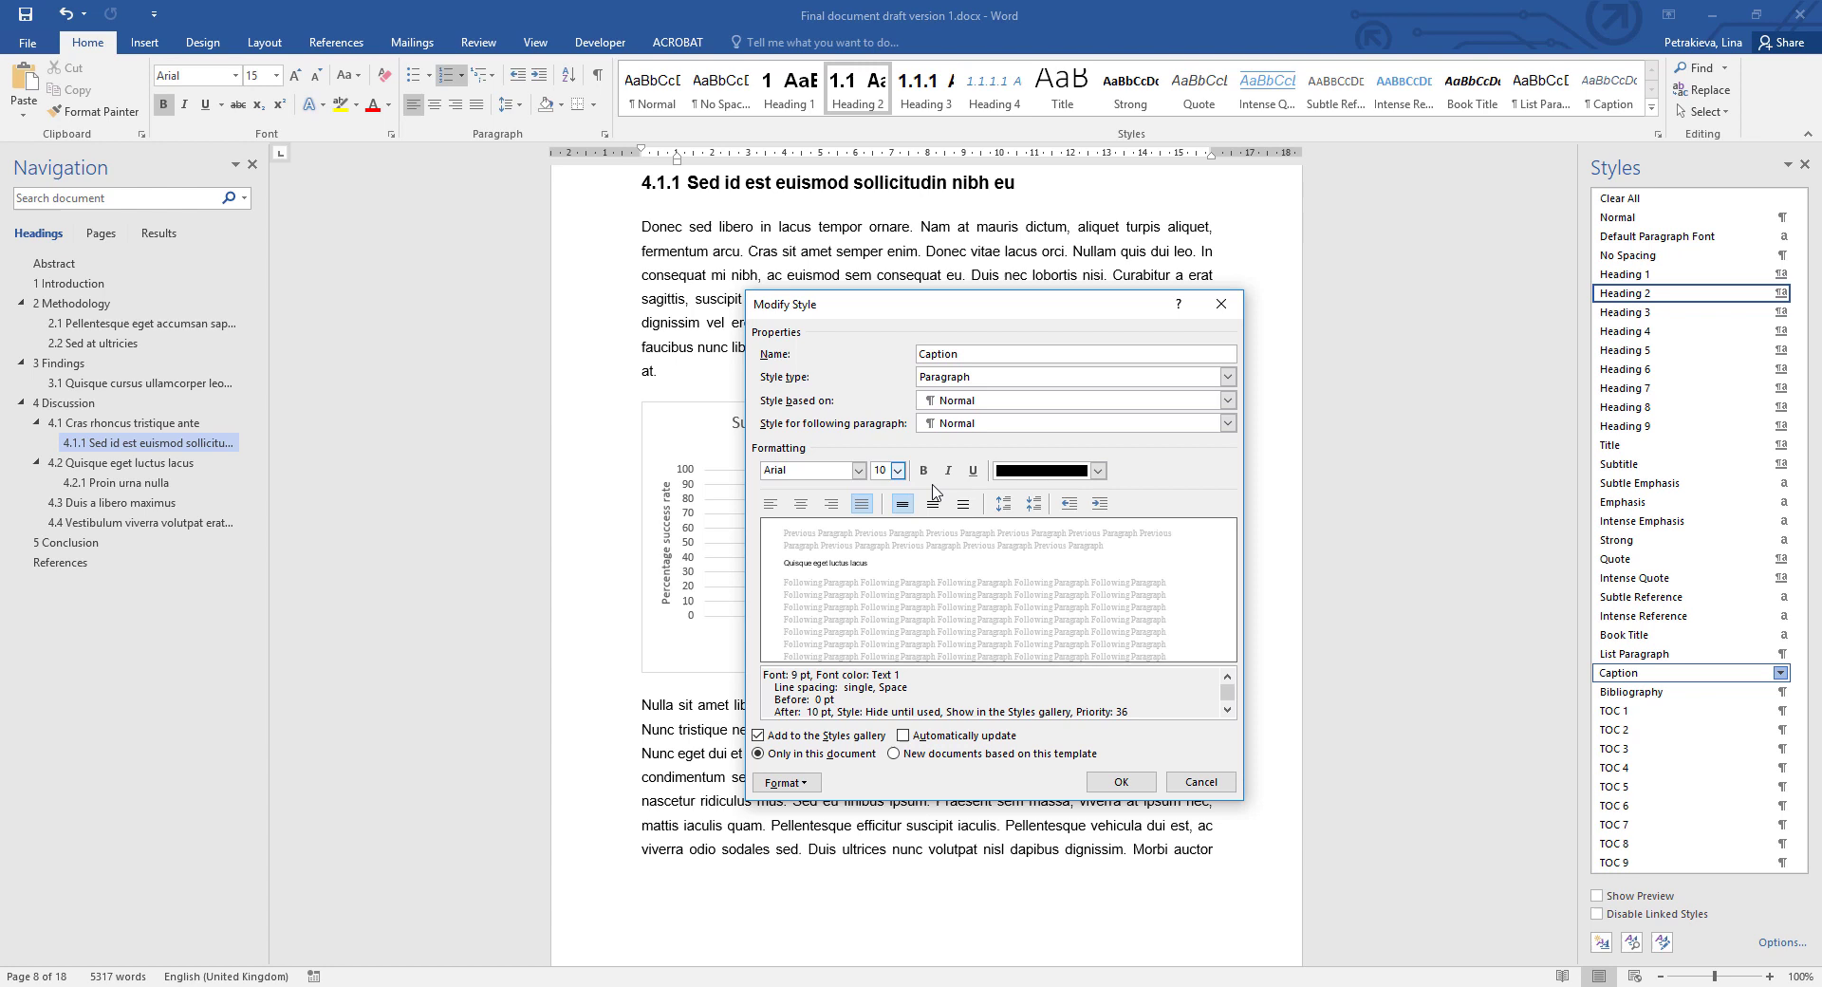
mouse_move(813, 511)
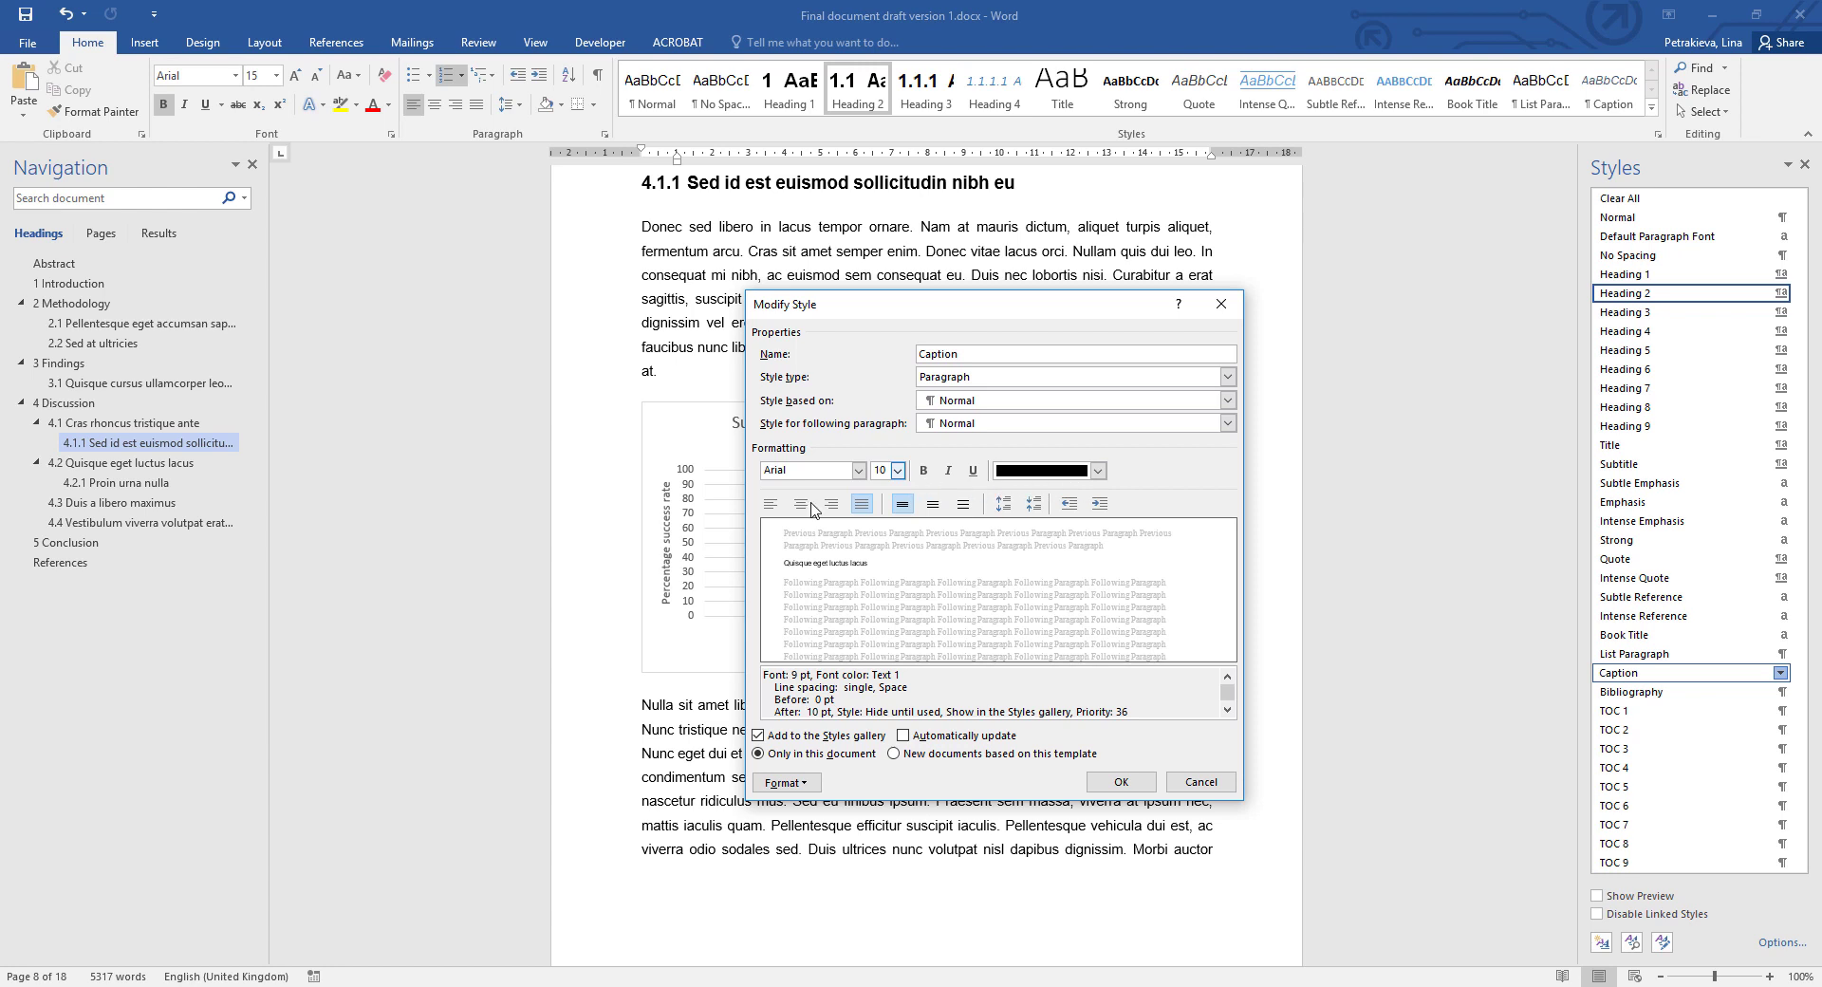
mouse_move(858, 653)
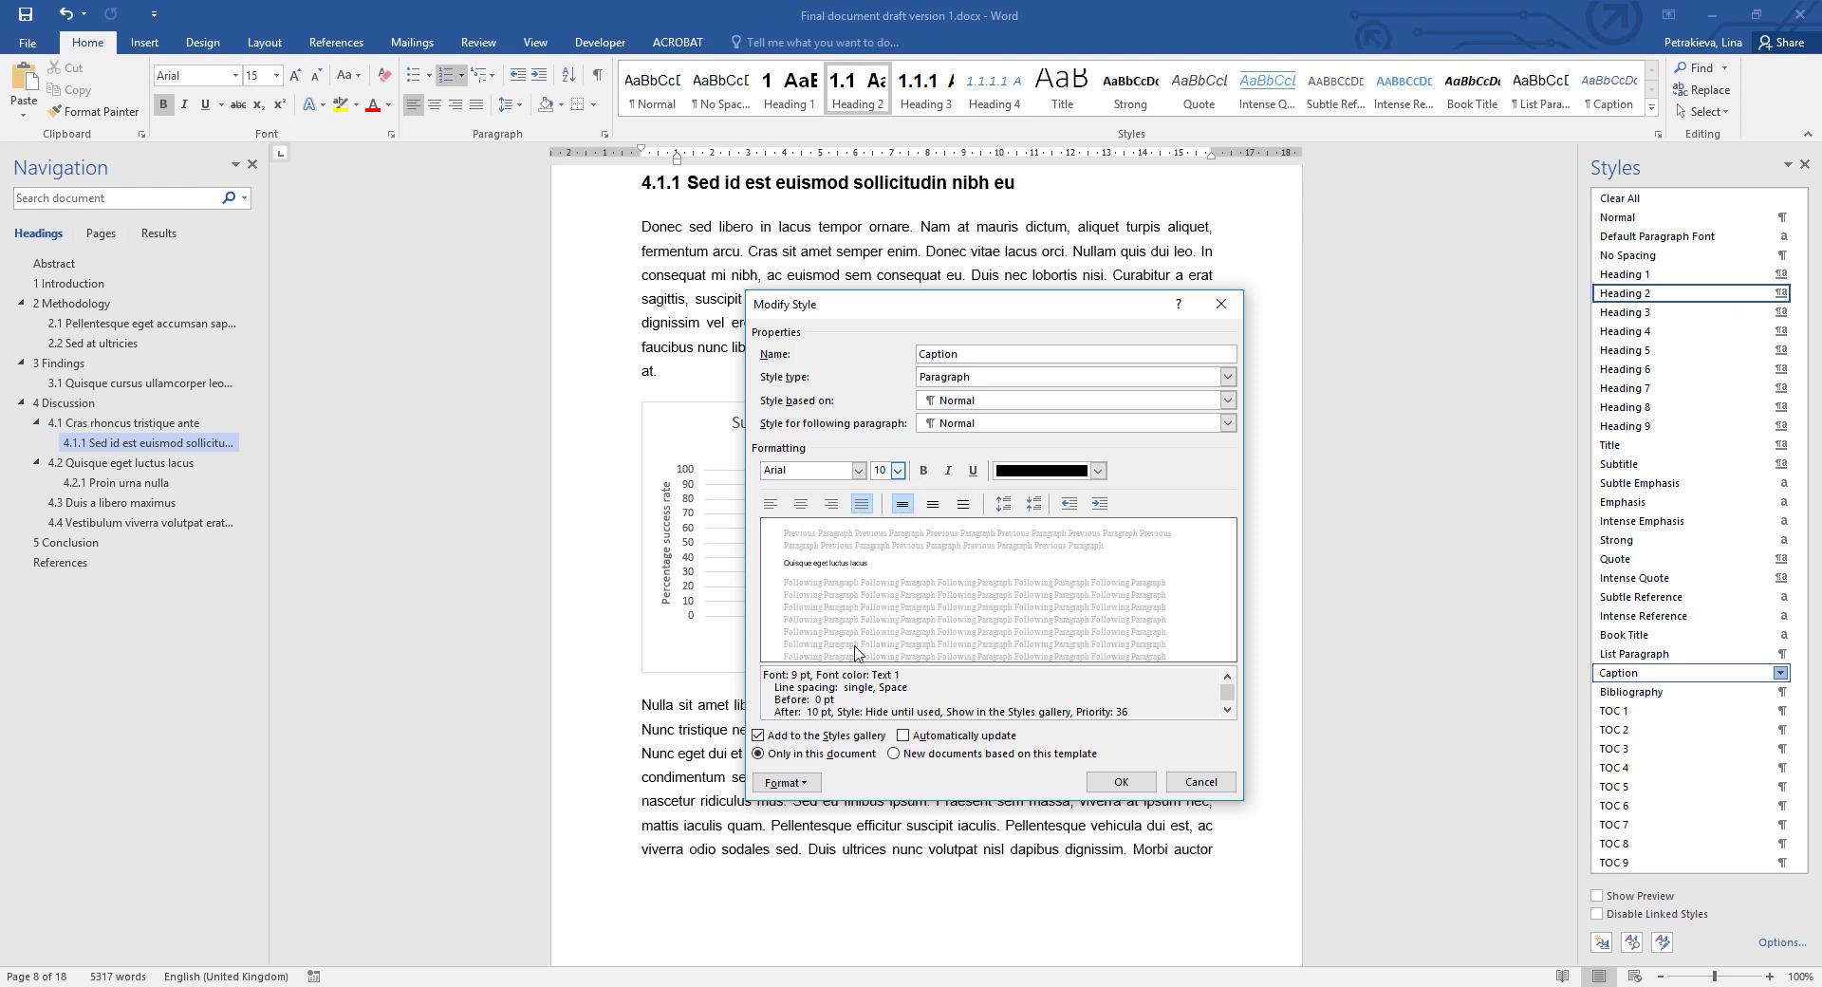
Set the Caption style's paragraph spacing to 6 pt before and 18 pt after.
left_click(785, 781)
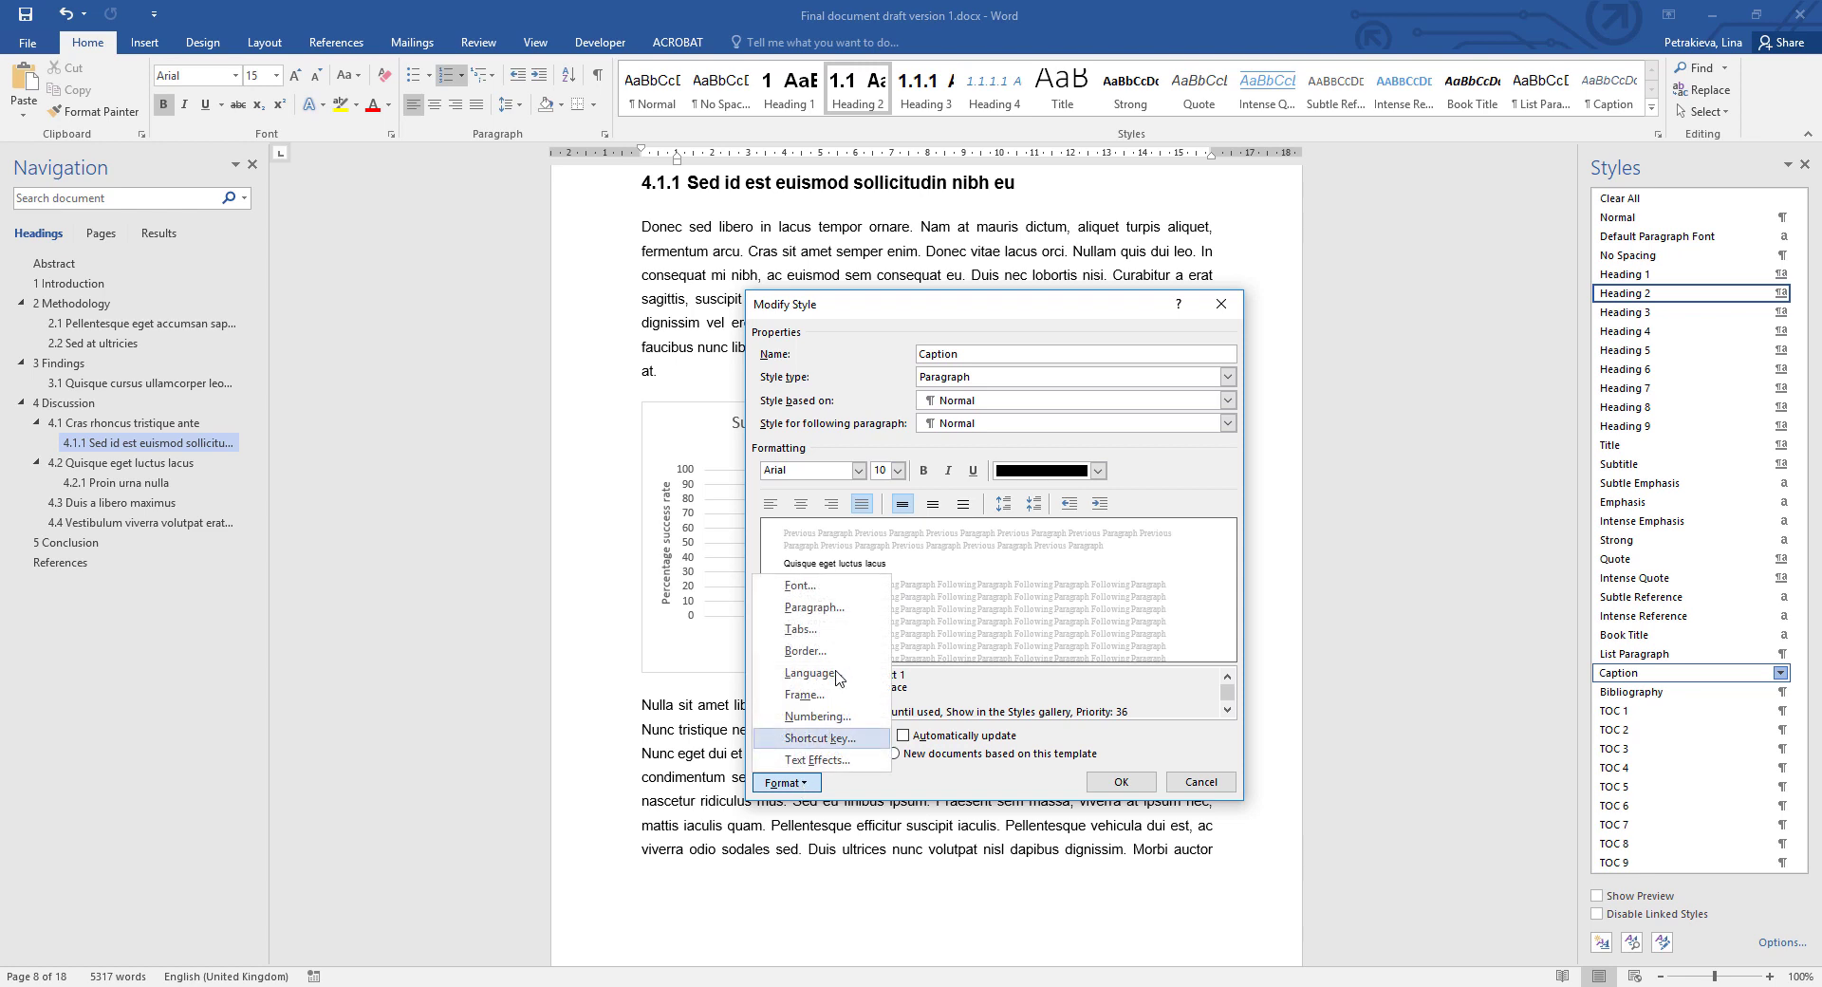
left_click(814, 609)
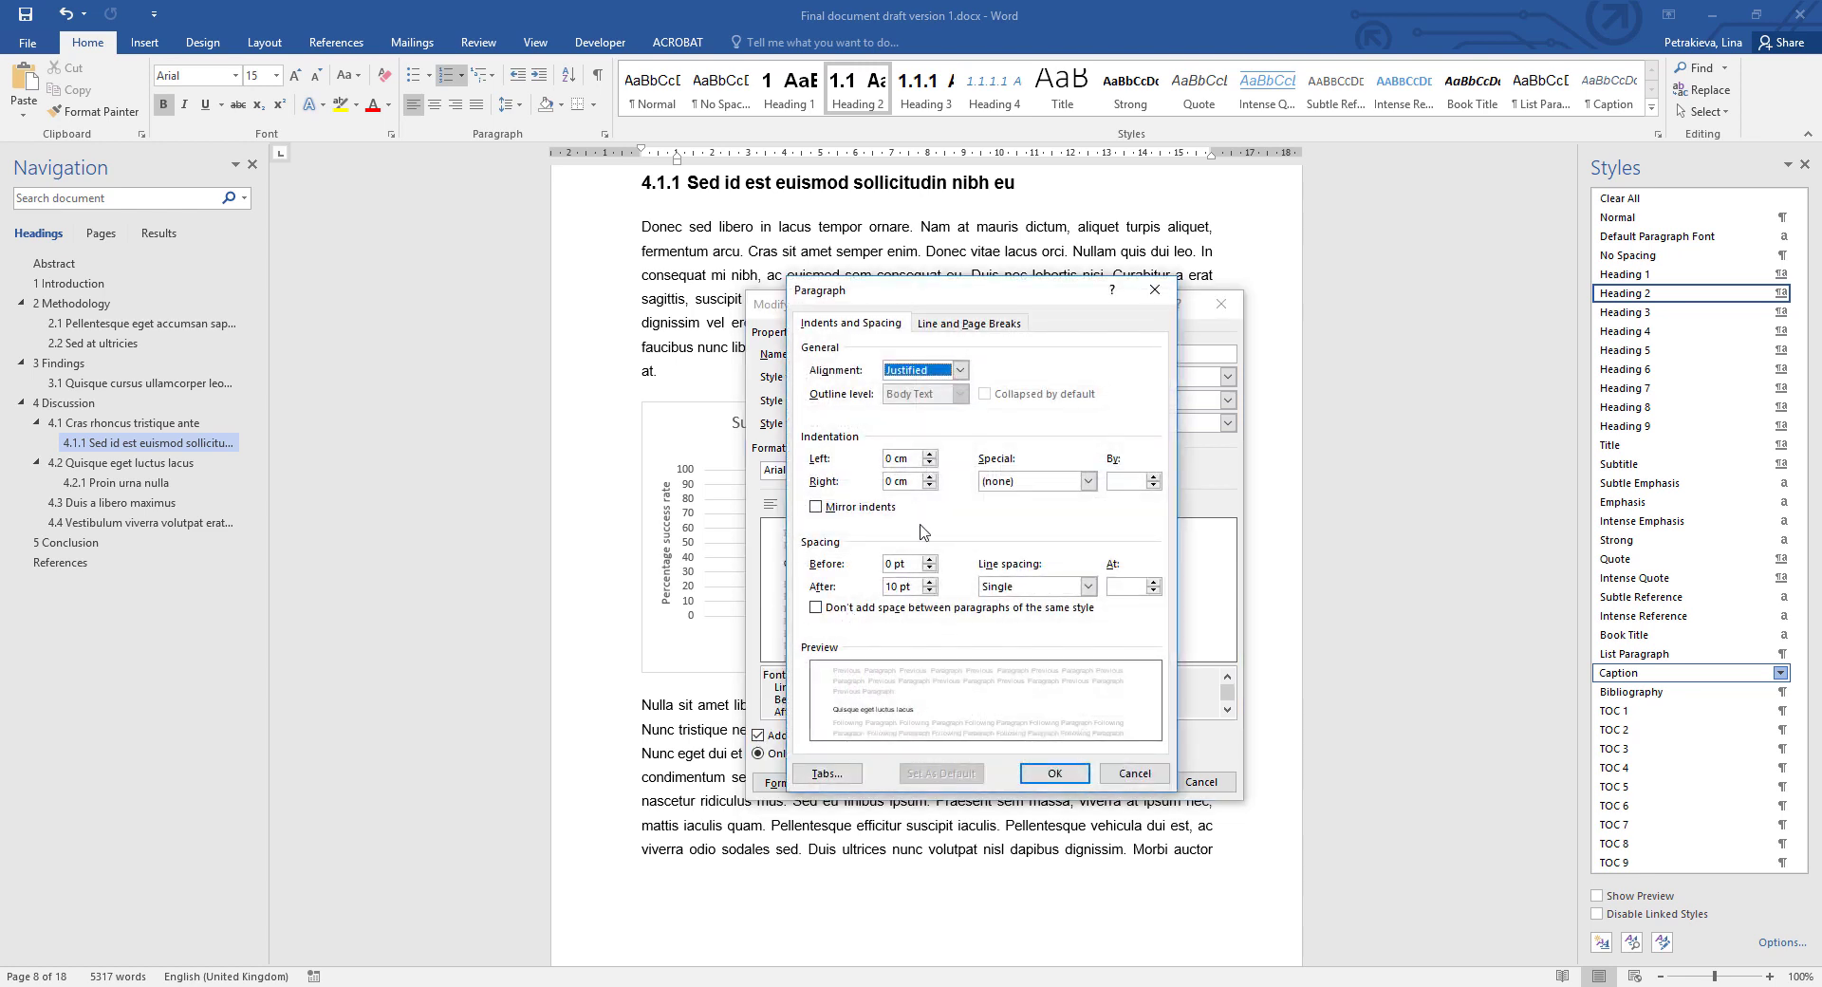
mouse_move(1040, 516)
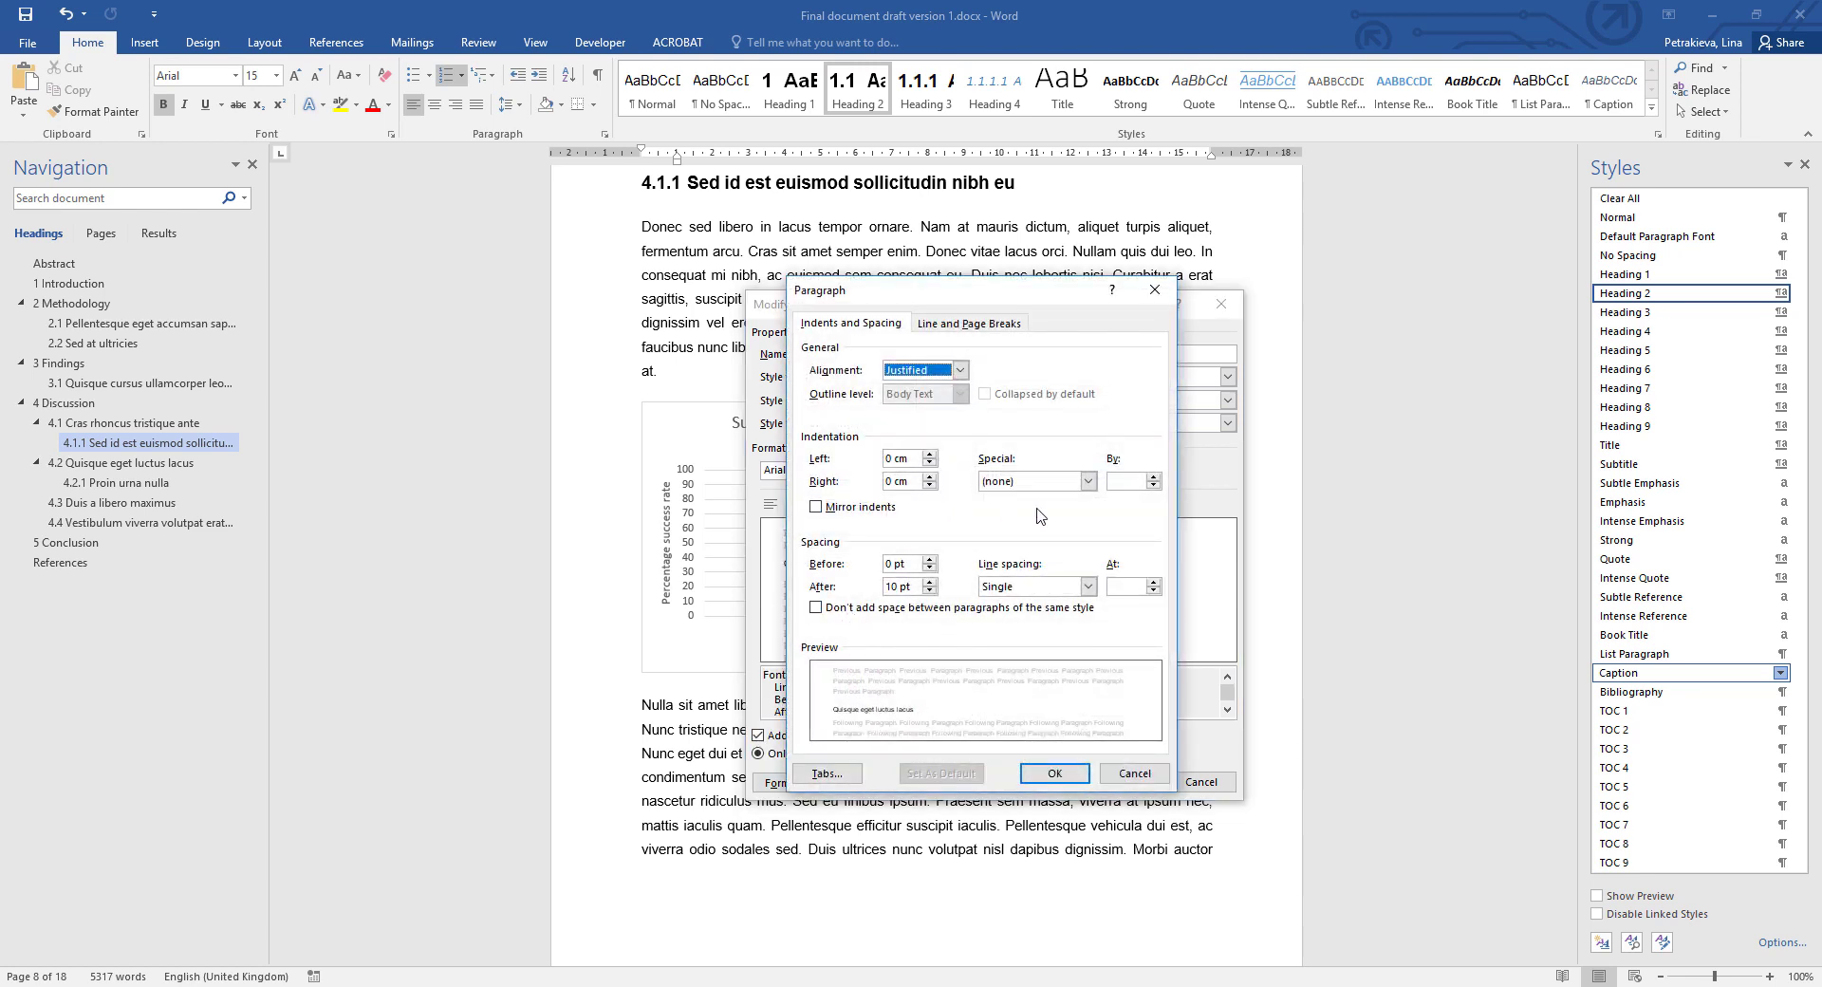
mouse_move(868, 550)
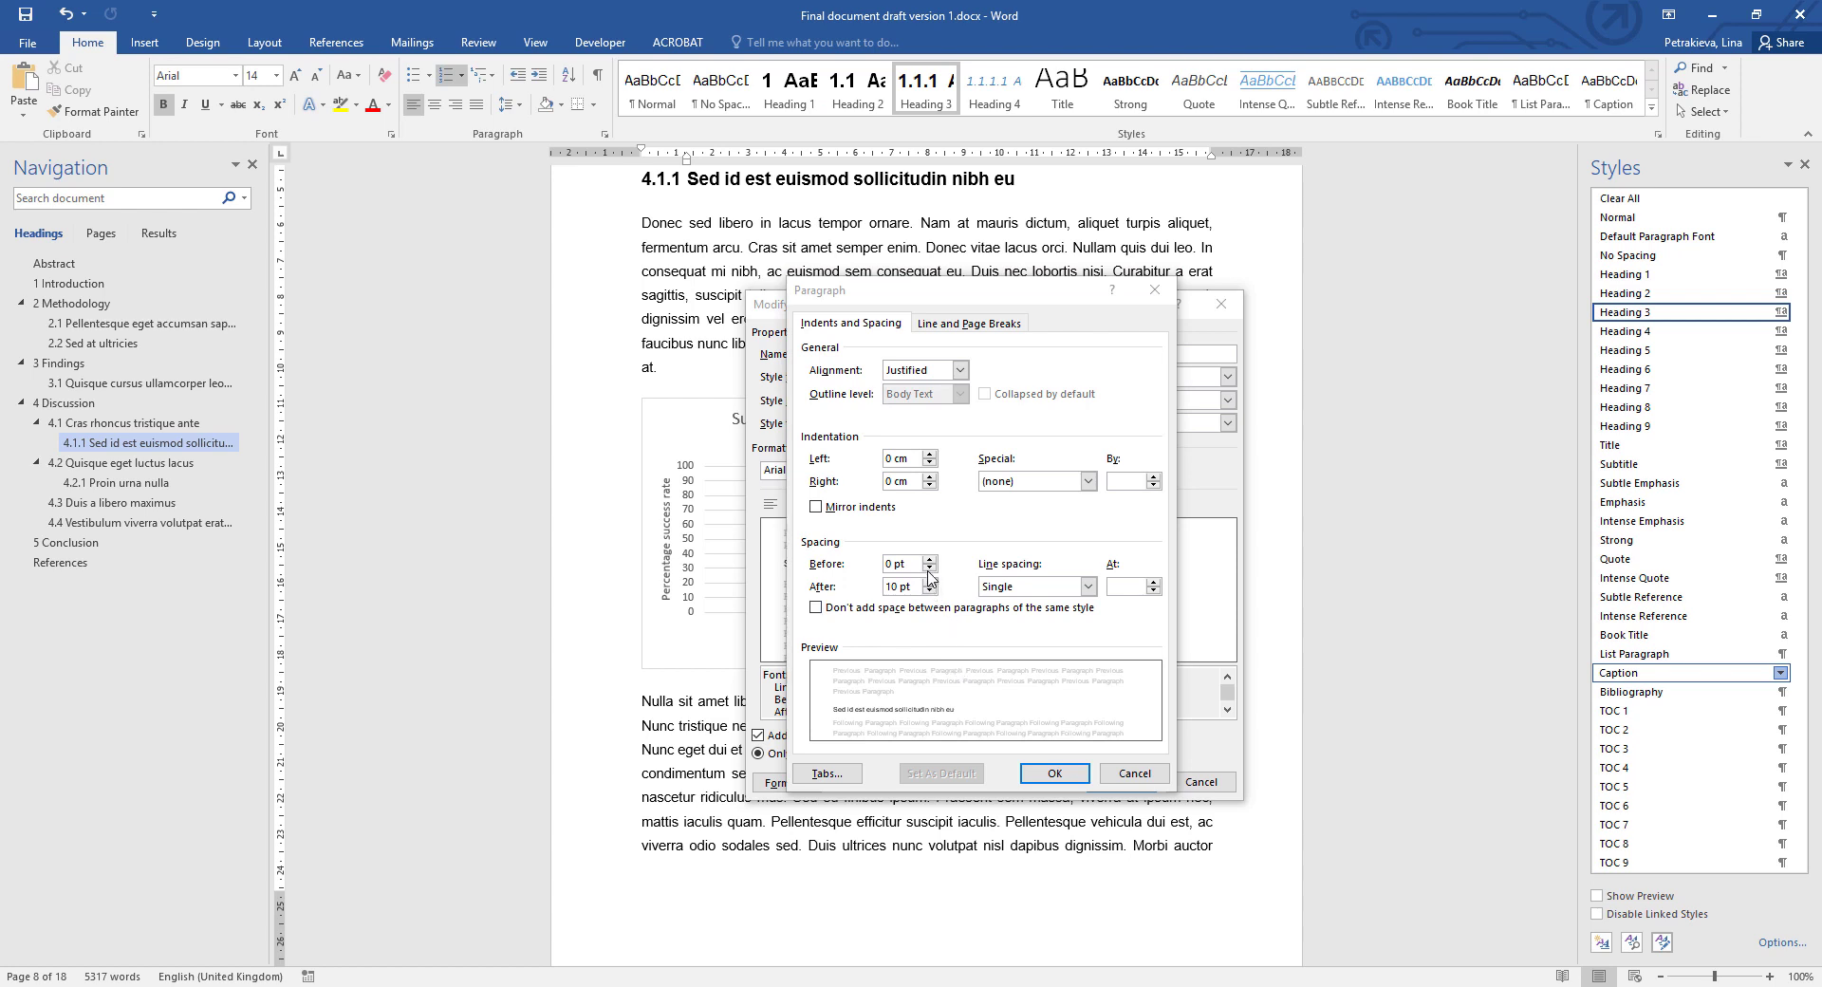
left_click(927, 559)
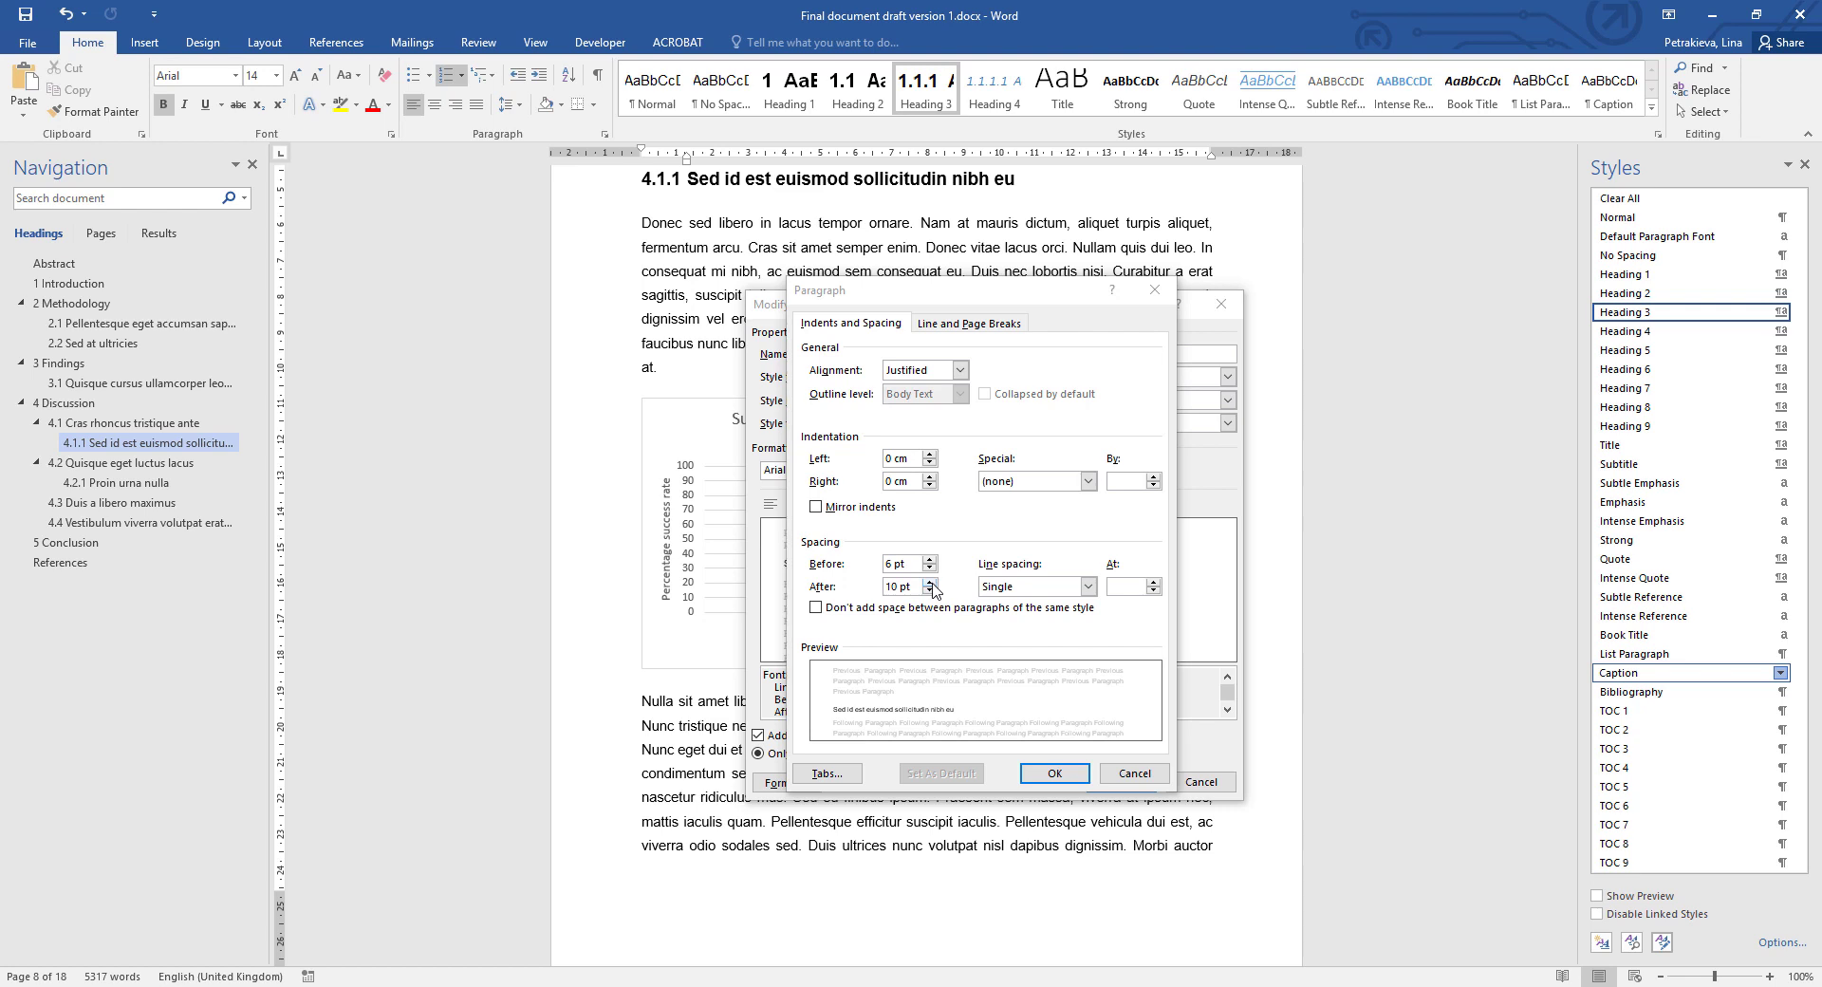
left_click(931, 583)
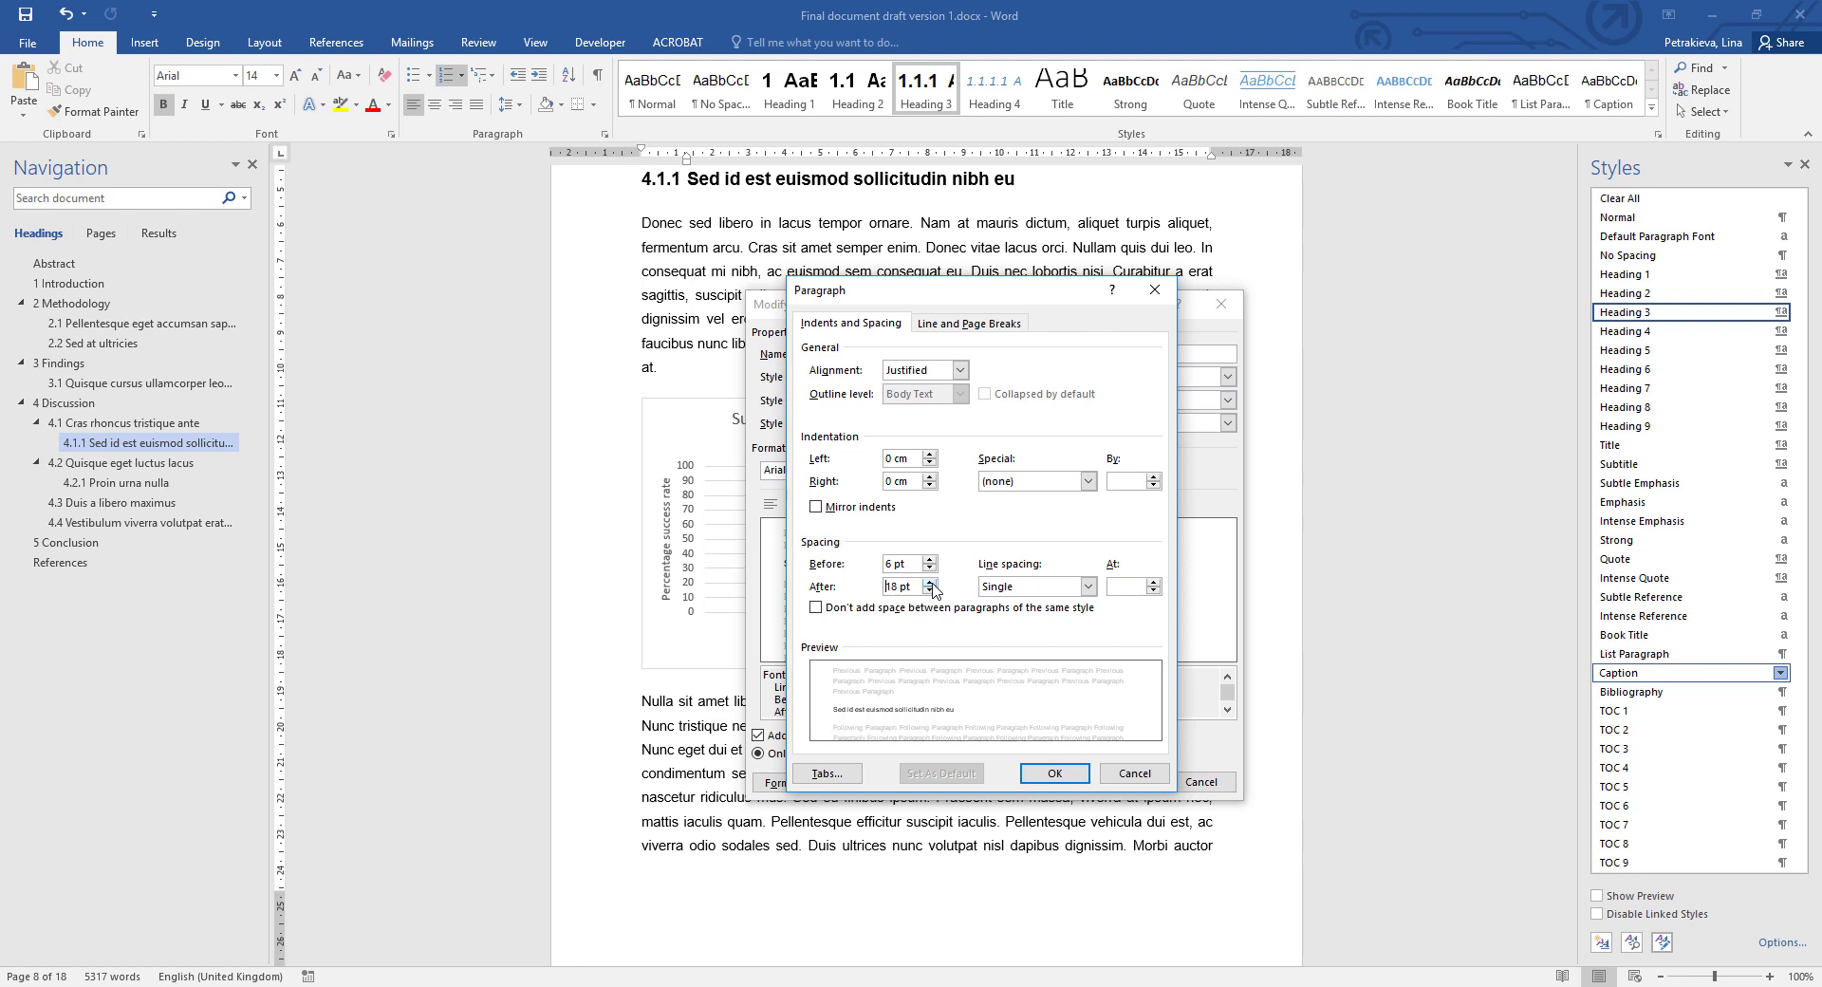
mouse_move(969, 327)
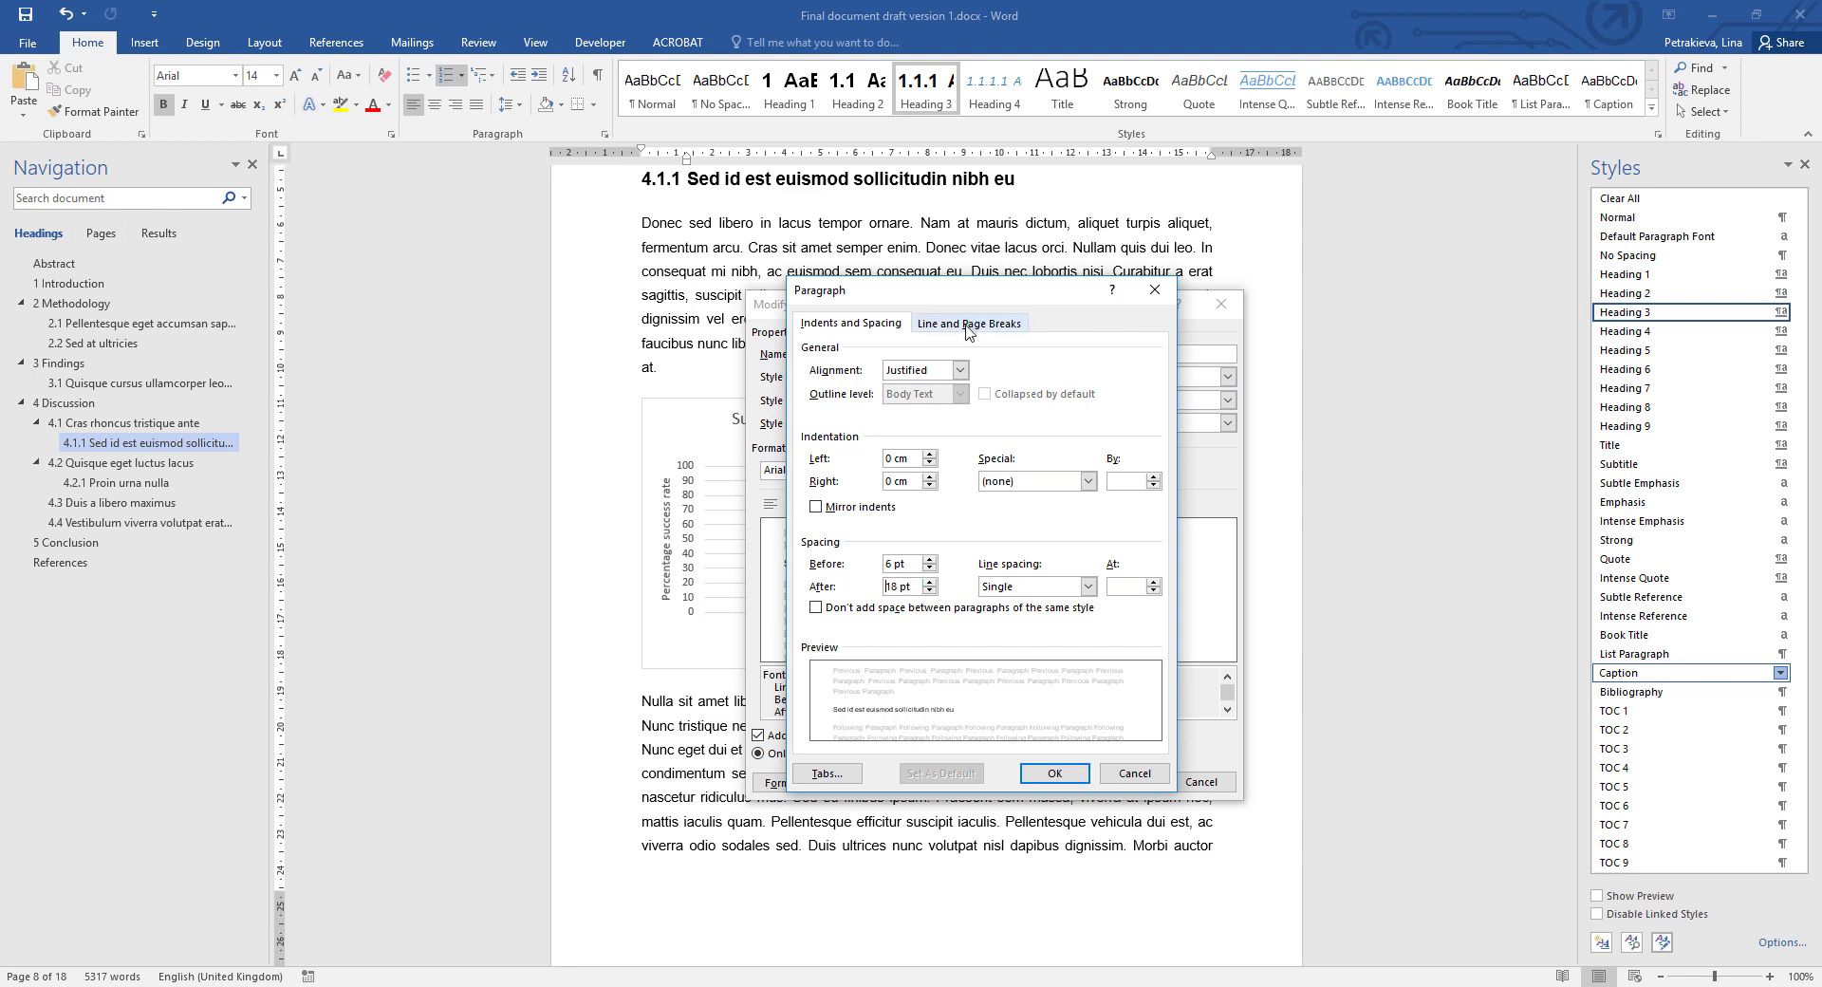
Enable Keep lines together for Caption and confirm both Paragraph and Modify Style dialogs.
left_click(970, 322)
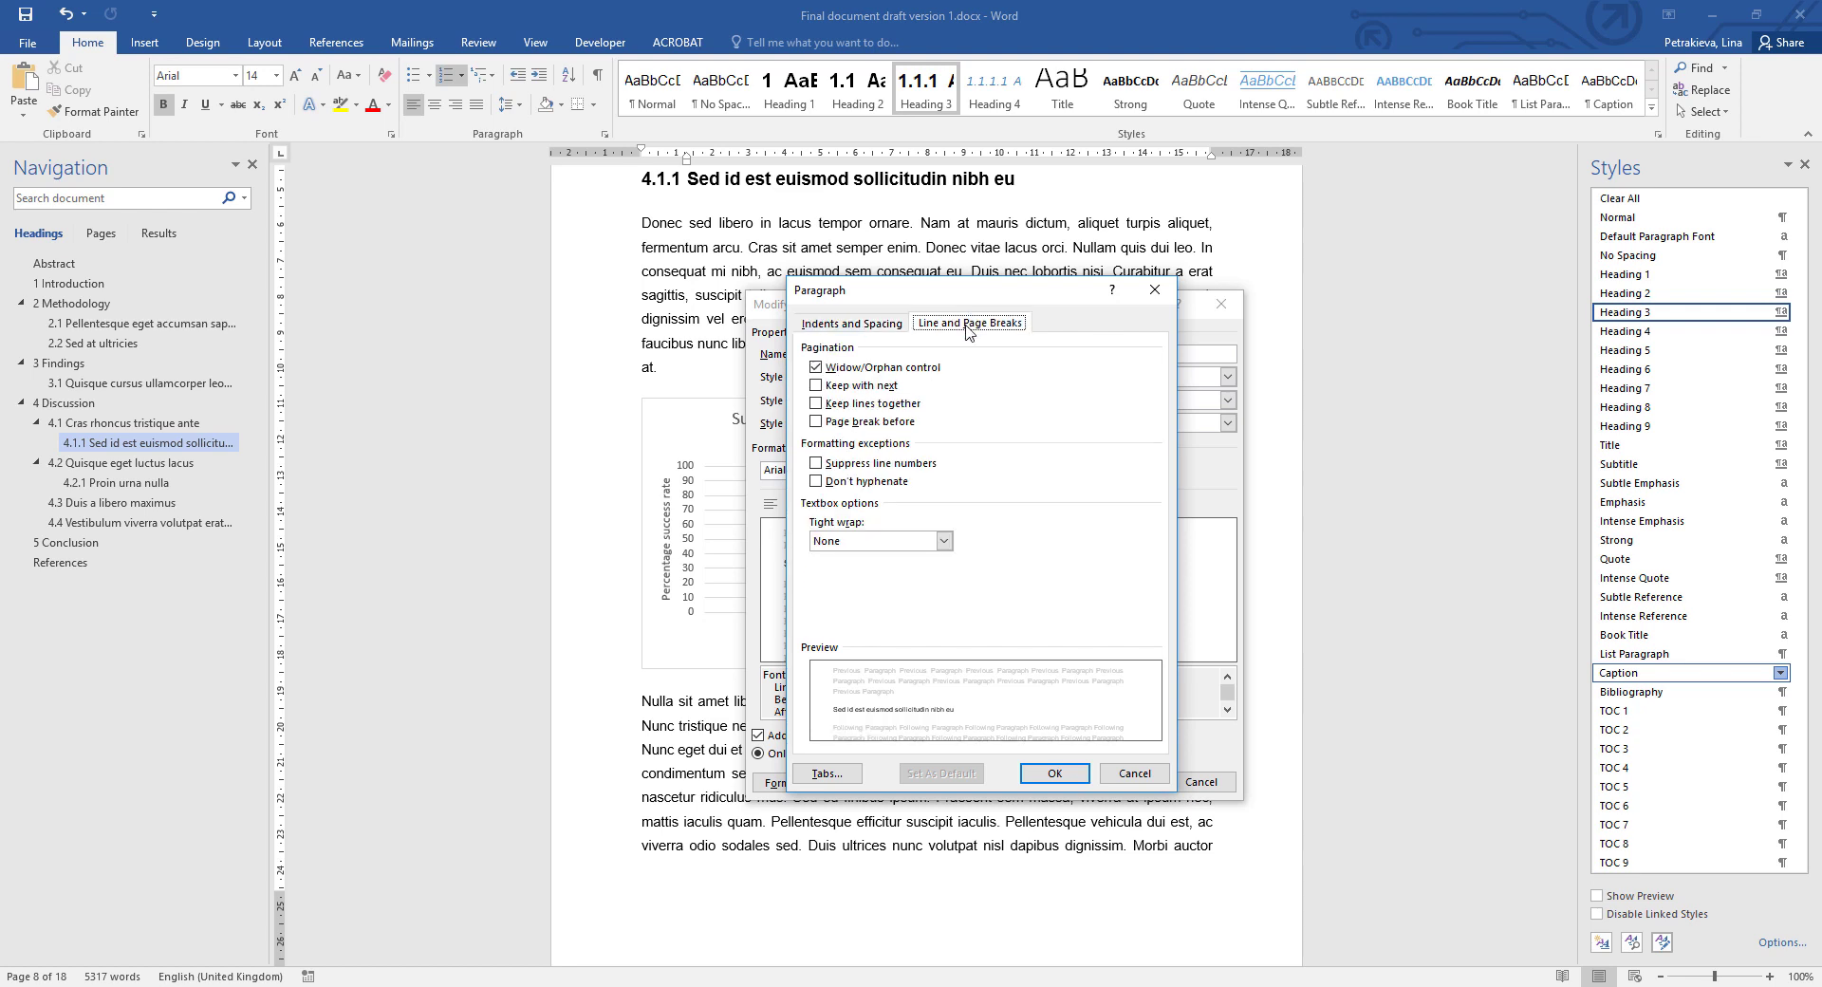
mouse_move(924, 393)
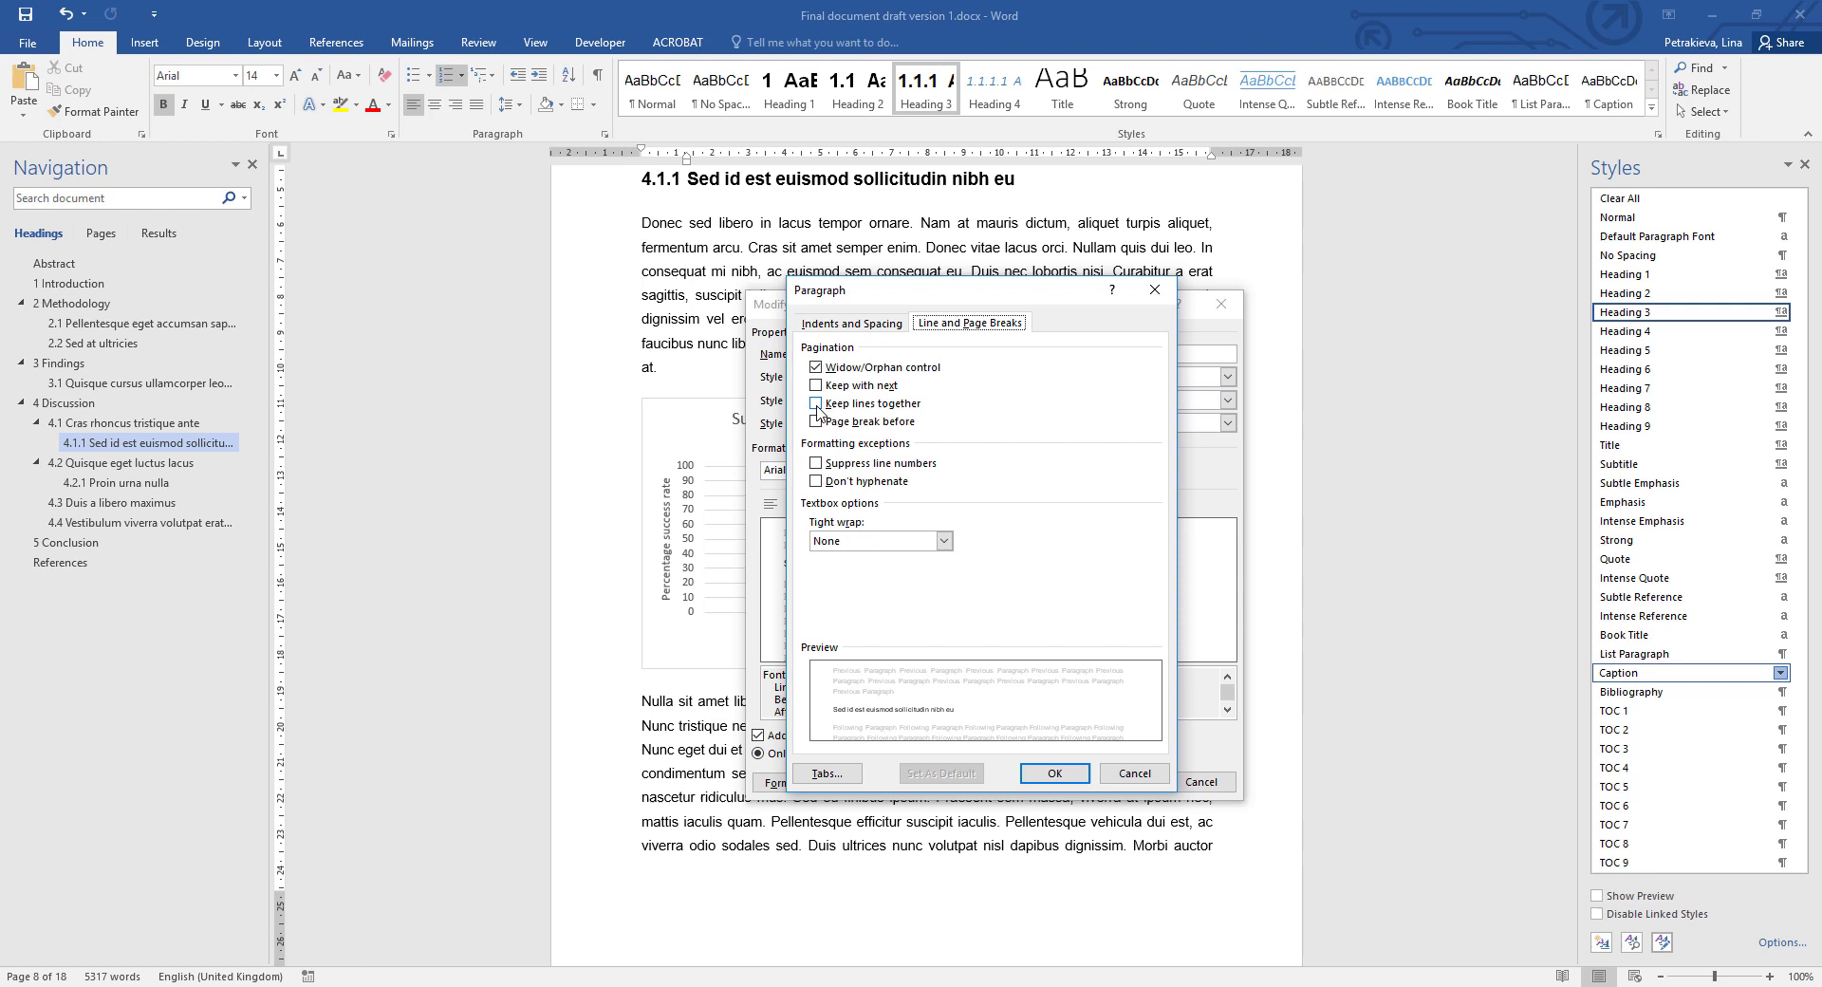
left_click(816, 404)
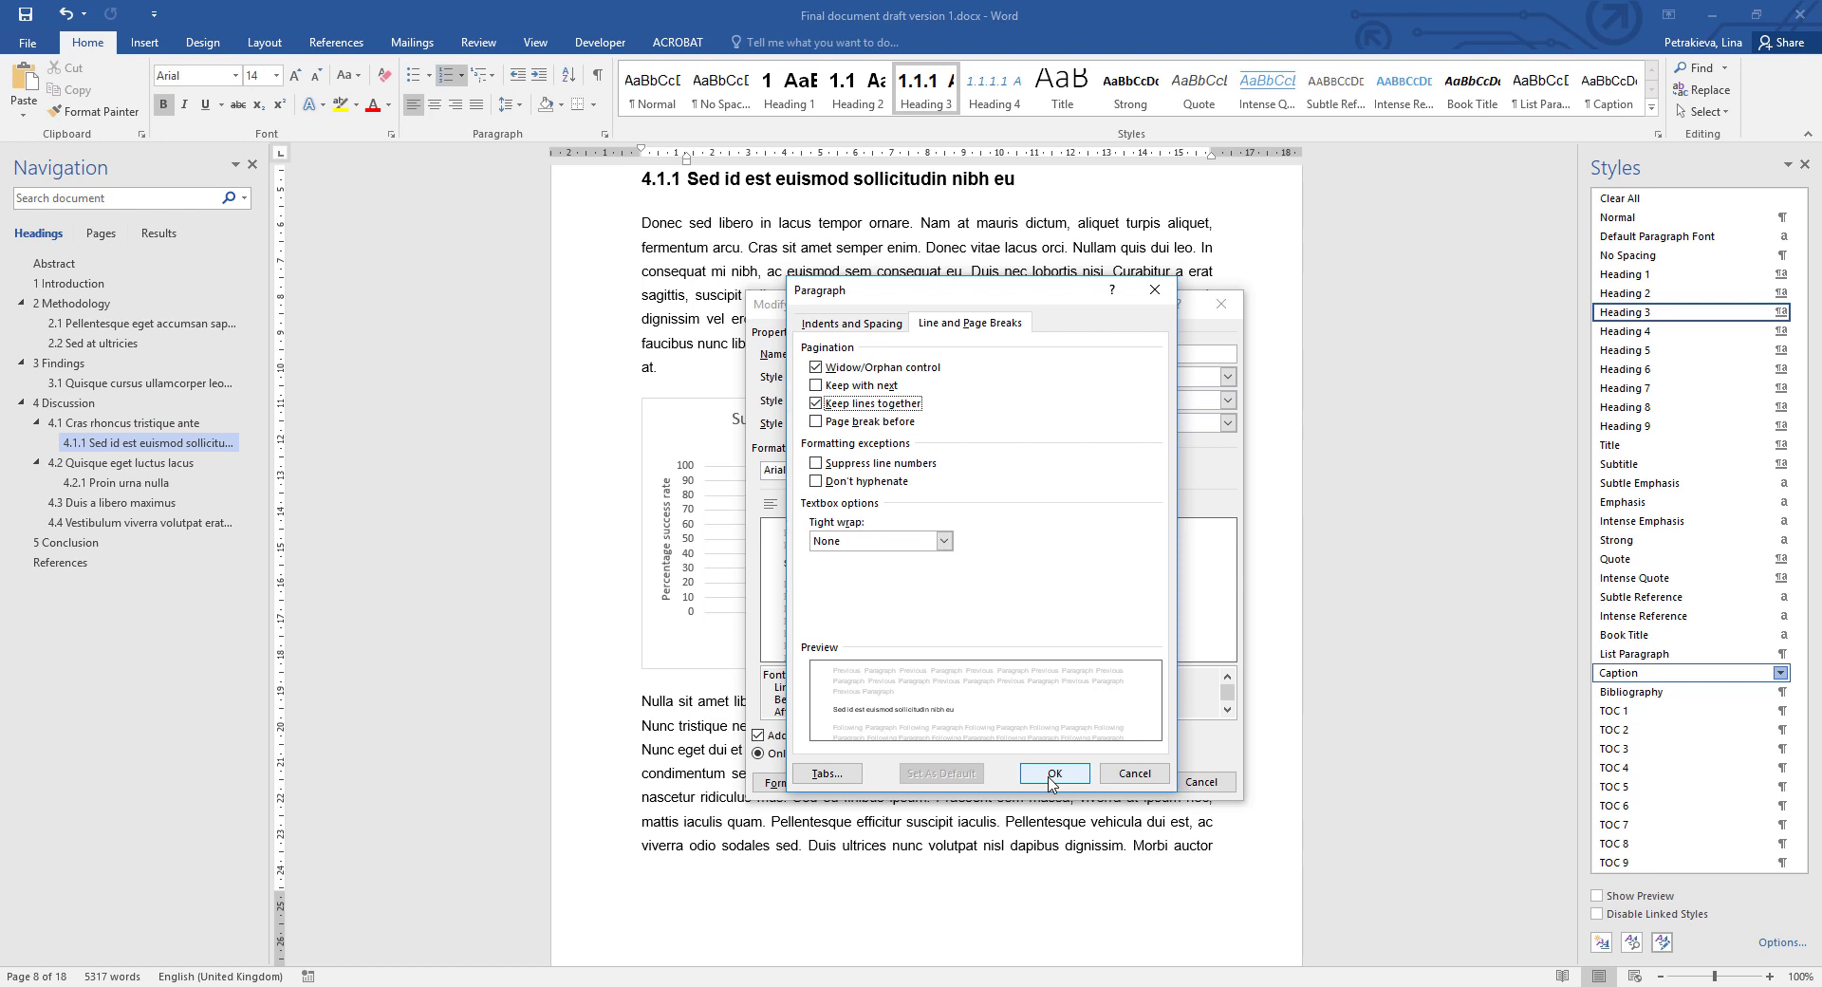
left_click(1052, 774)
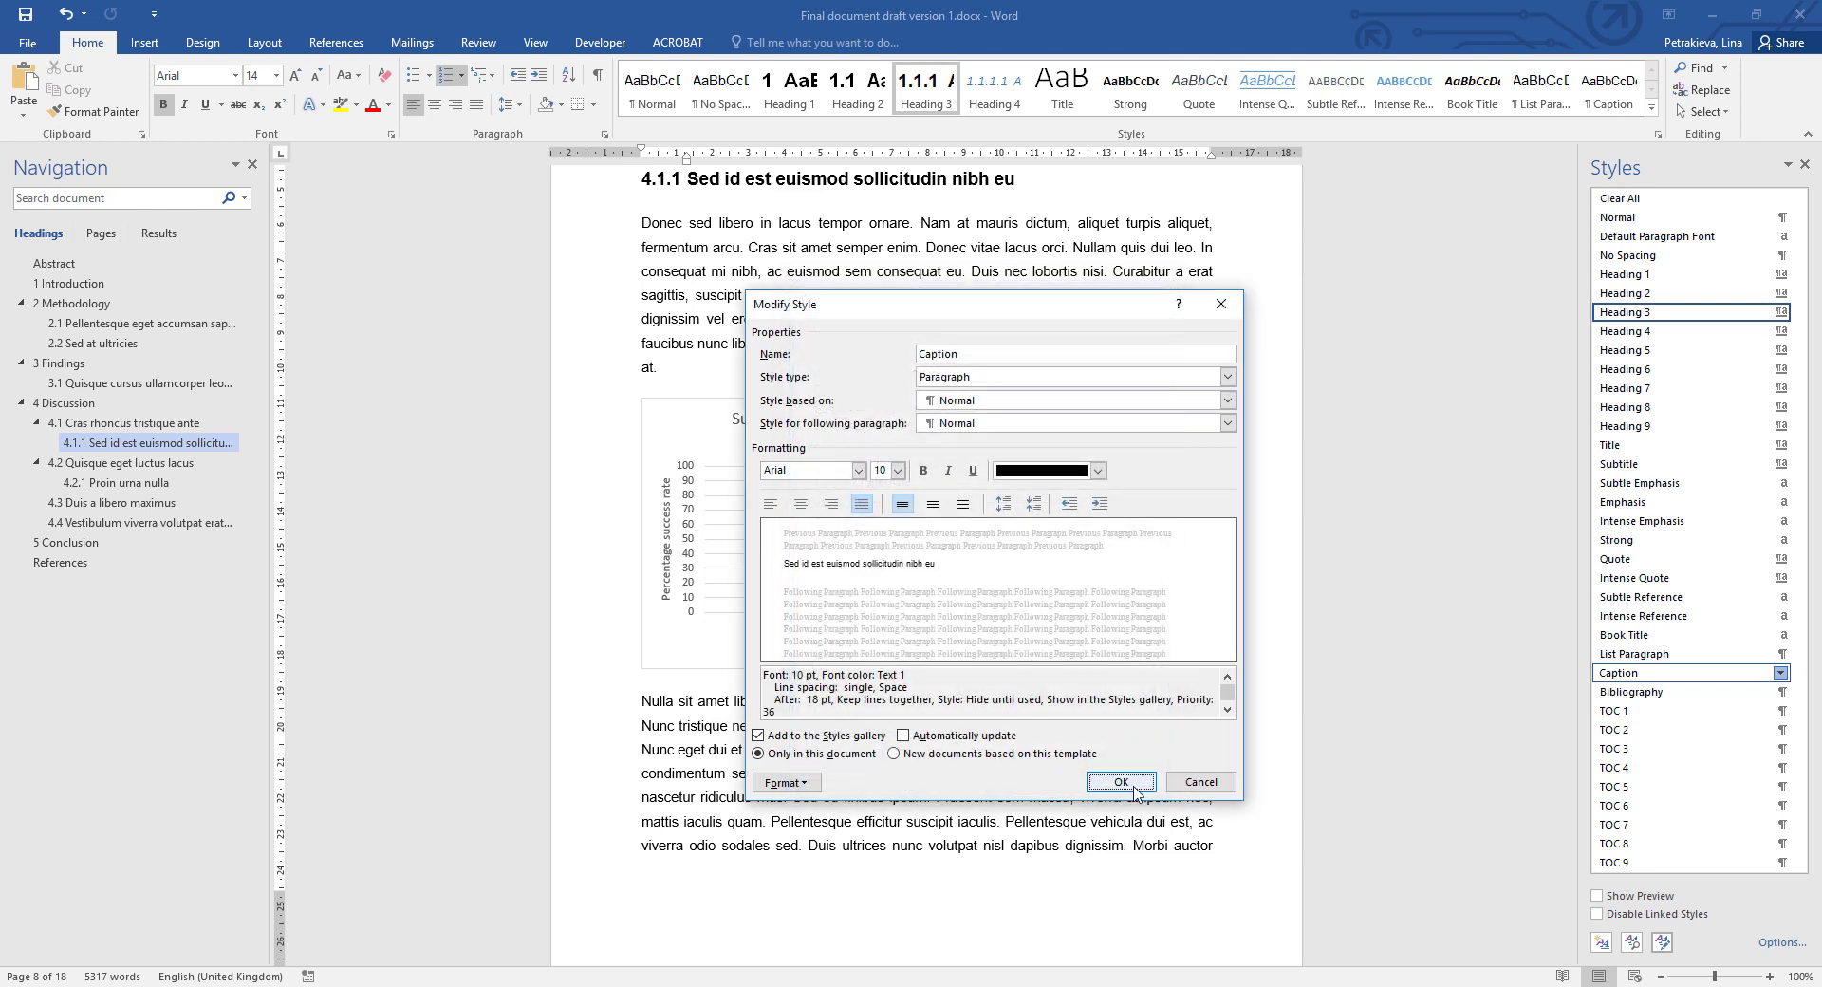
left_click(1119, 781)
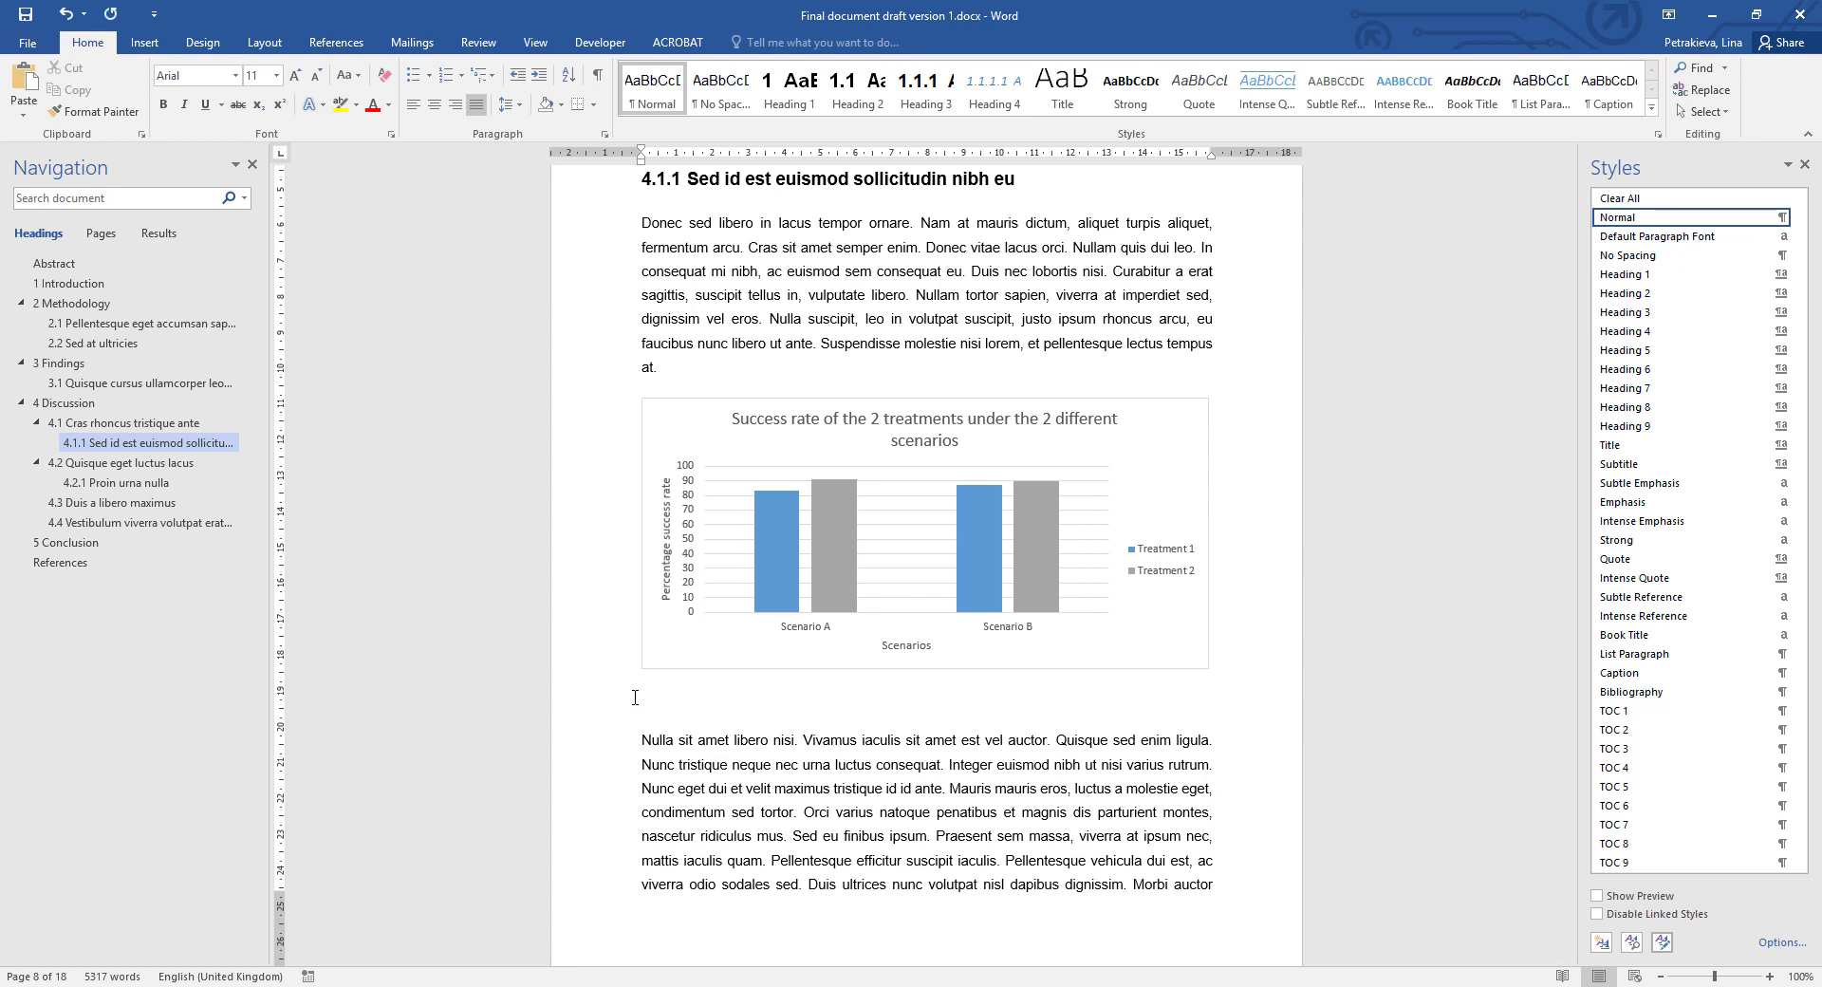
mouse_move(336, 42)
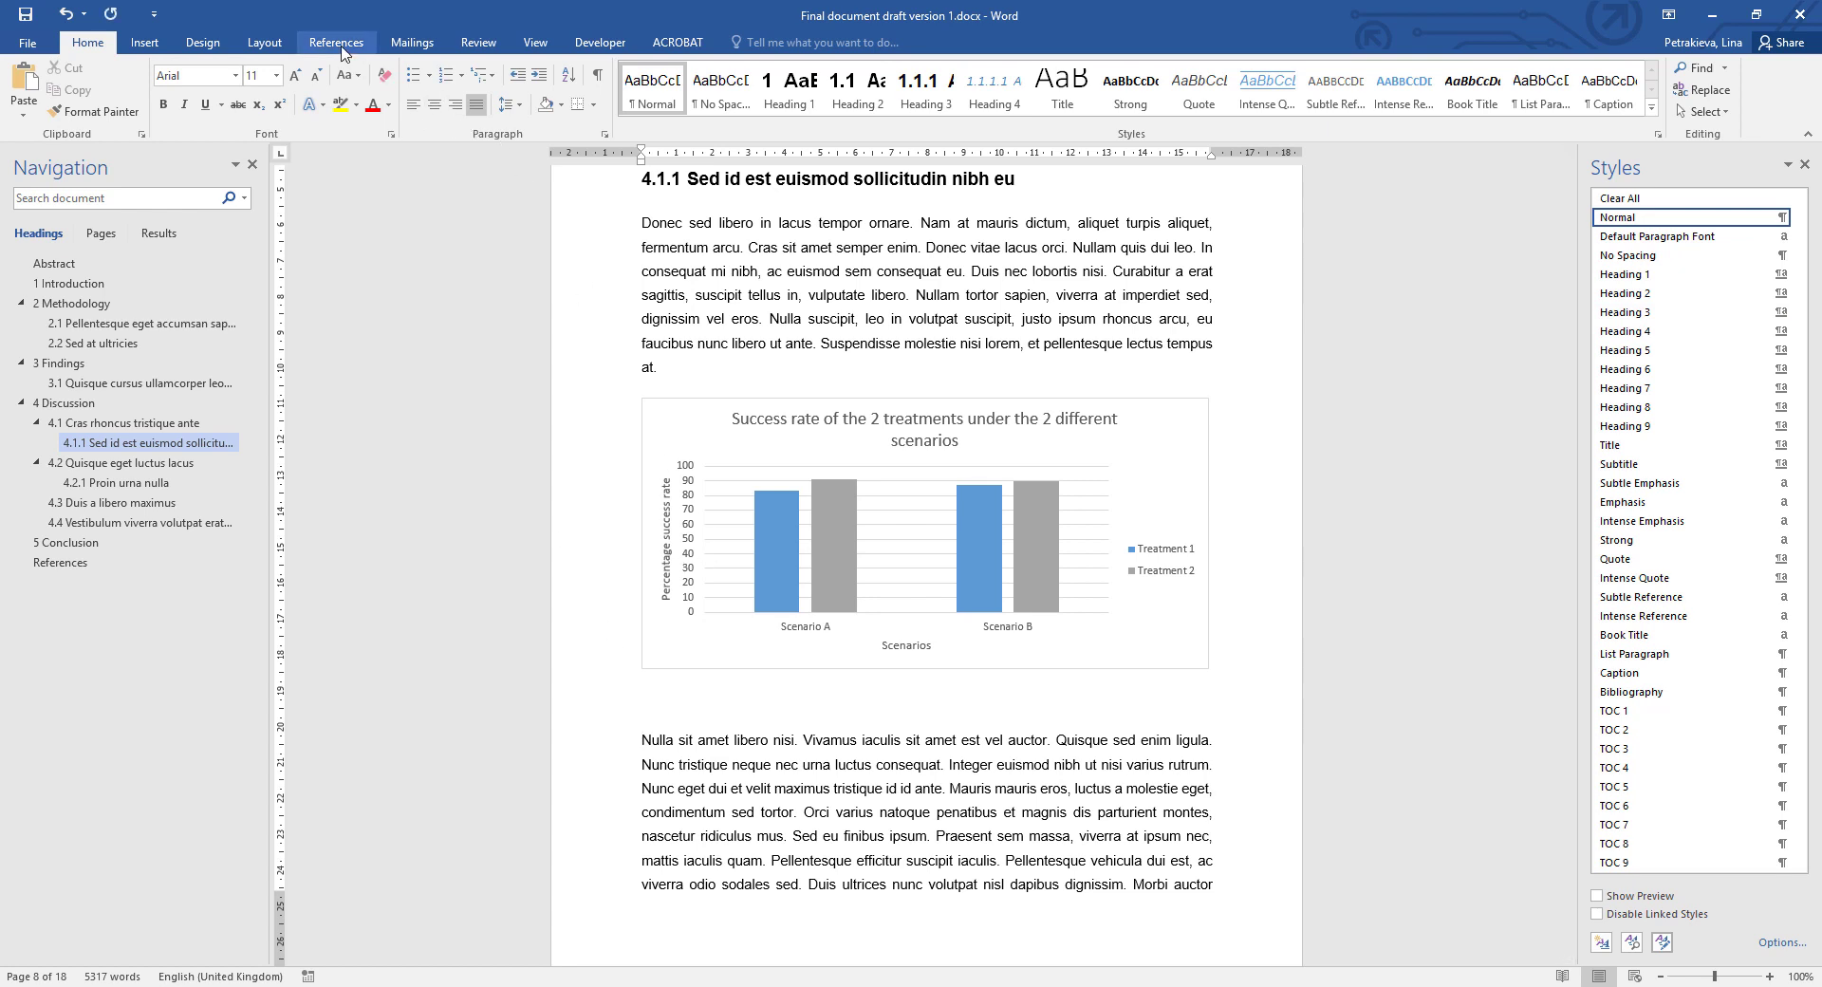
left_click(337, 42)
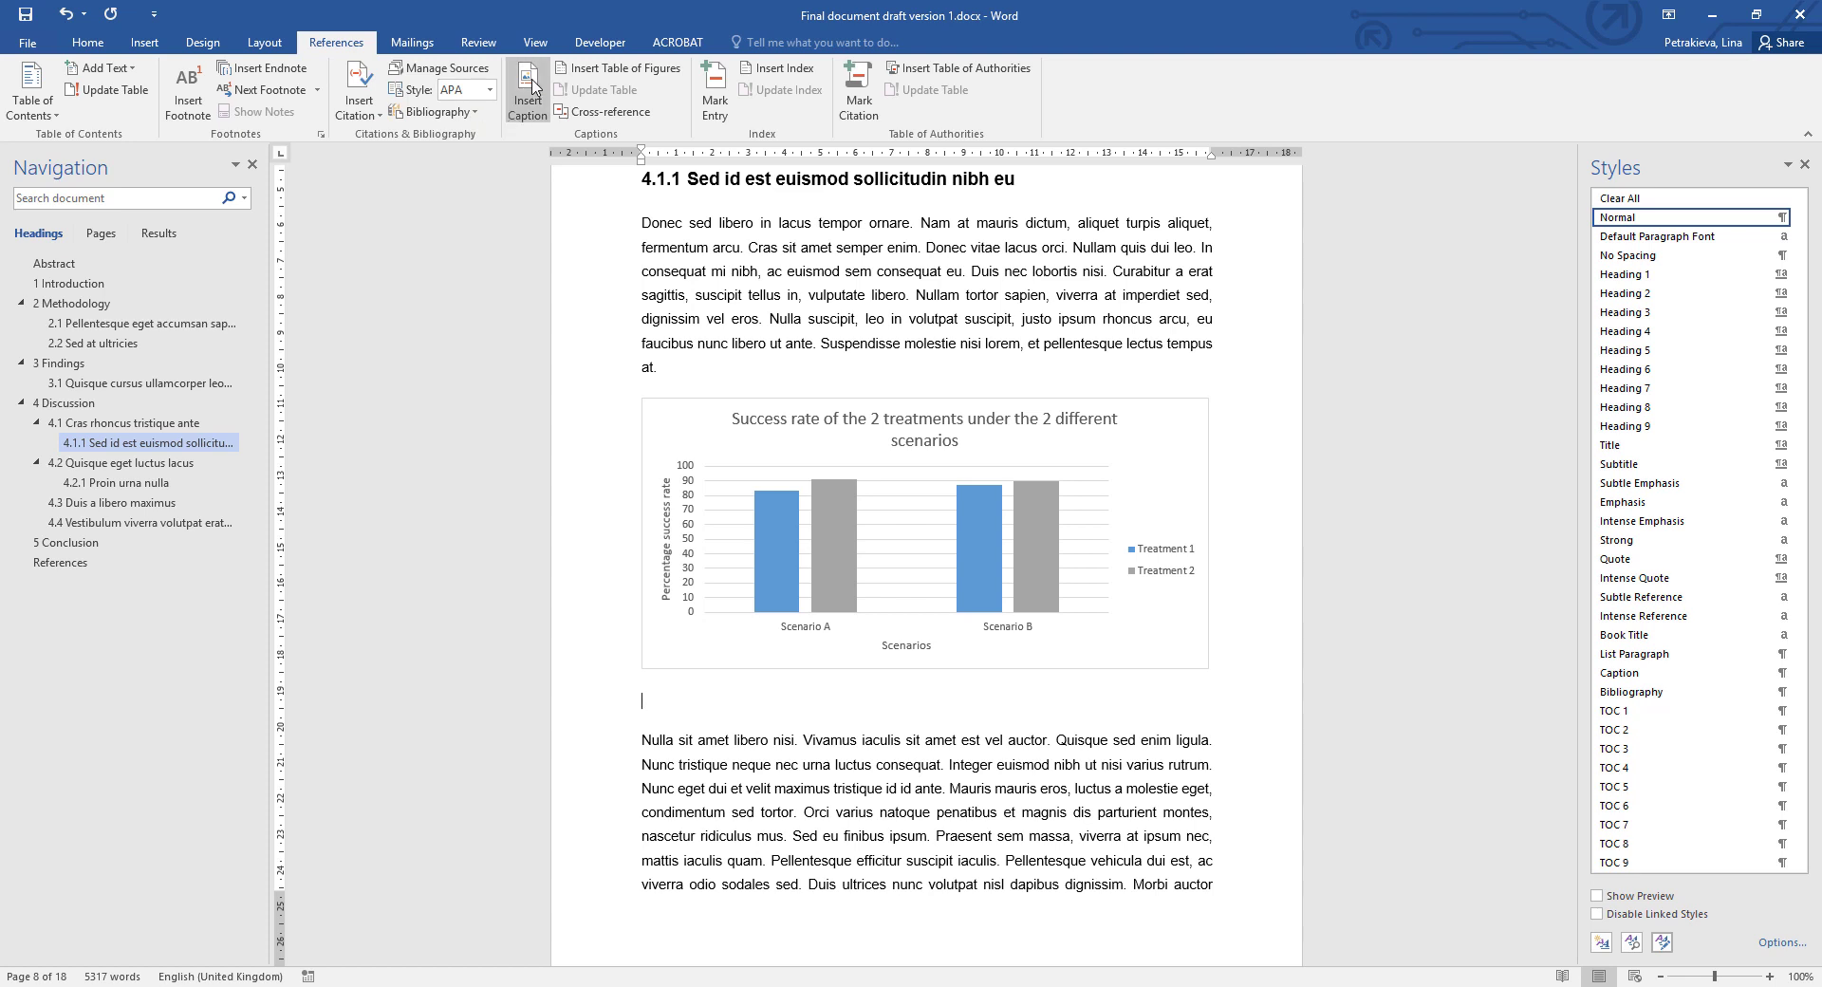
left_click(526, 89)
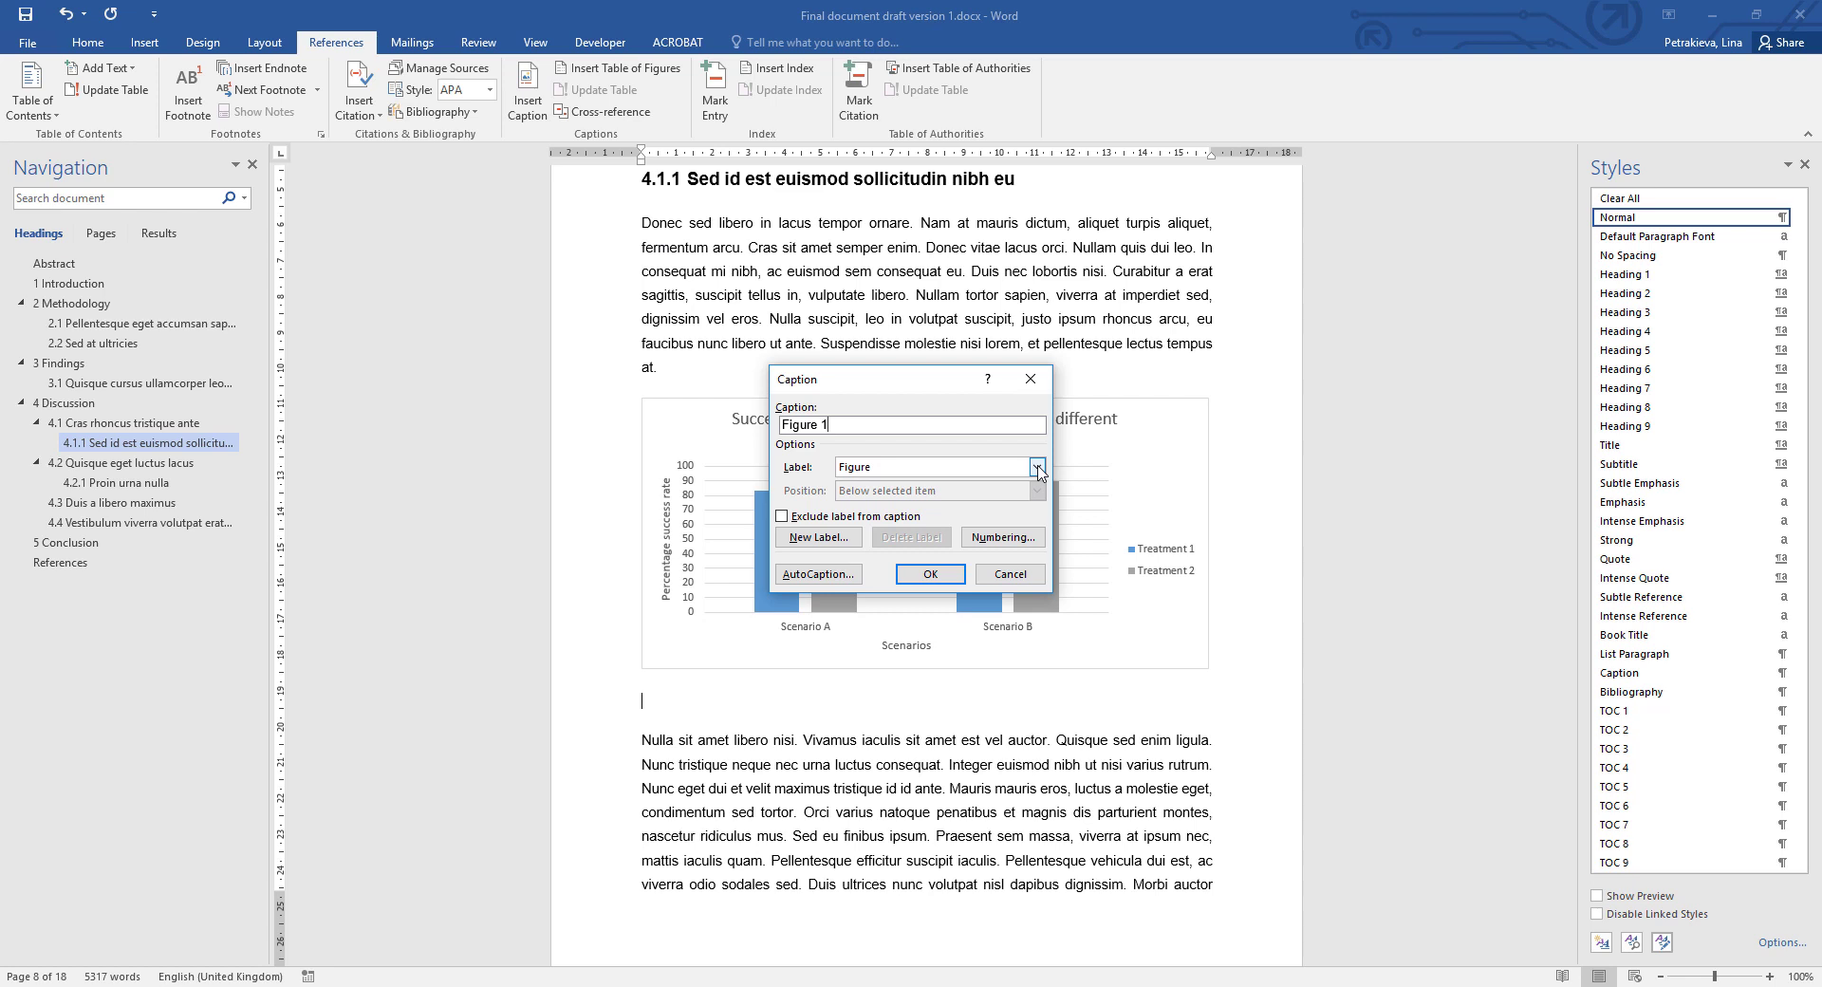
left_click(1035, 466)
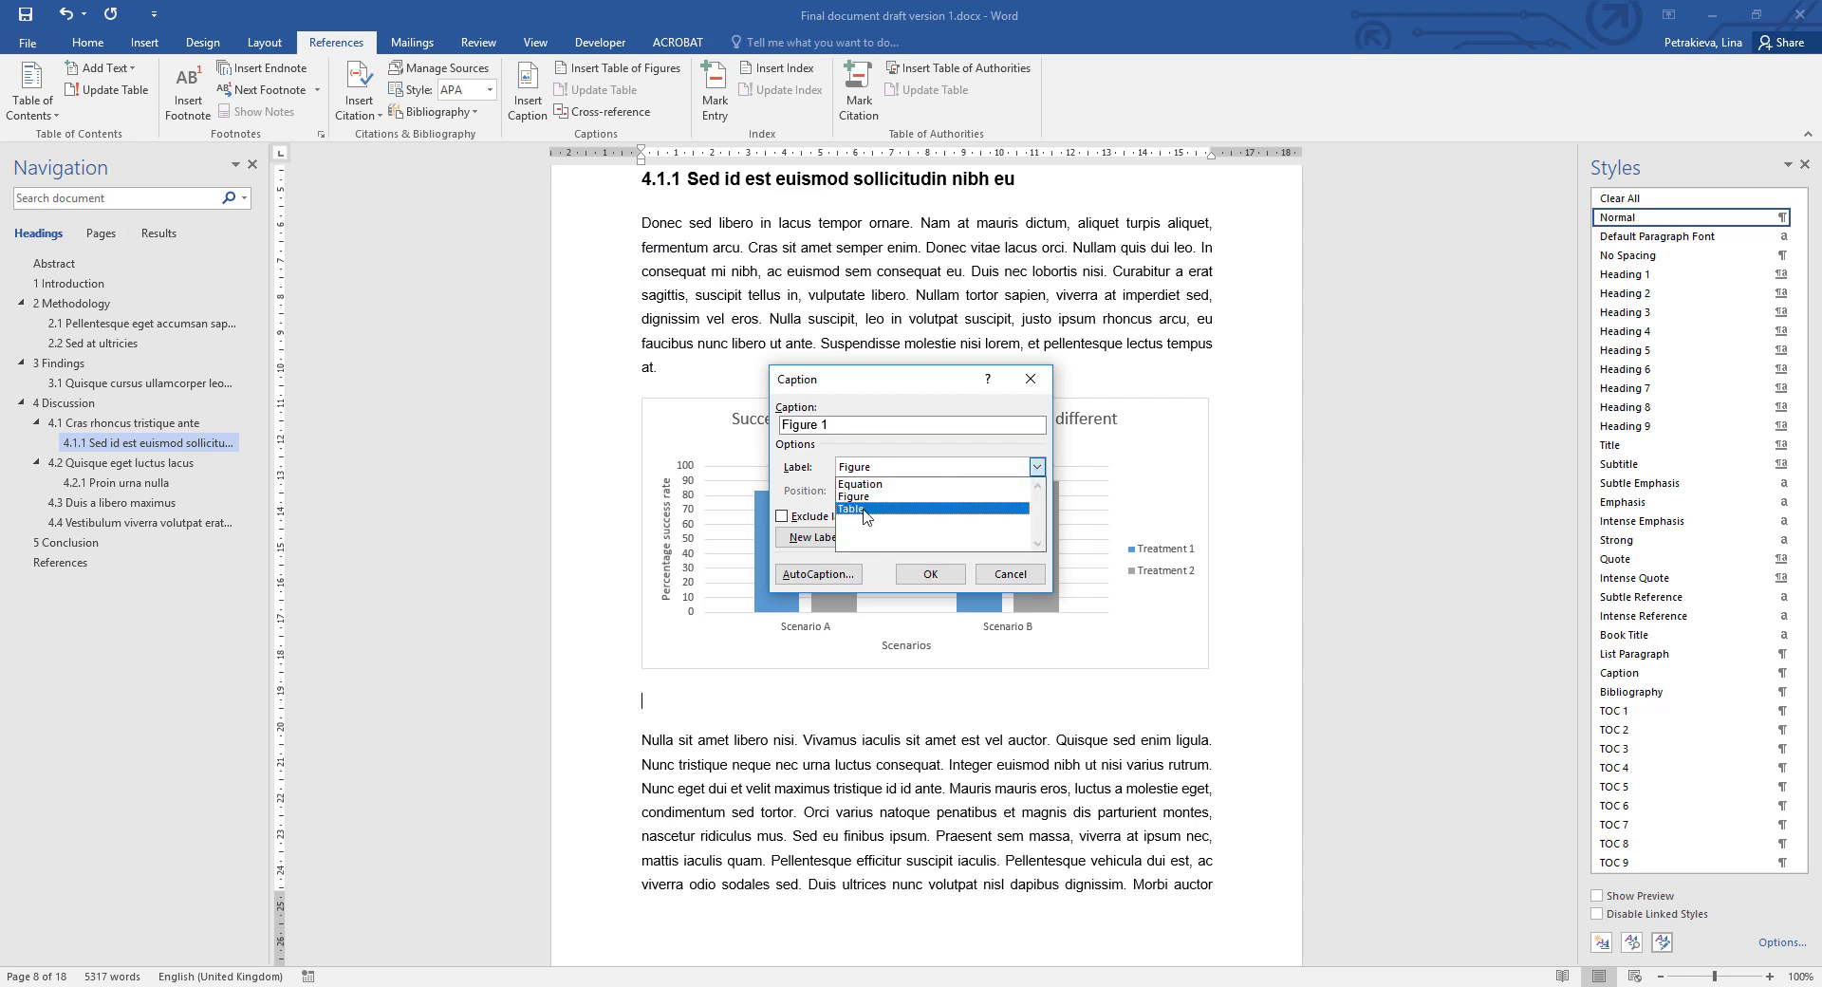
mouse_move(854, 496)
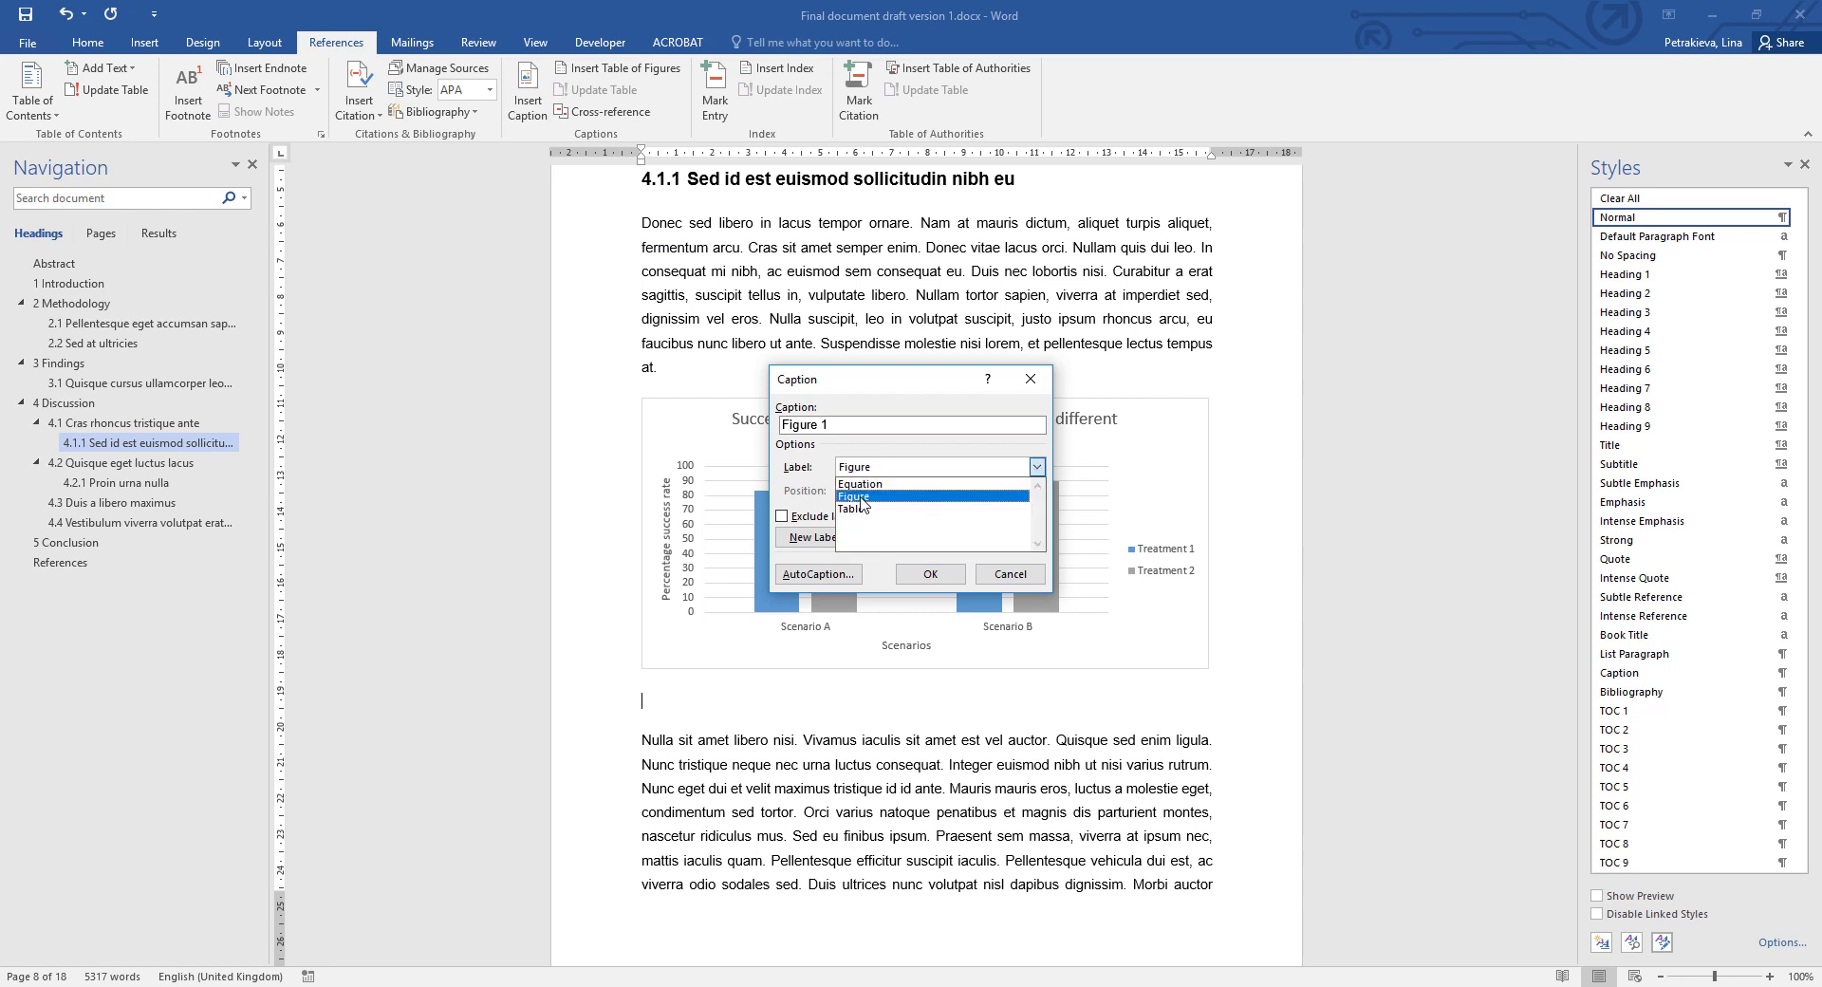
left_click(853, 497)
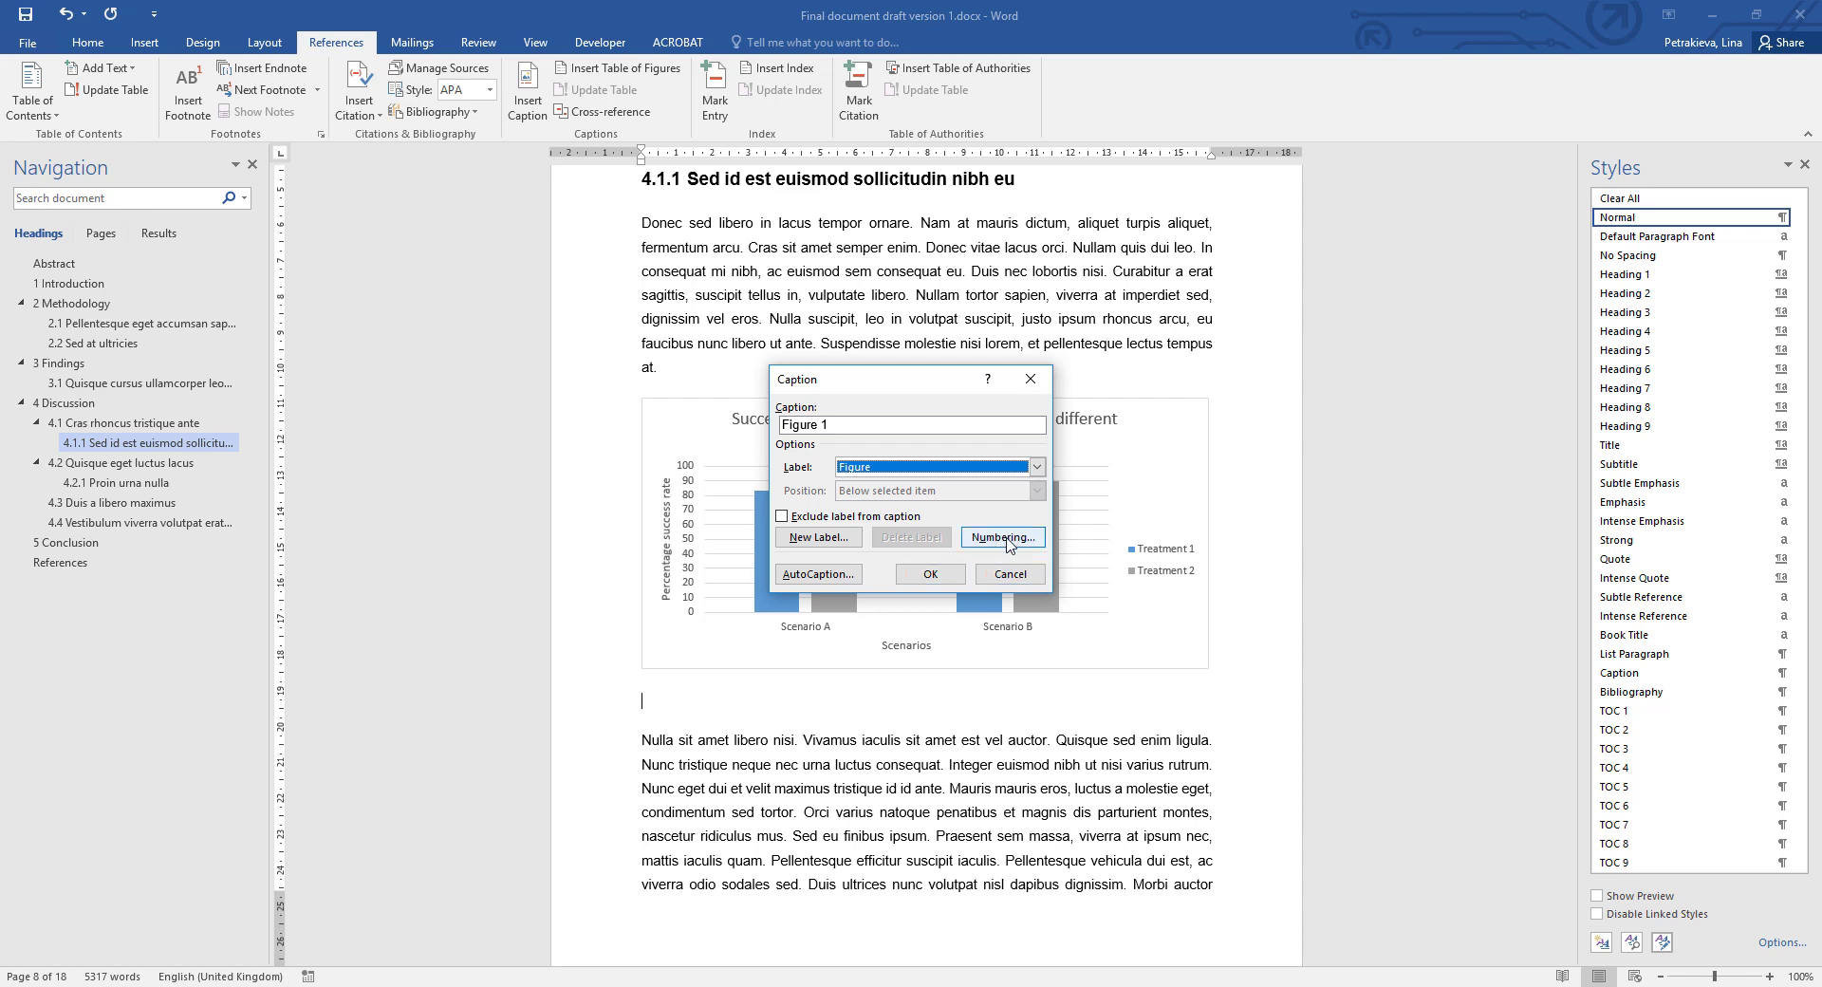
left_click(1002, 537)
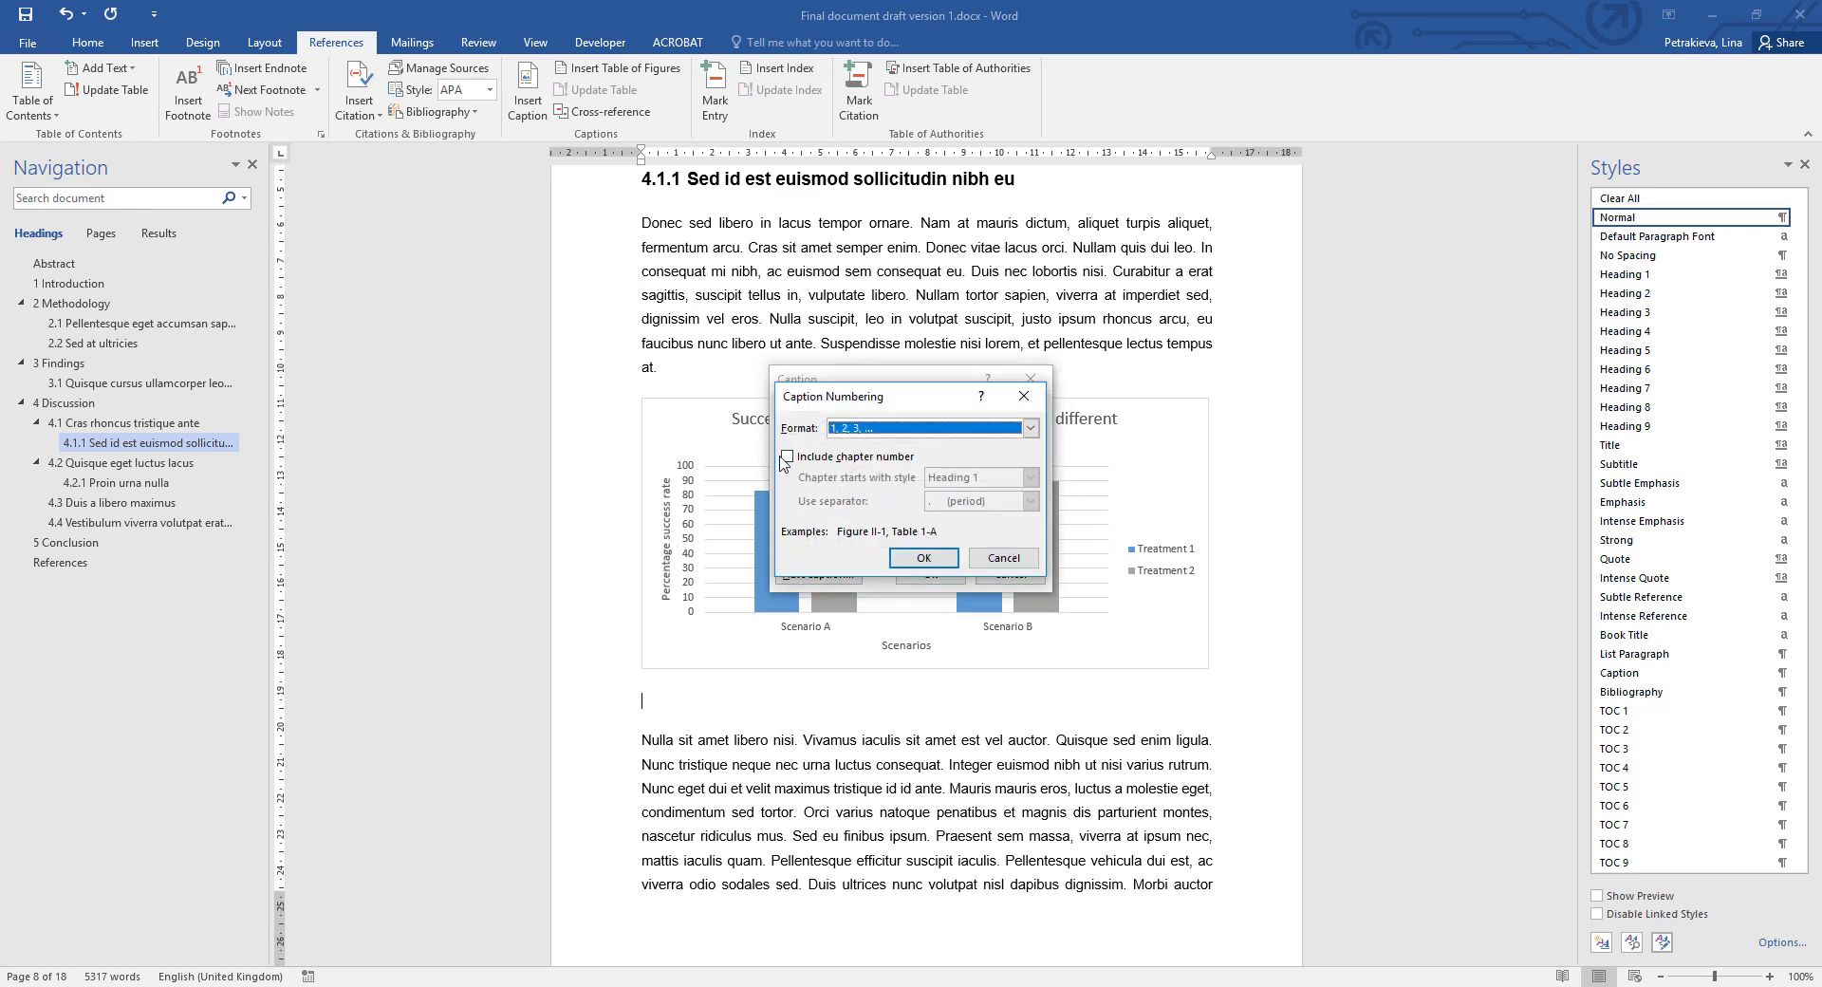
left_click(786, 455)
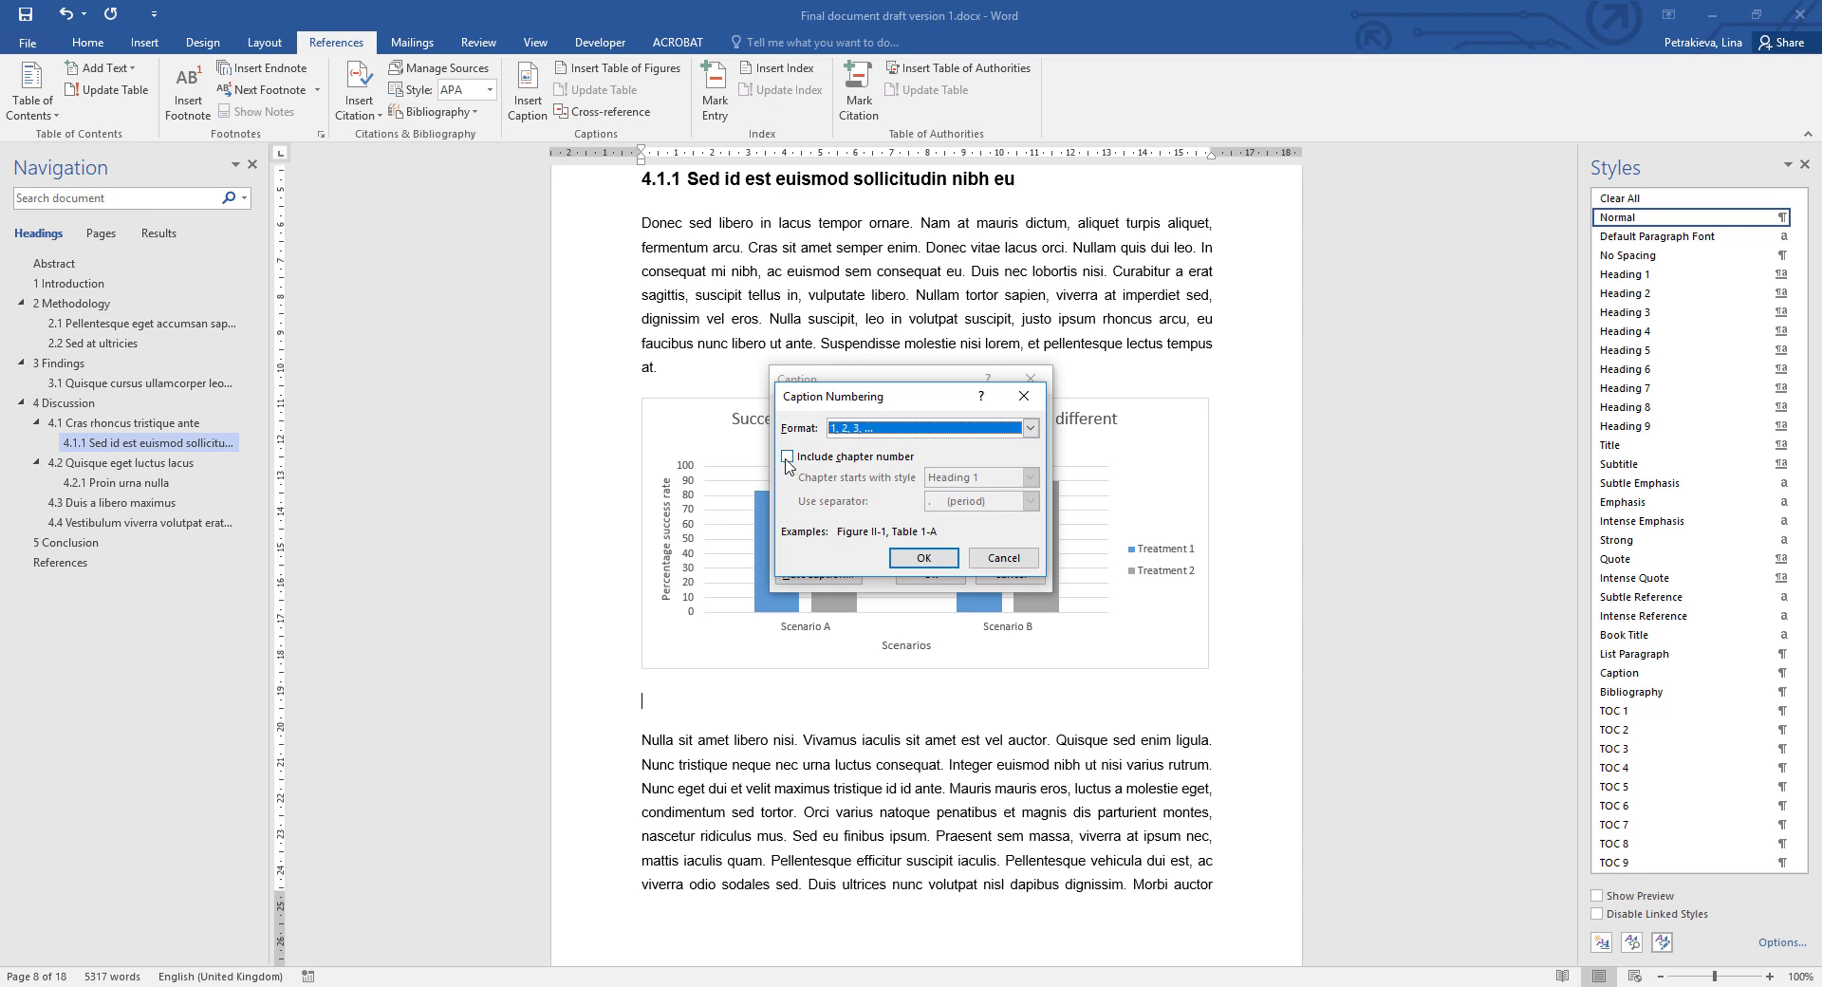
left_click(787, 456)
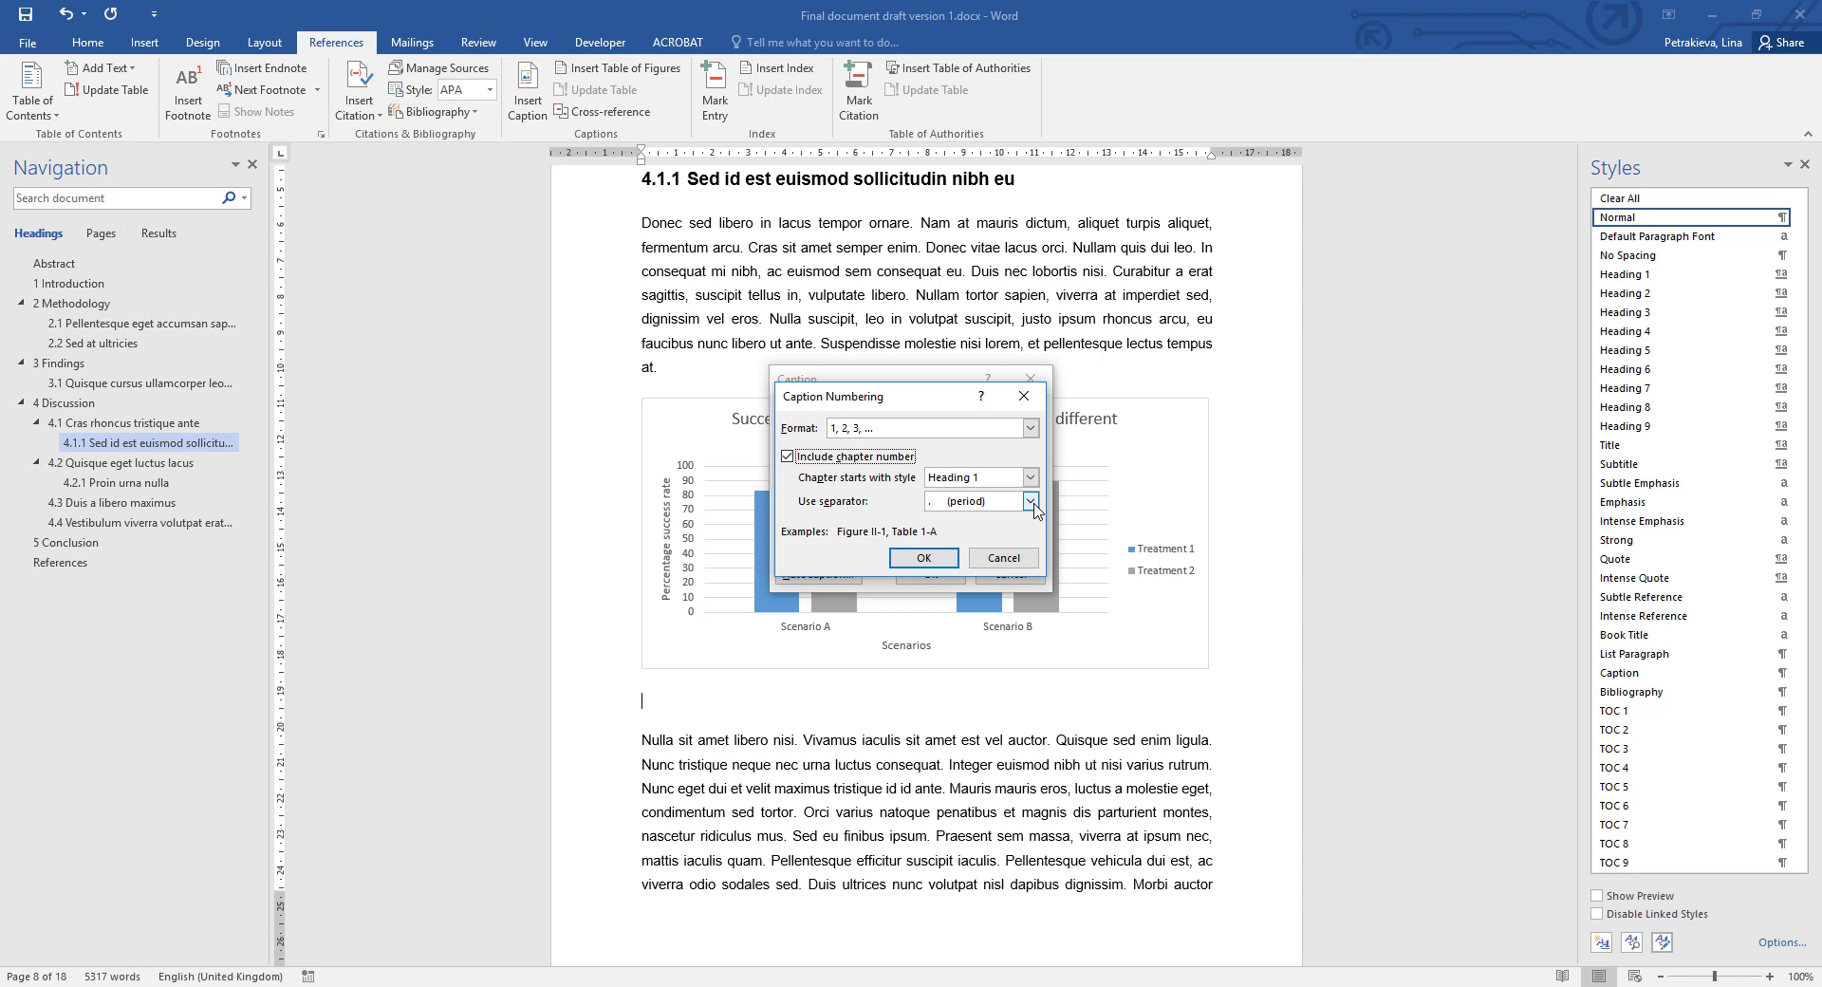
left_click(1027, 501)
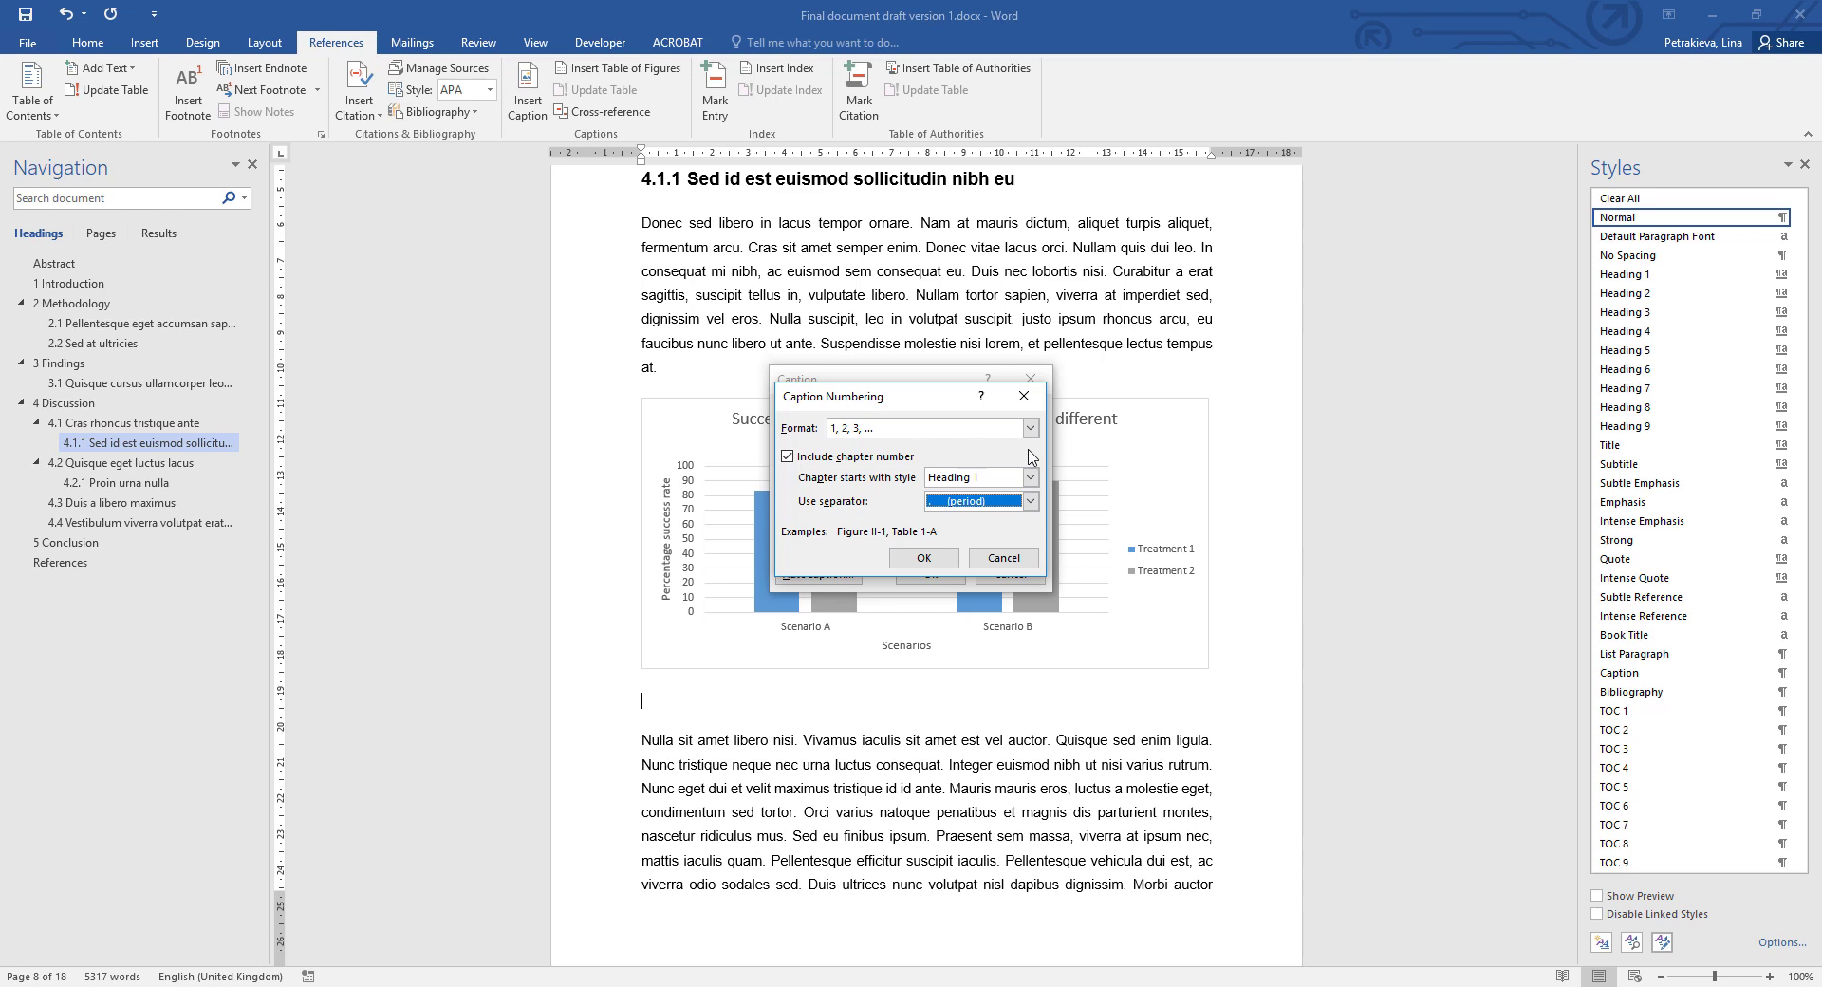
mouse_move(975, 522)
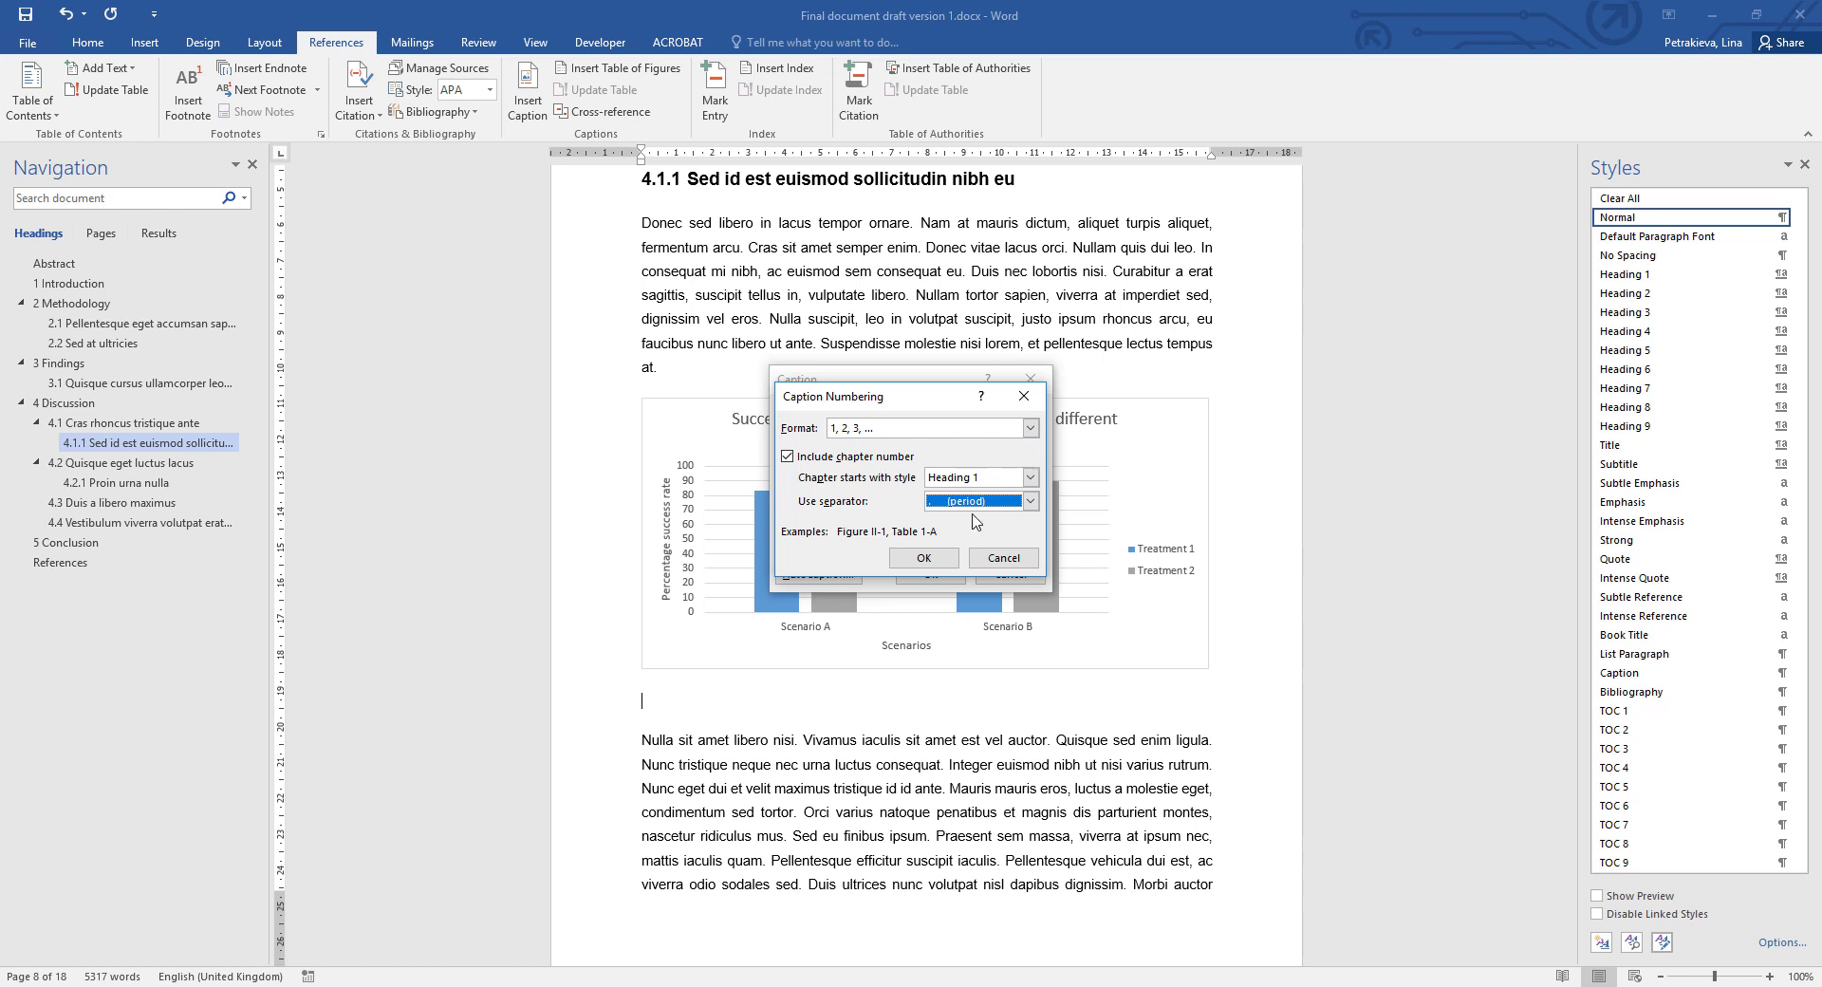
left_click(788, 455)
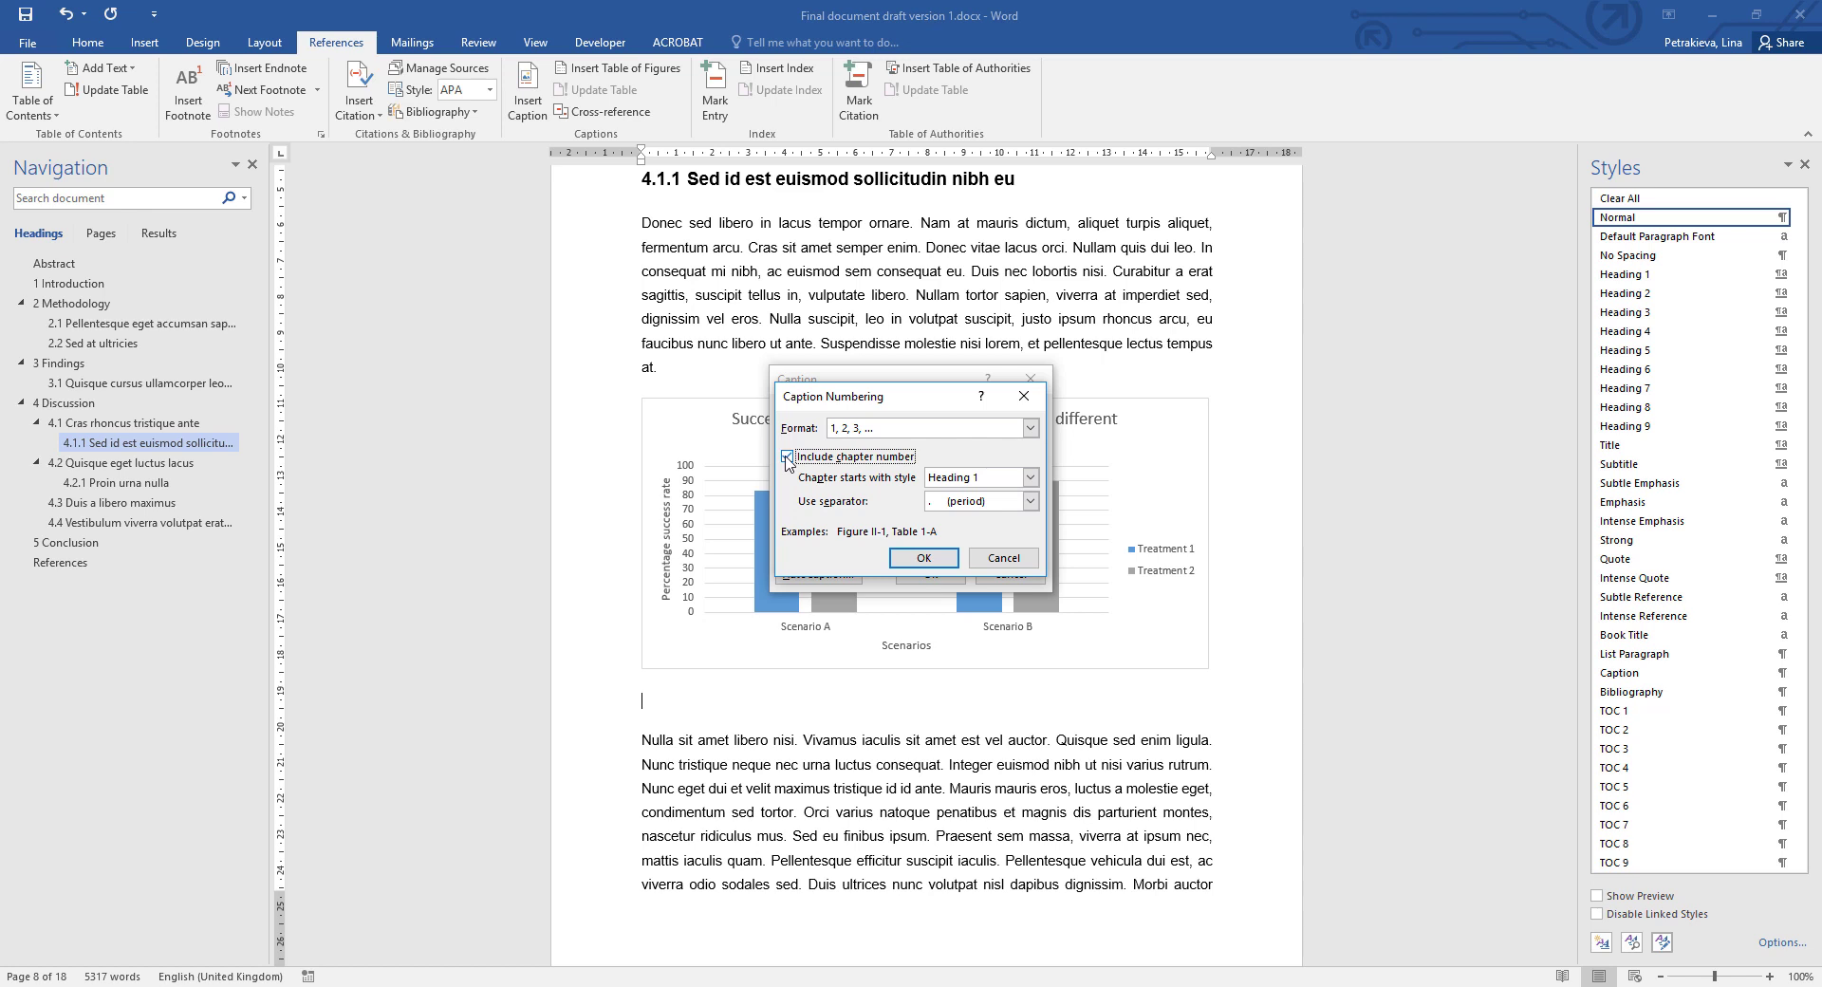
left_click(922, 558)
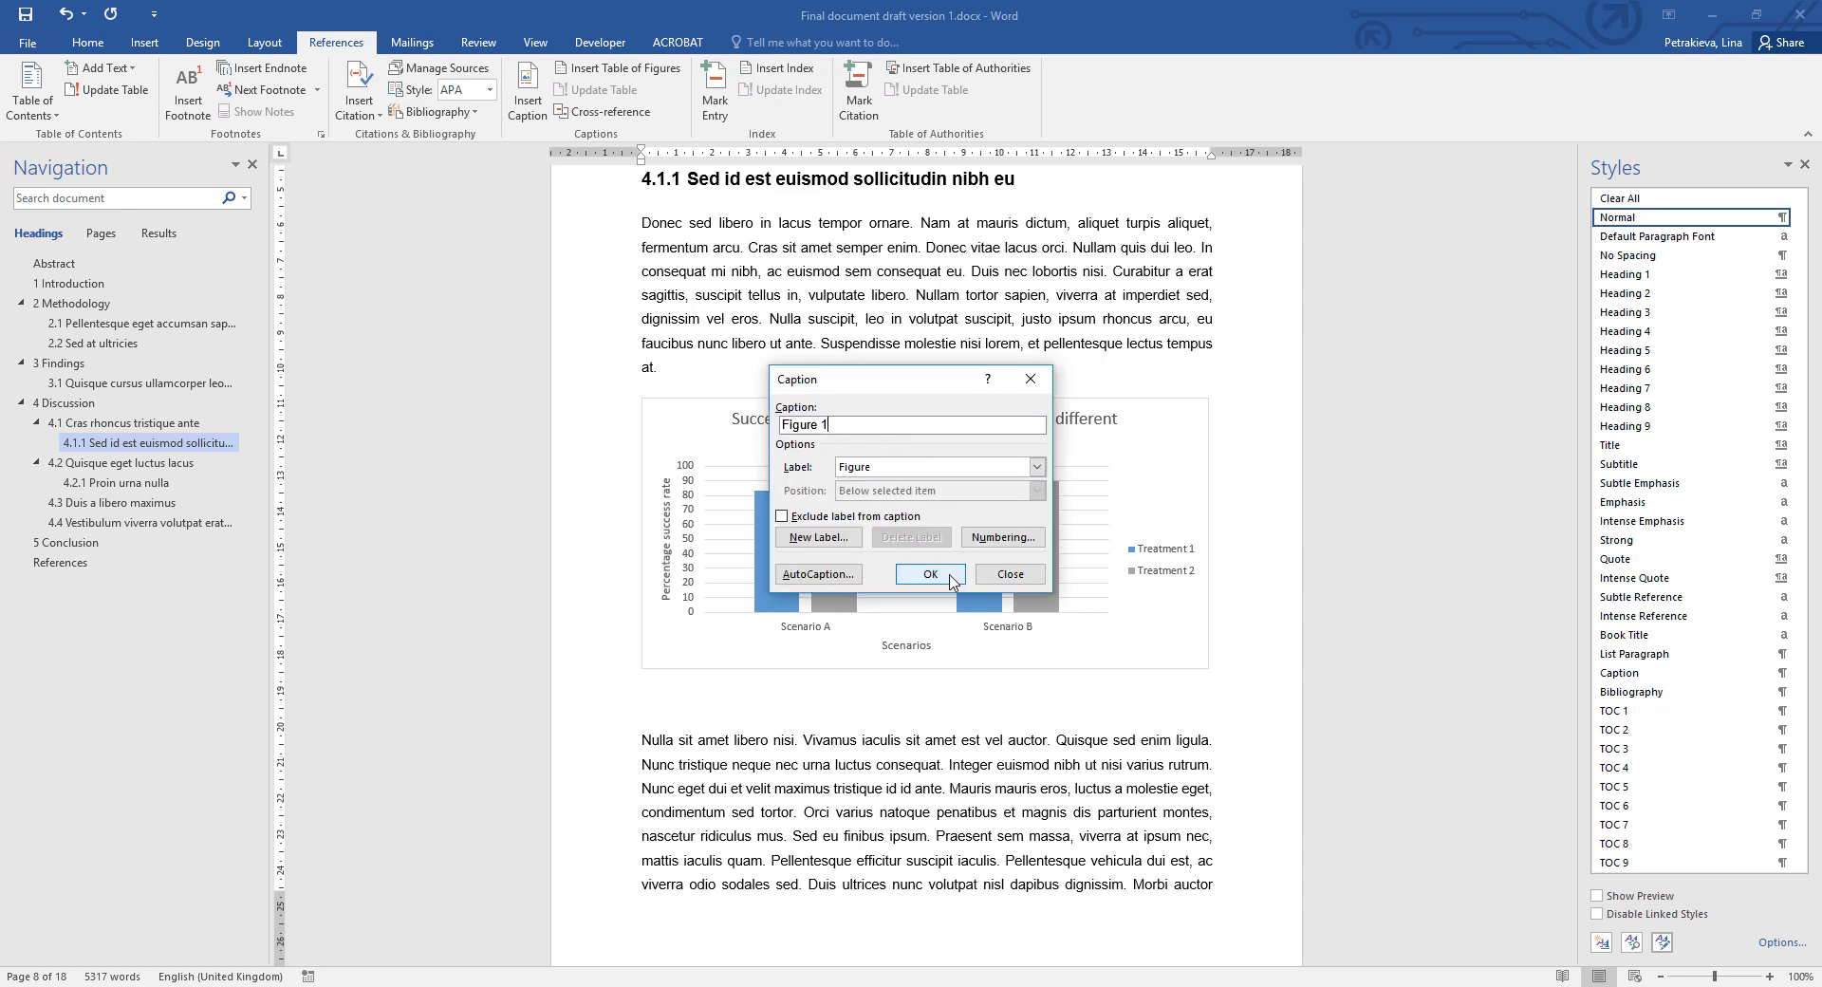
Insert the Figure 1 caption below the chart and start typing its description.
left_click(929, 574)
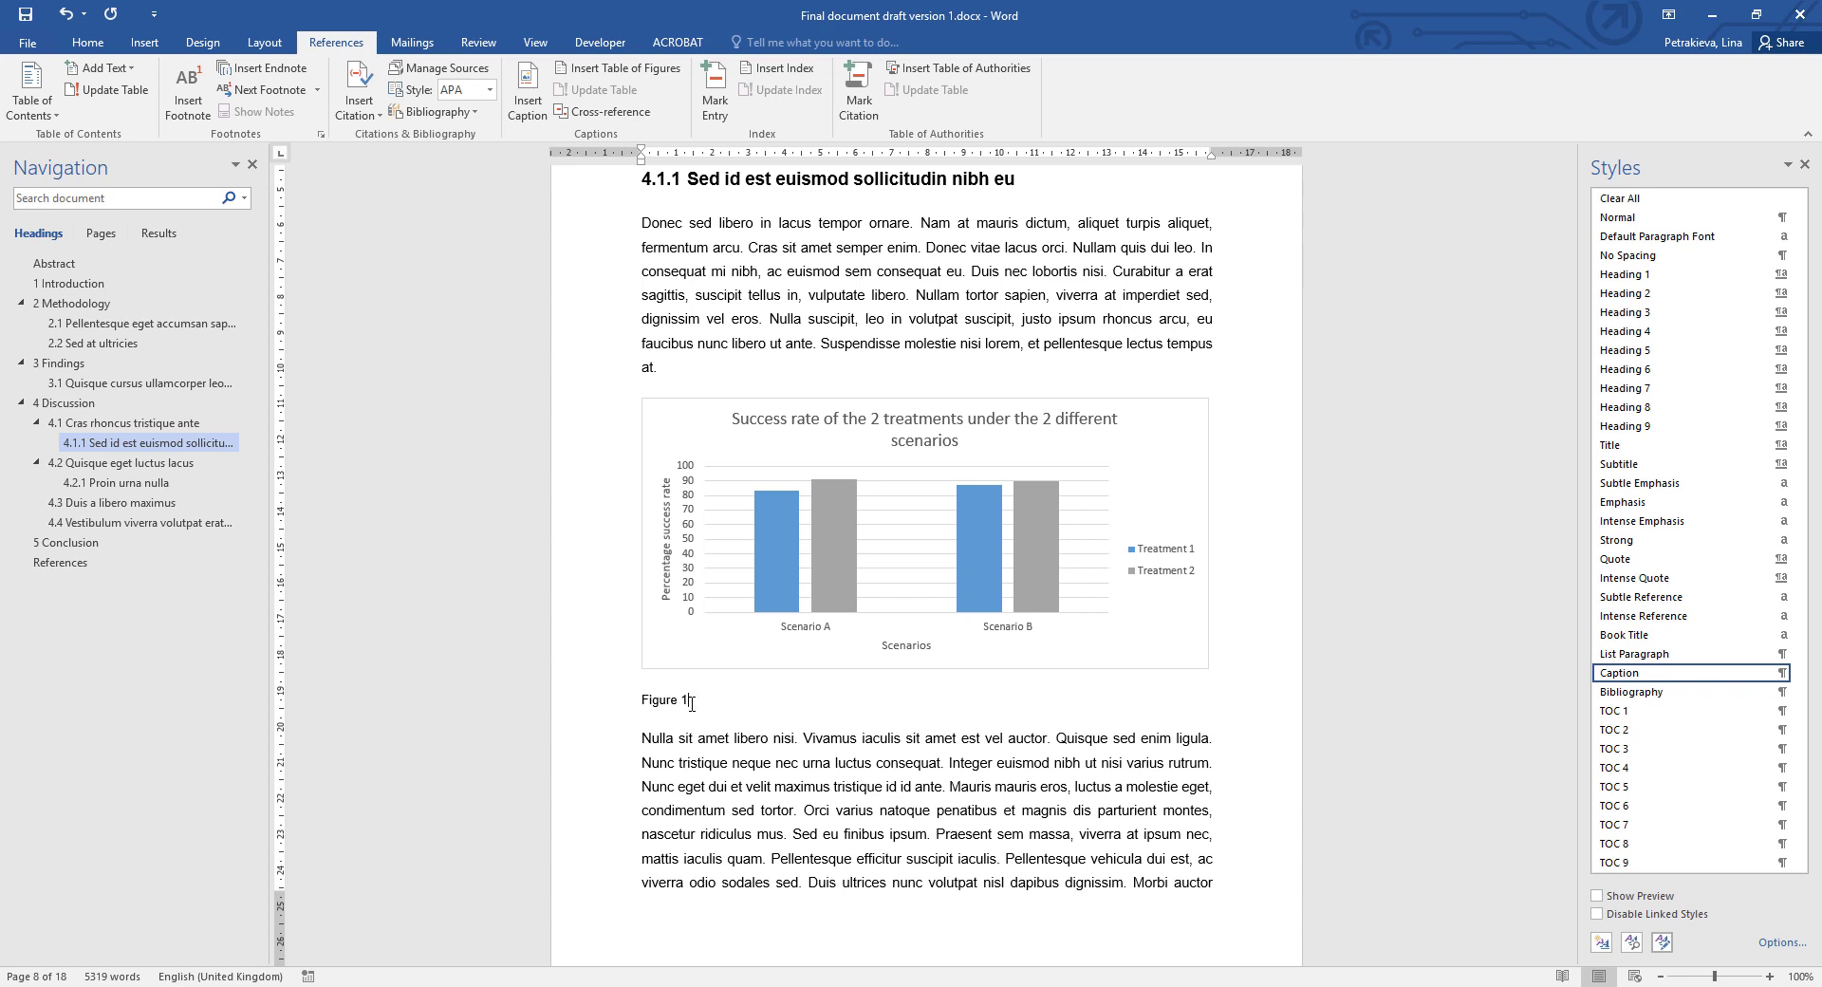
type("Samb")
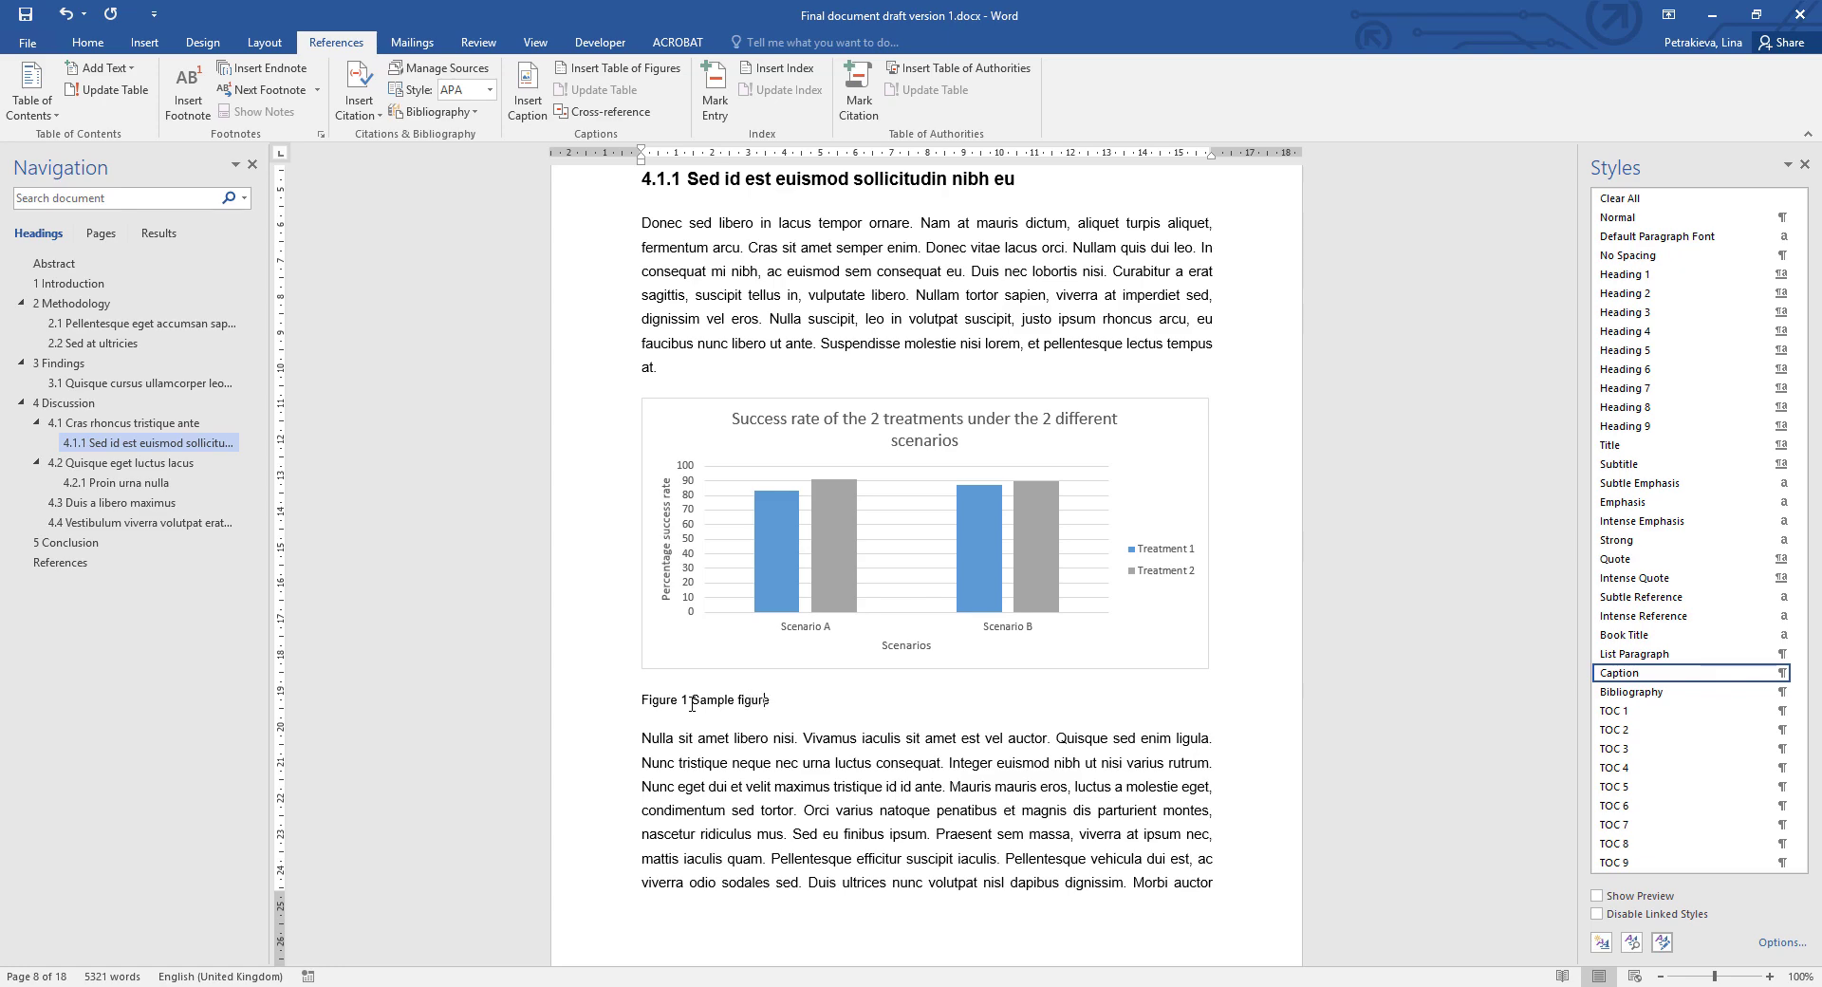
Add the 'Figure 2 Sample figure' caption under the flowchart and begin the table's caption.
scroll("down", 3)
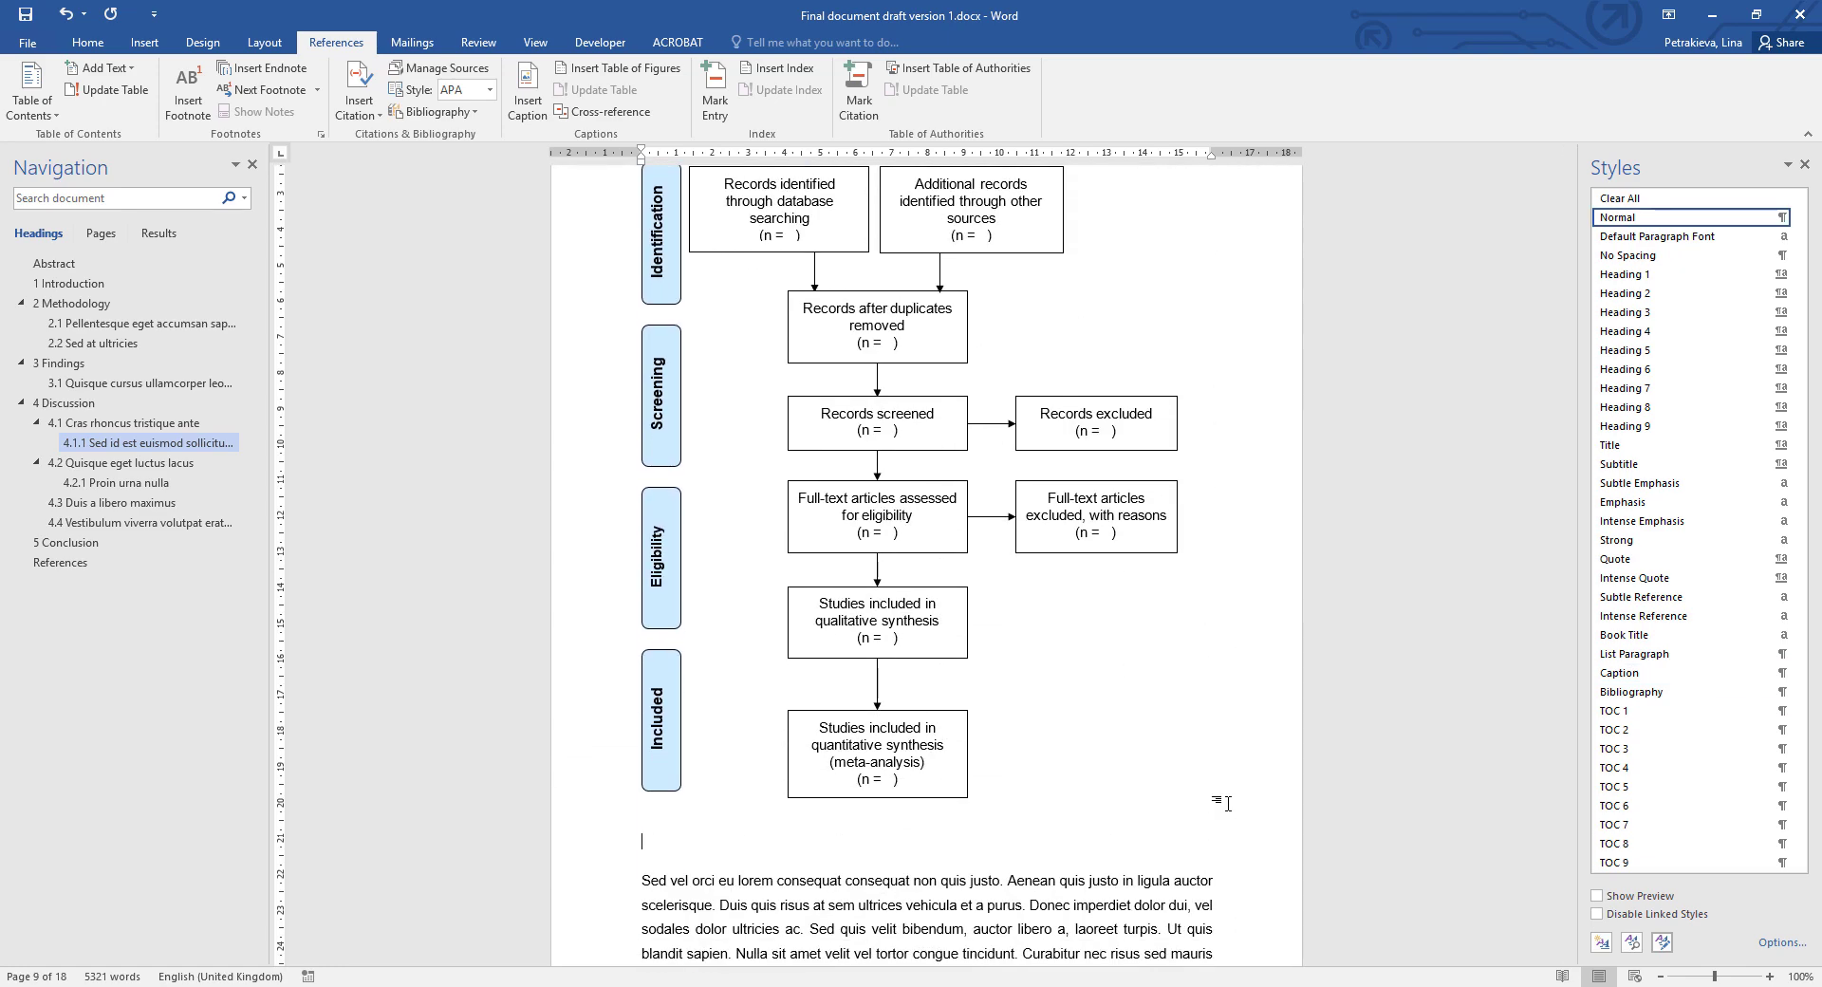
left_click(526, 89)
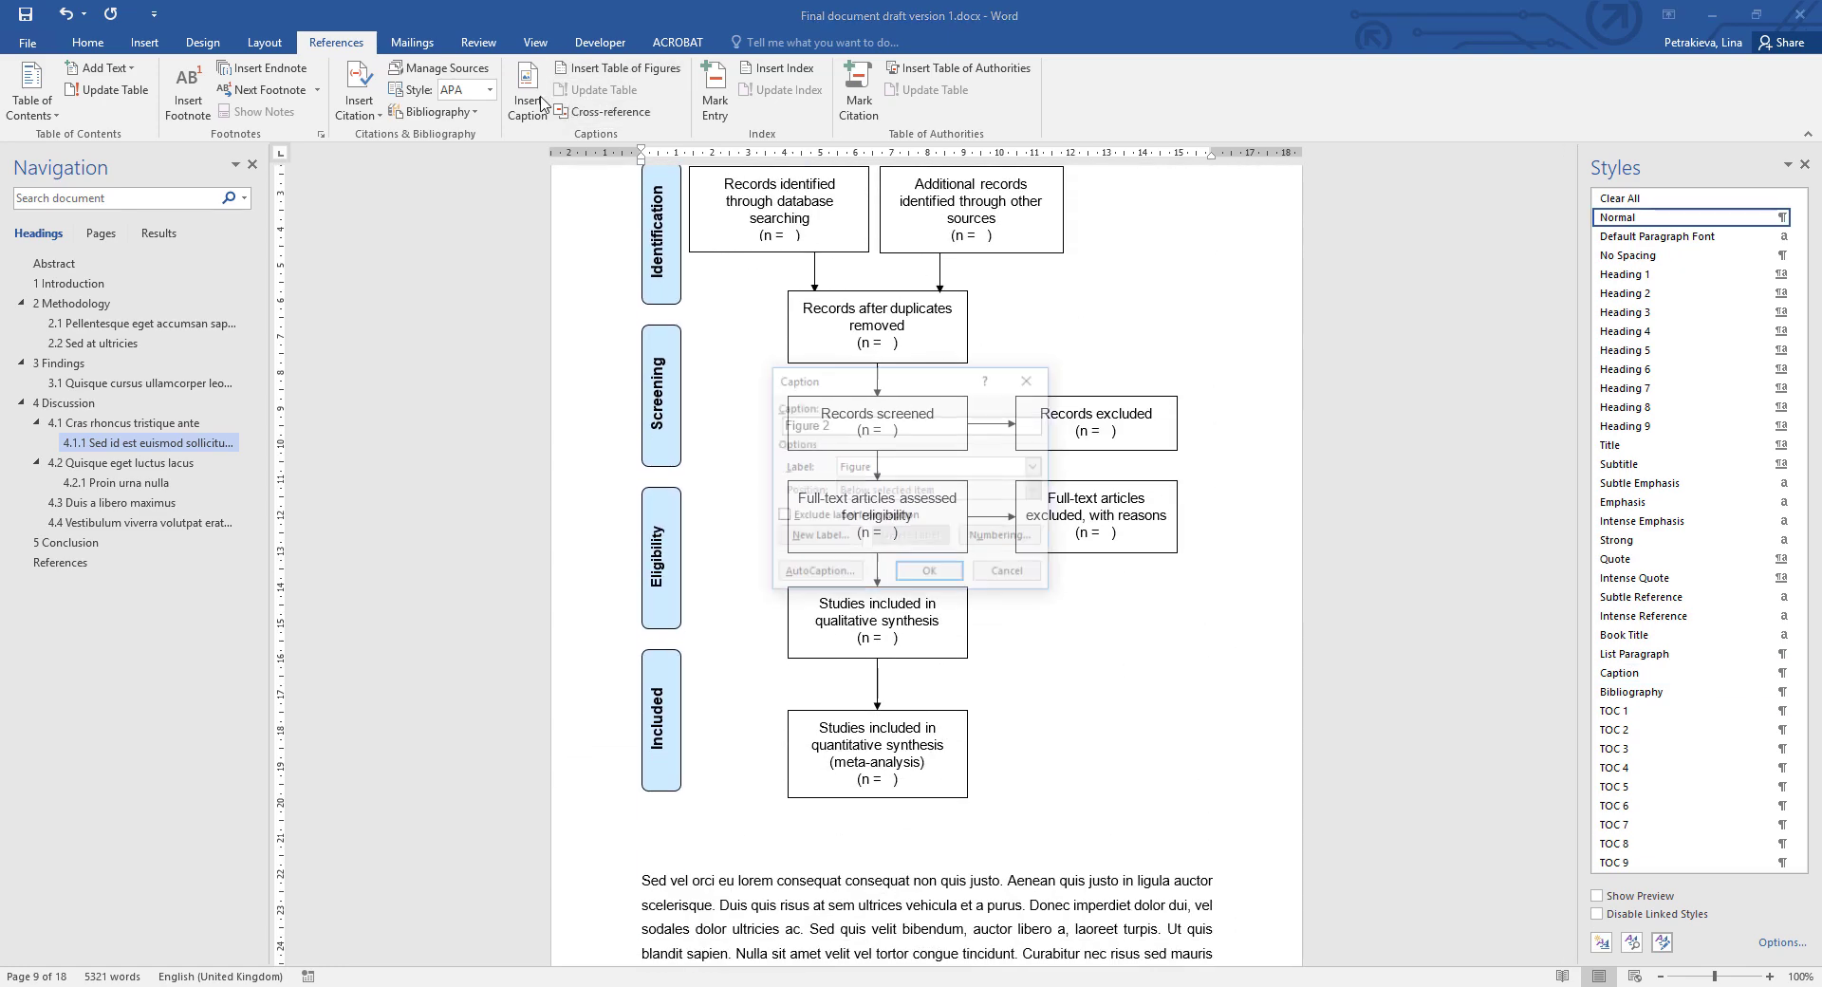
left_click(927, 570)
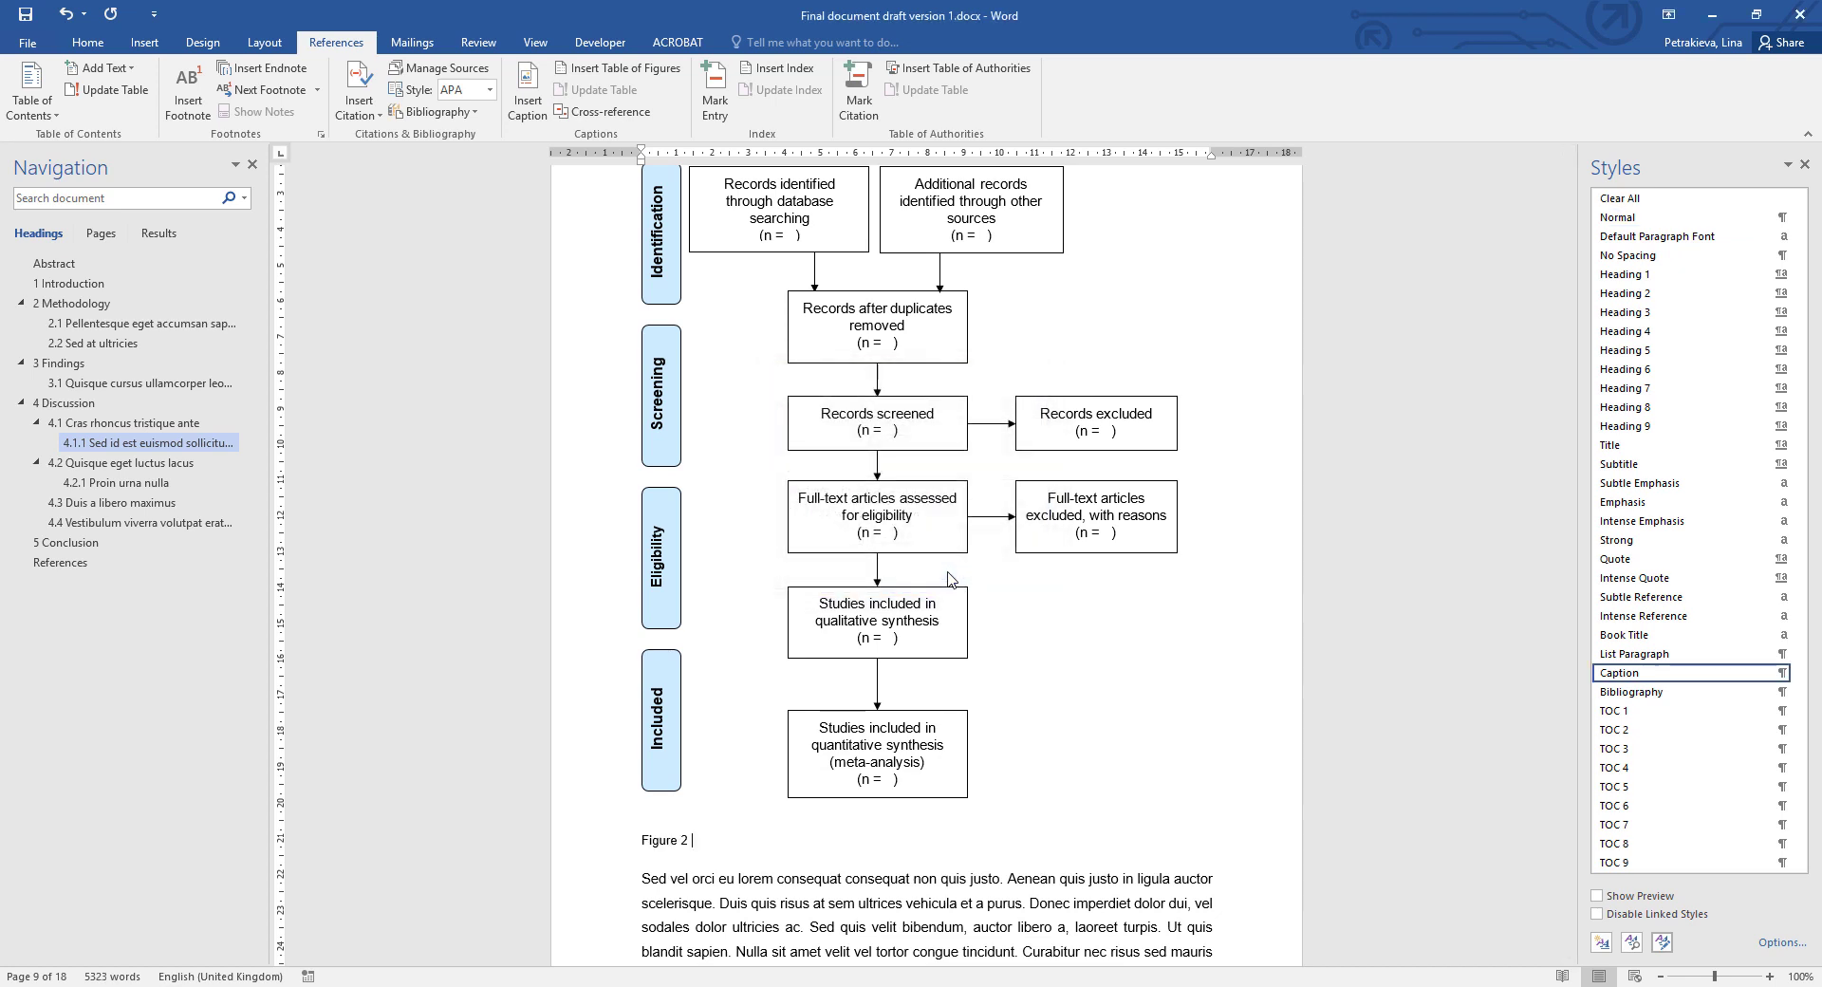
type("Sample figure")
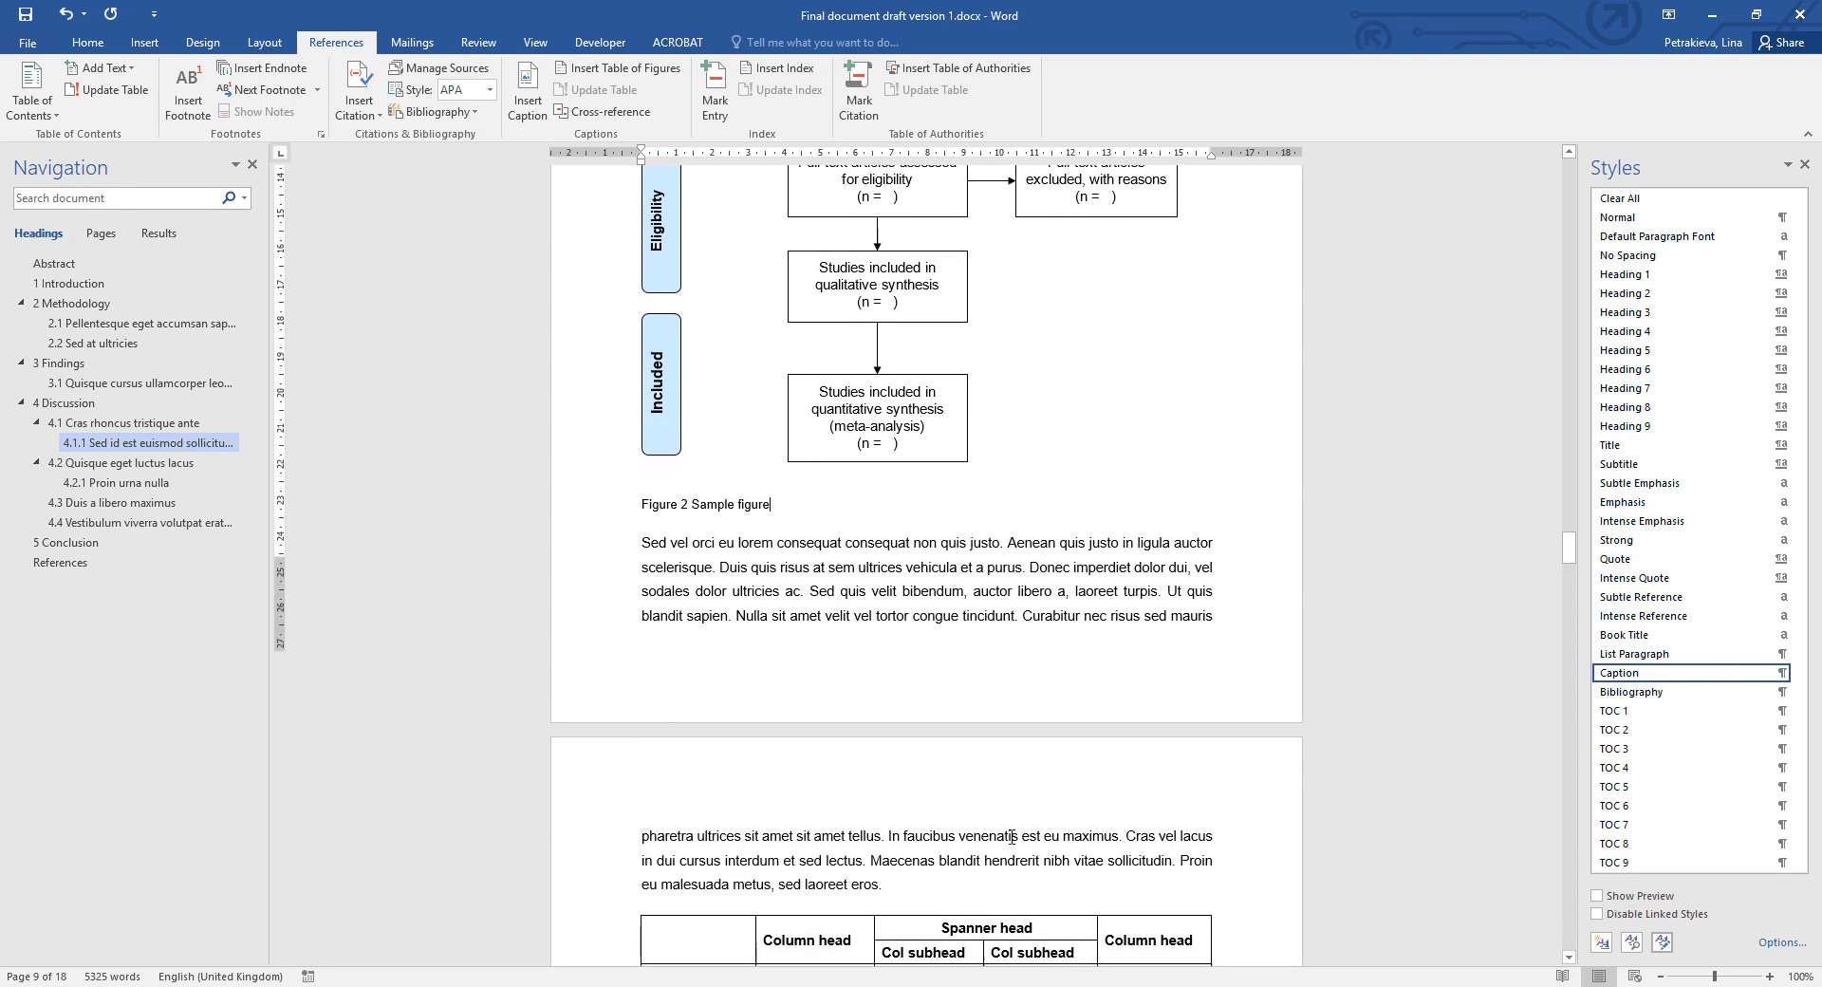
left_click(527, 87)
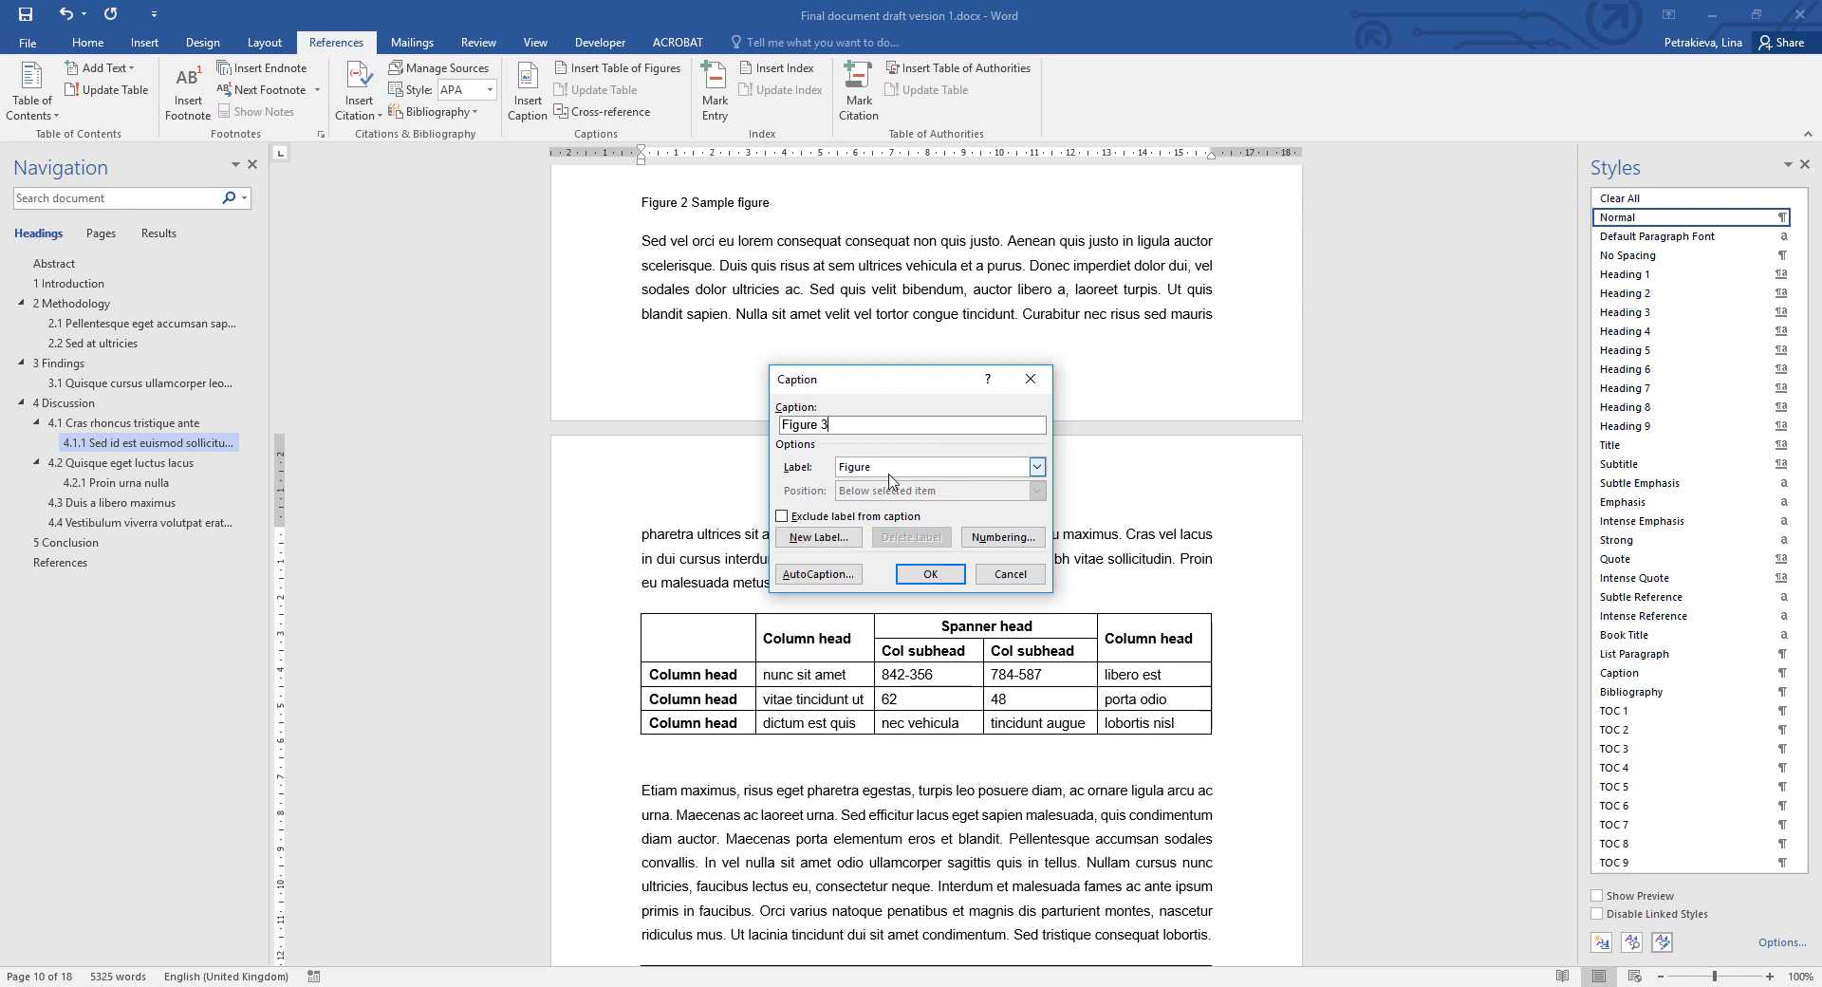
Change the caption label to Table and insert Table 1 beneath the data table.
left_click(1033, 467)
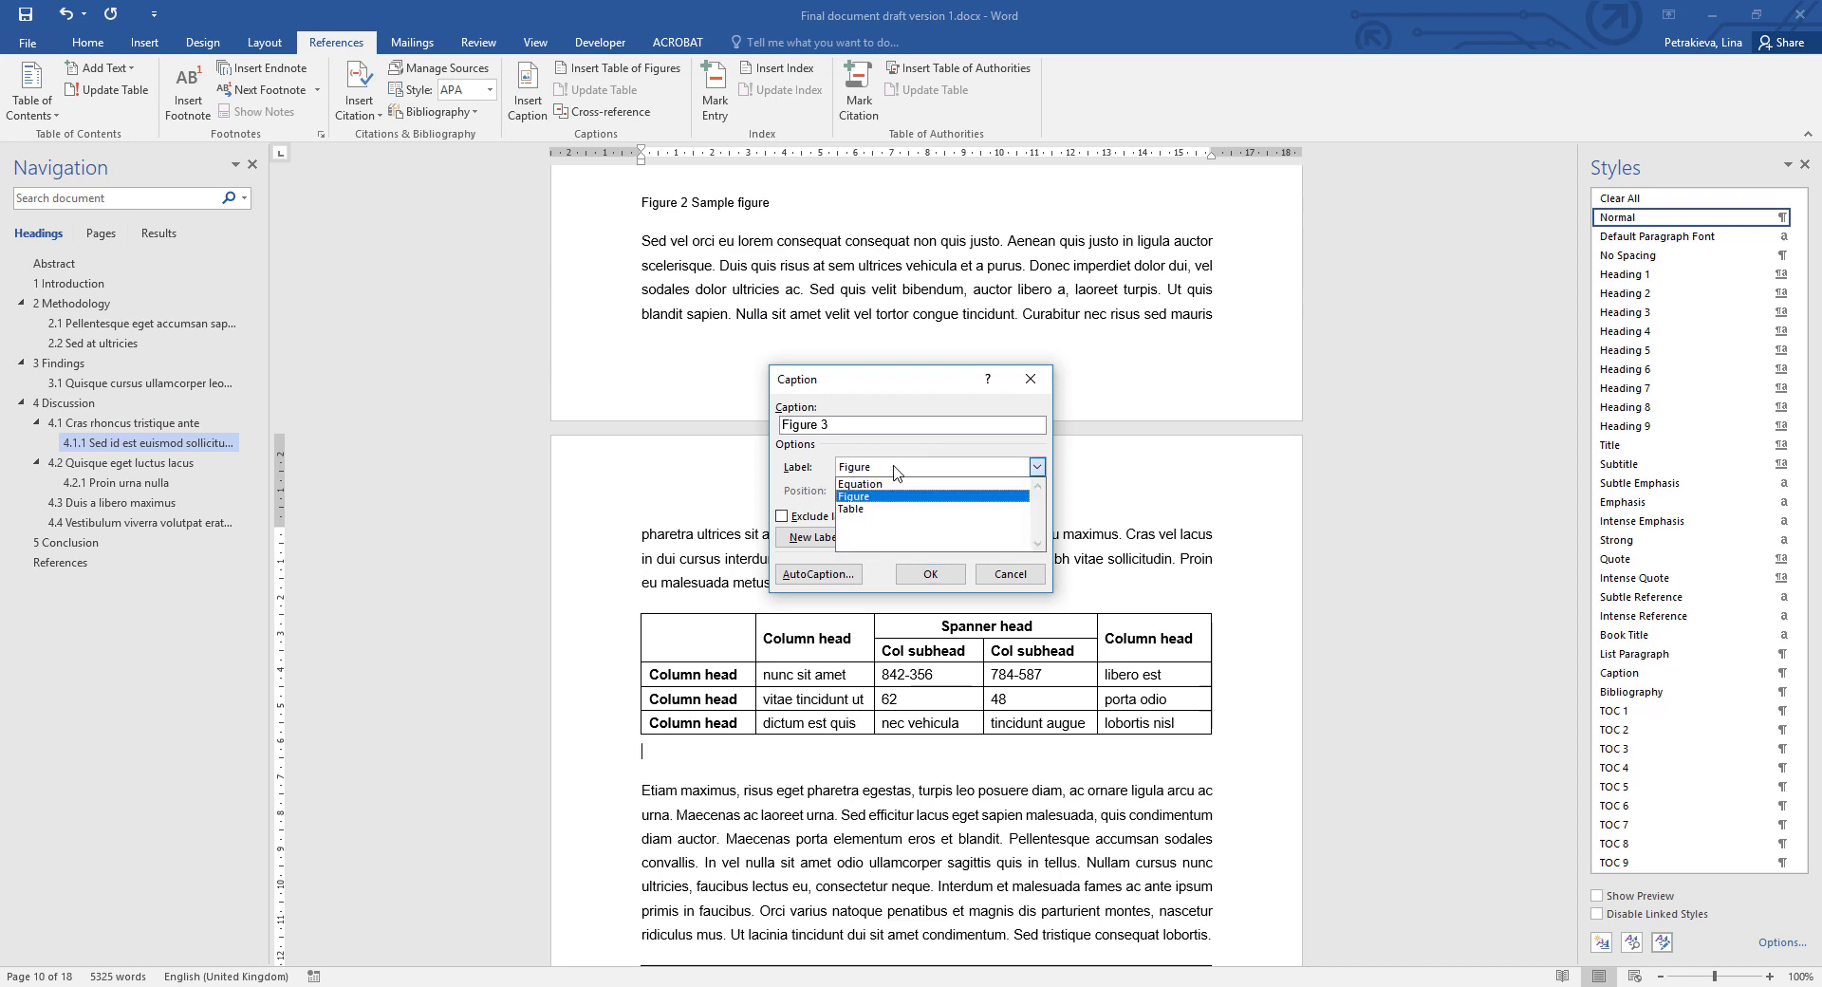
left_click(849, 509)
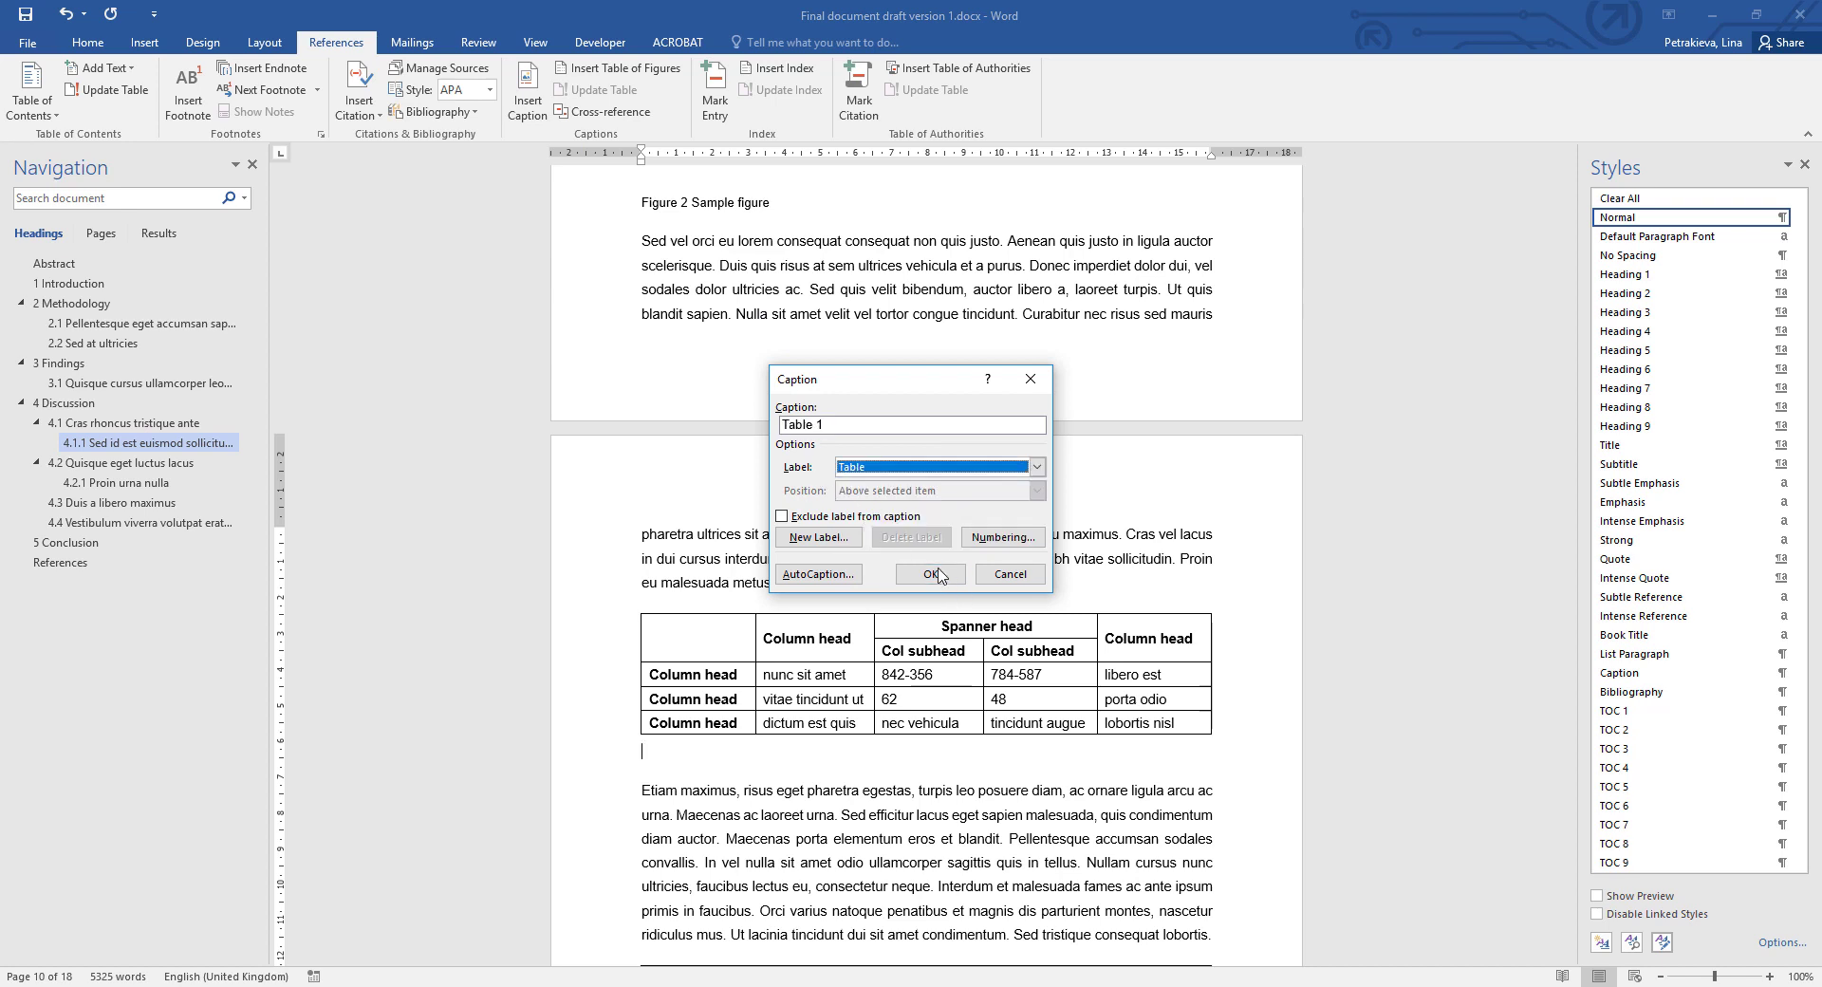
left_click(928, 574)
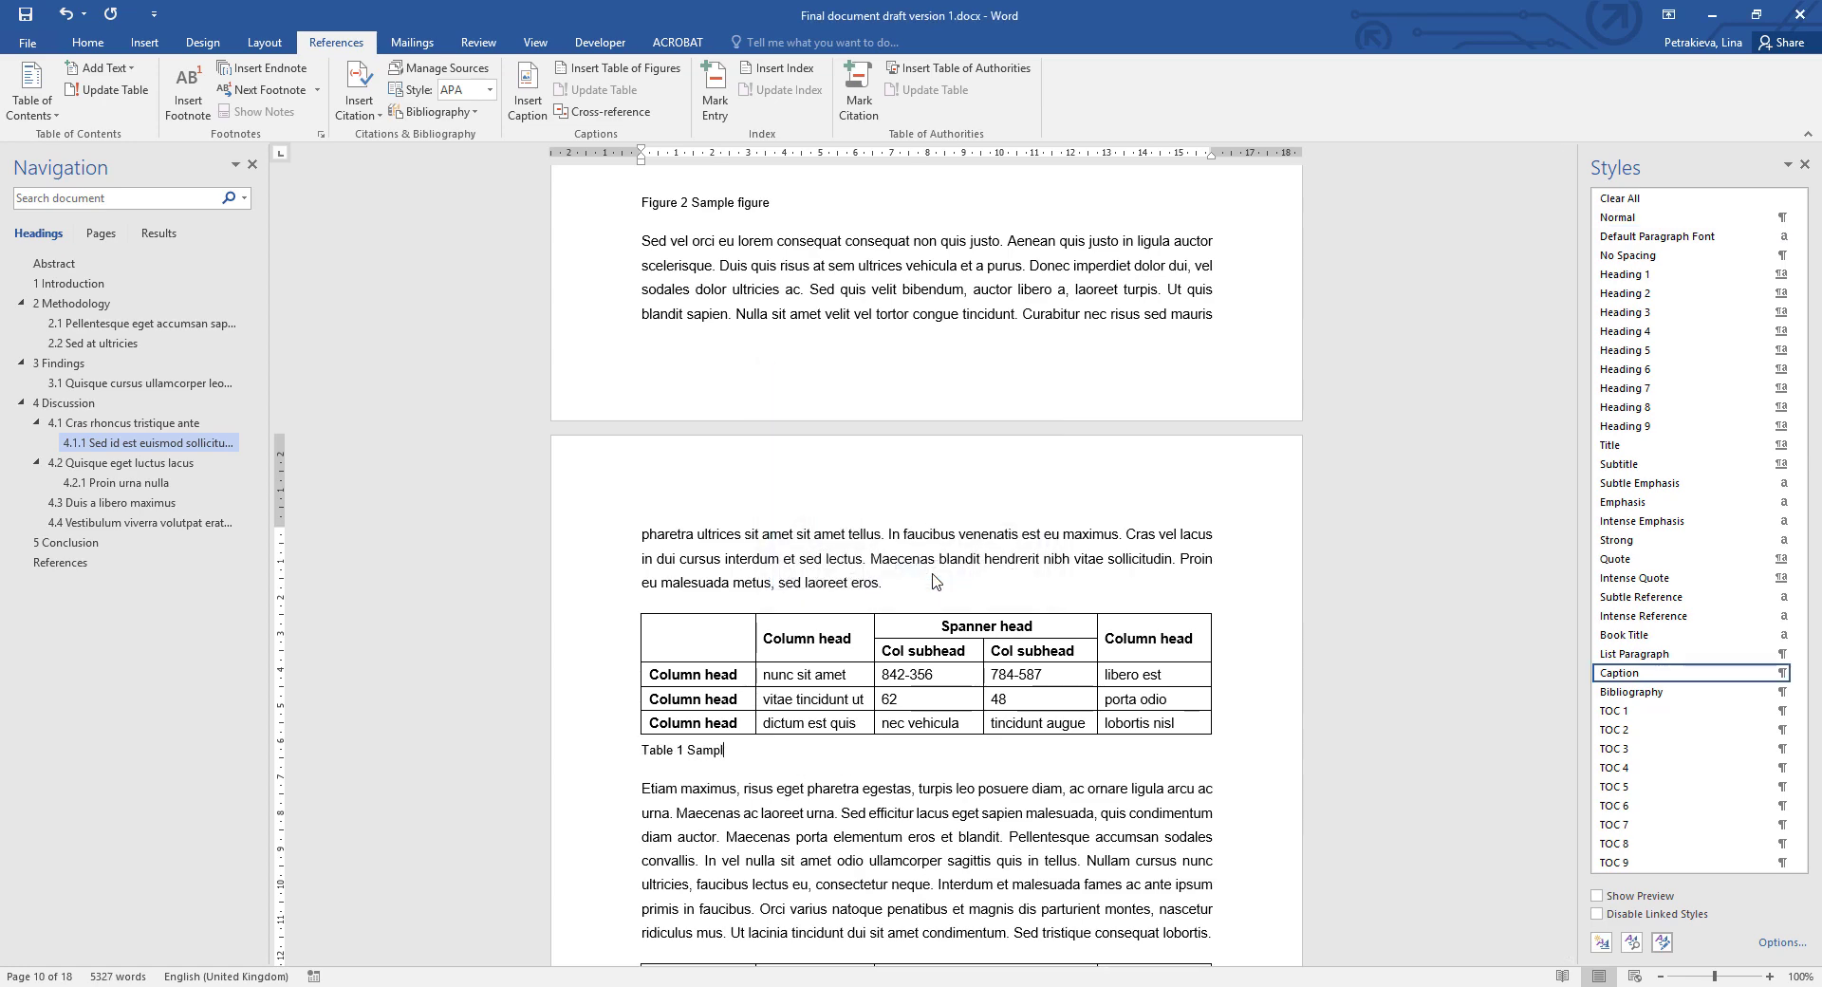
scroll("down", 3)
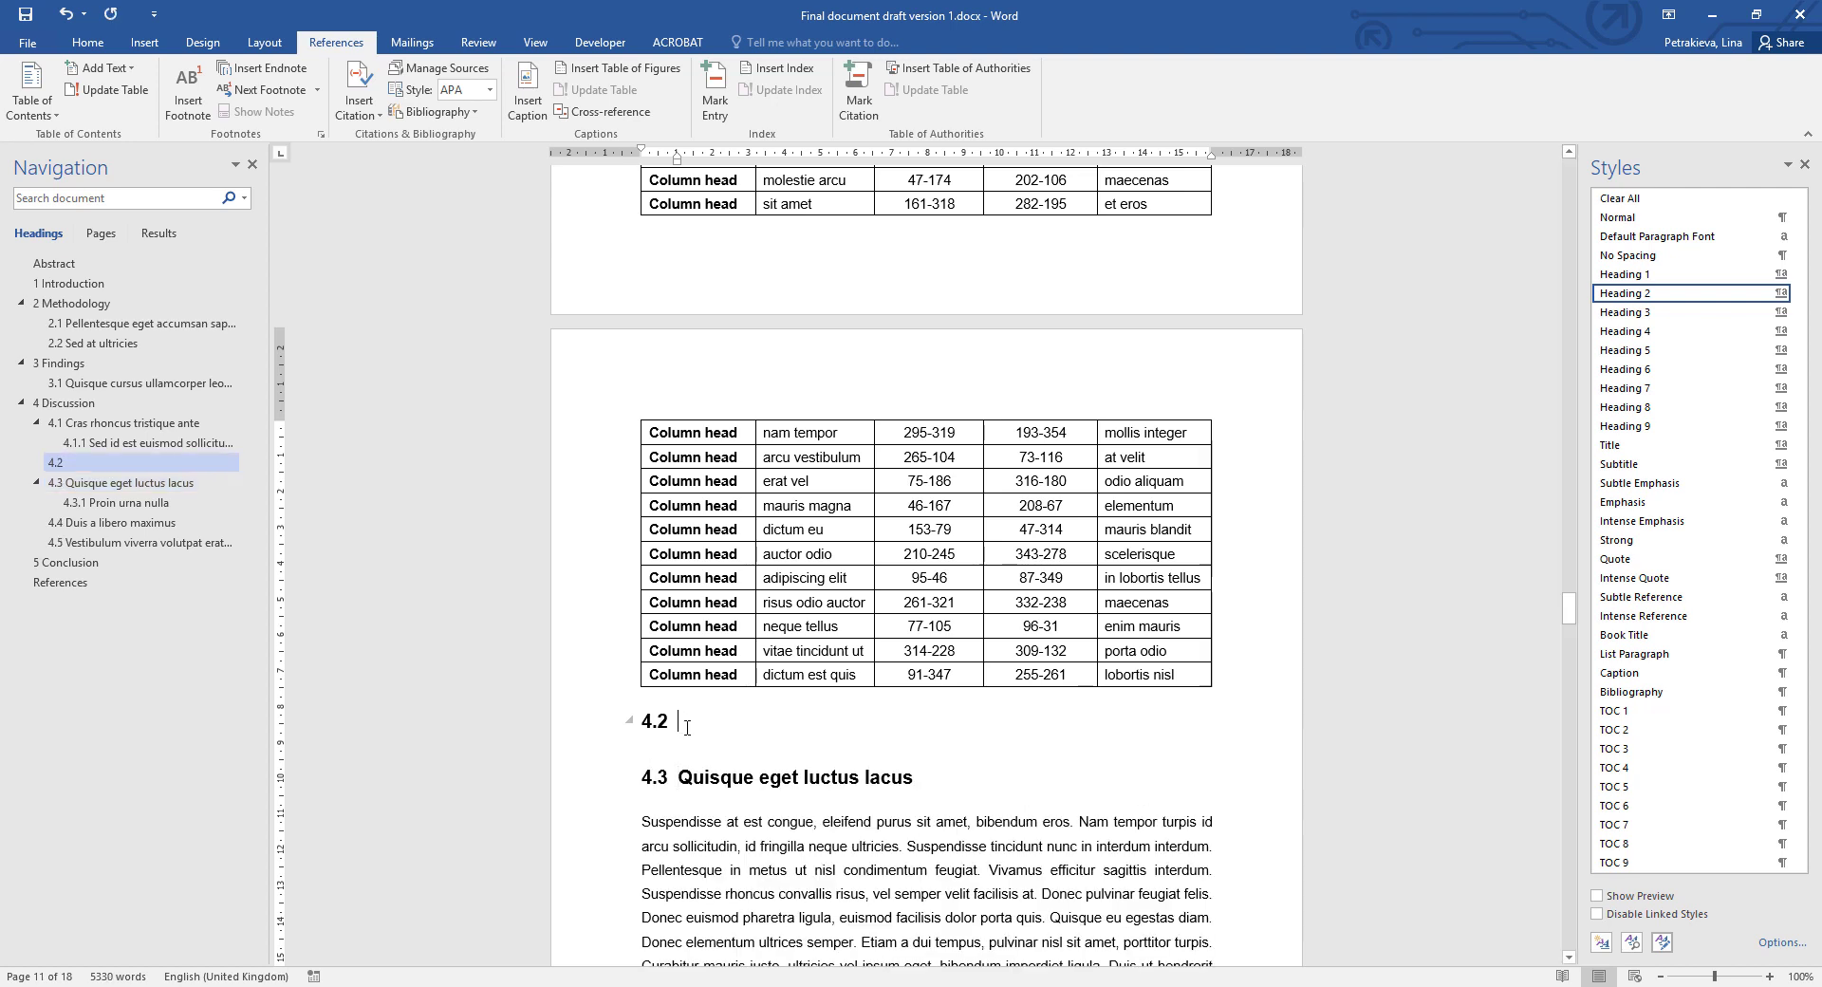
mouse_move(705, 698)
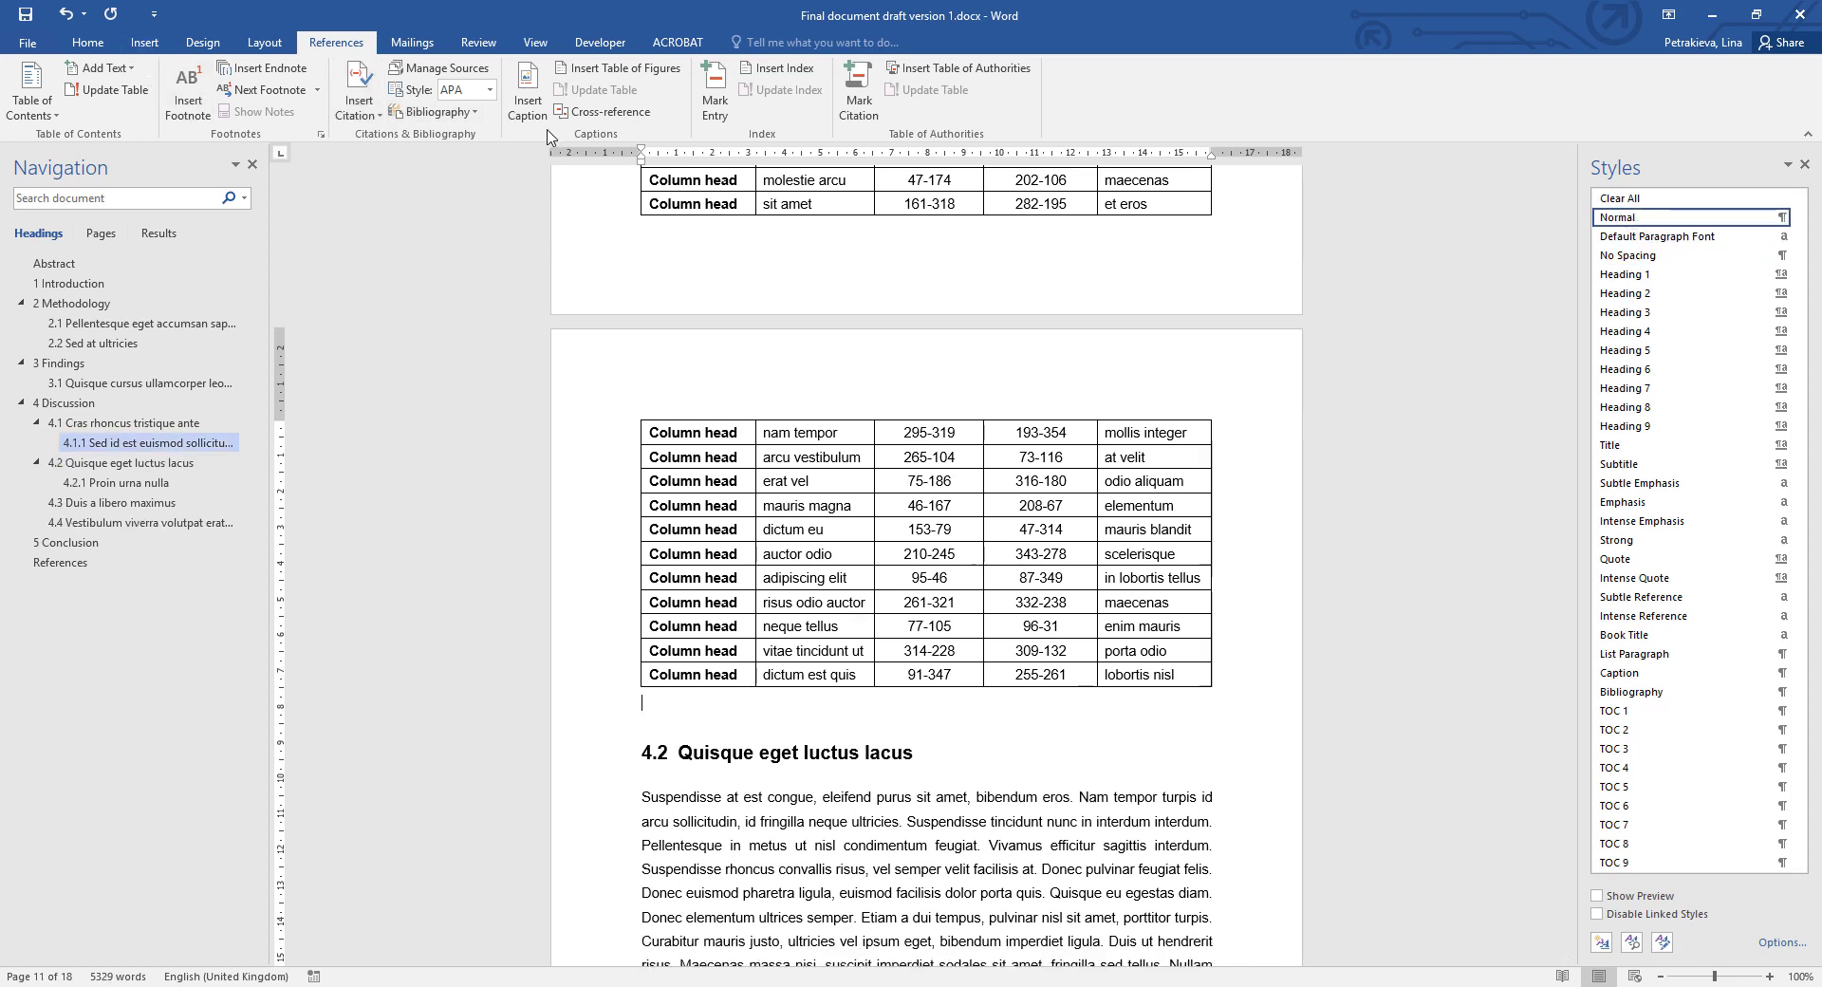
Insert a Table 2 caption under the long table reading 'Sample table'.
left_click(526, 88)
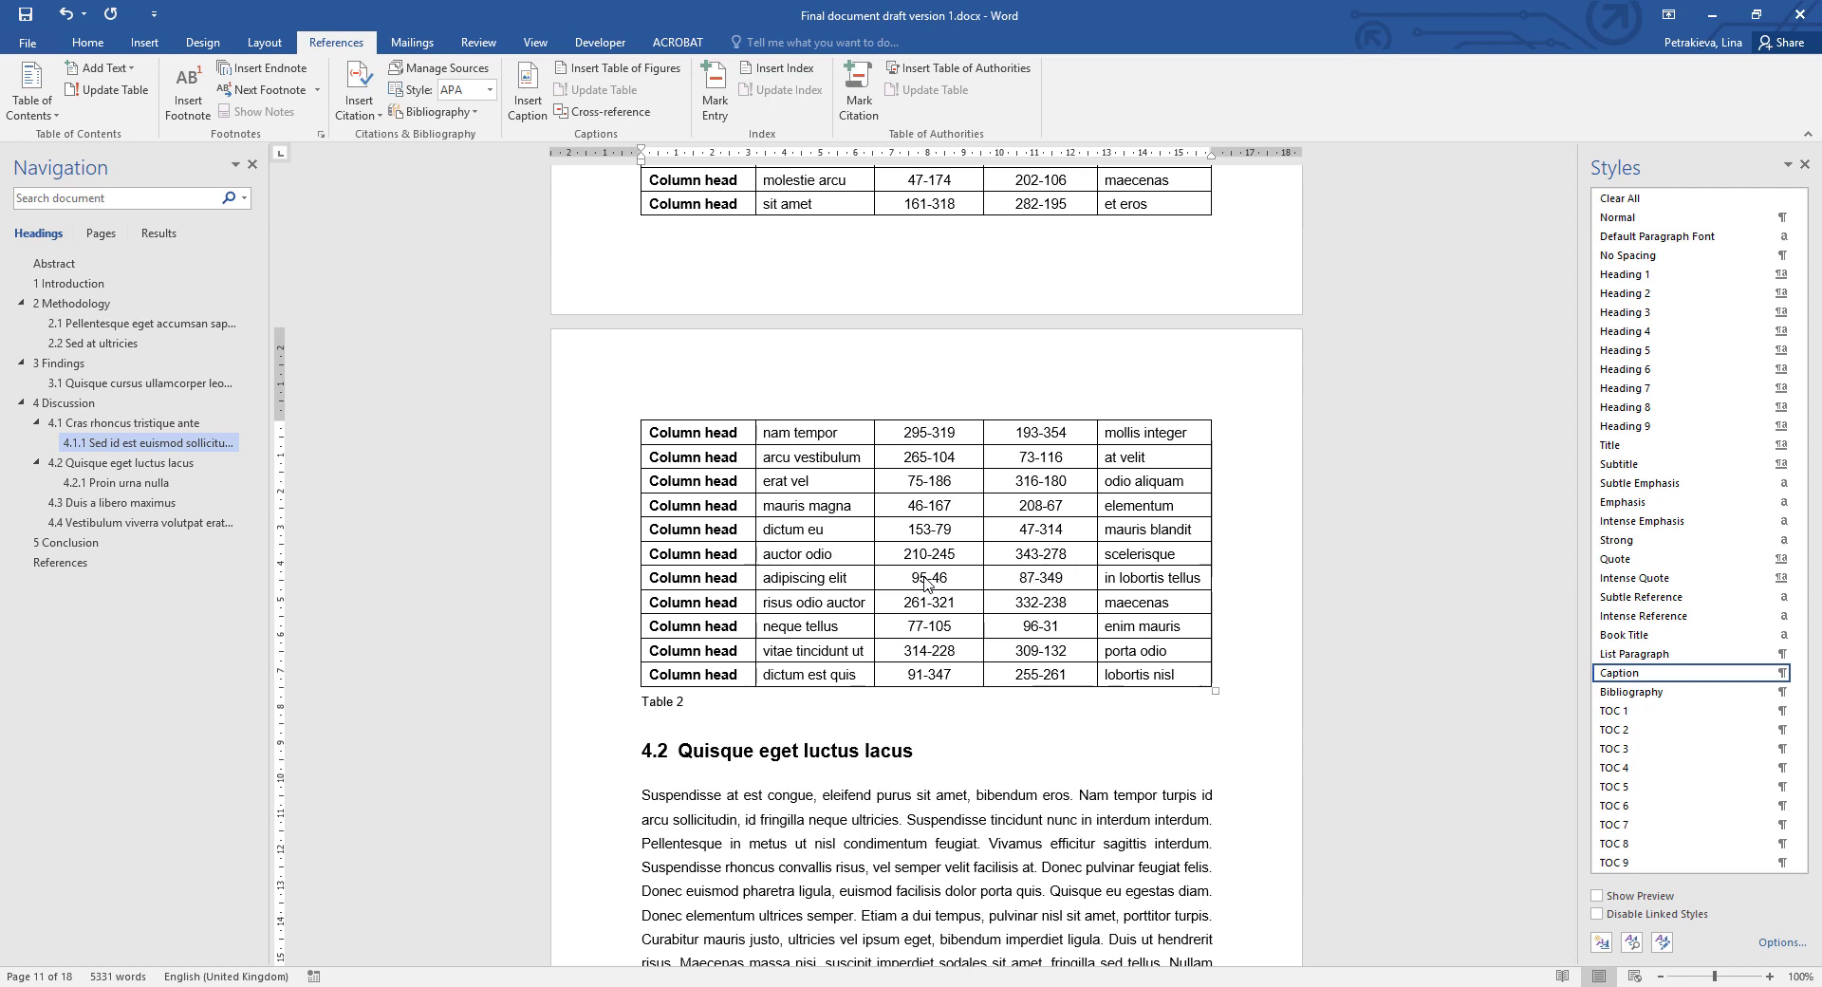
type("Sample table")
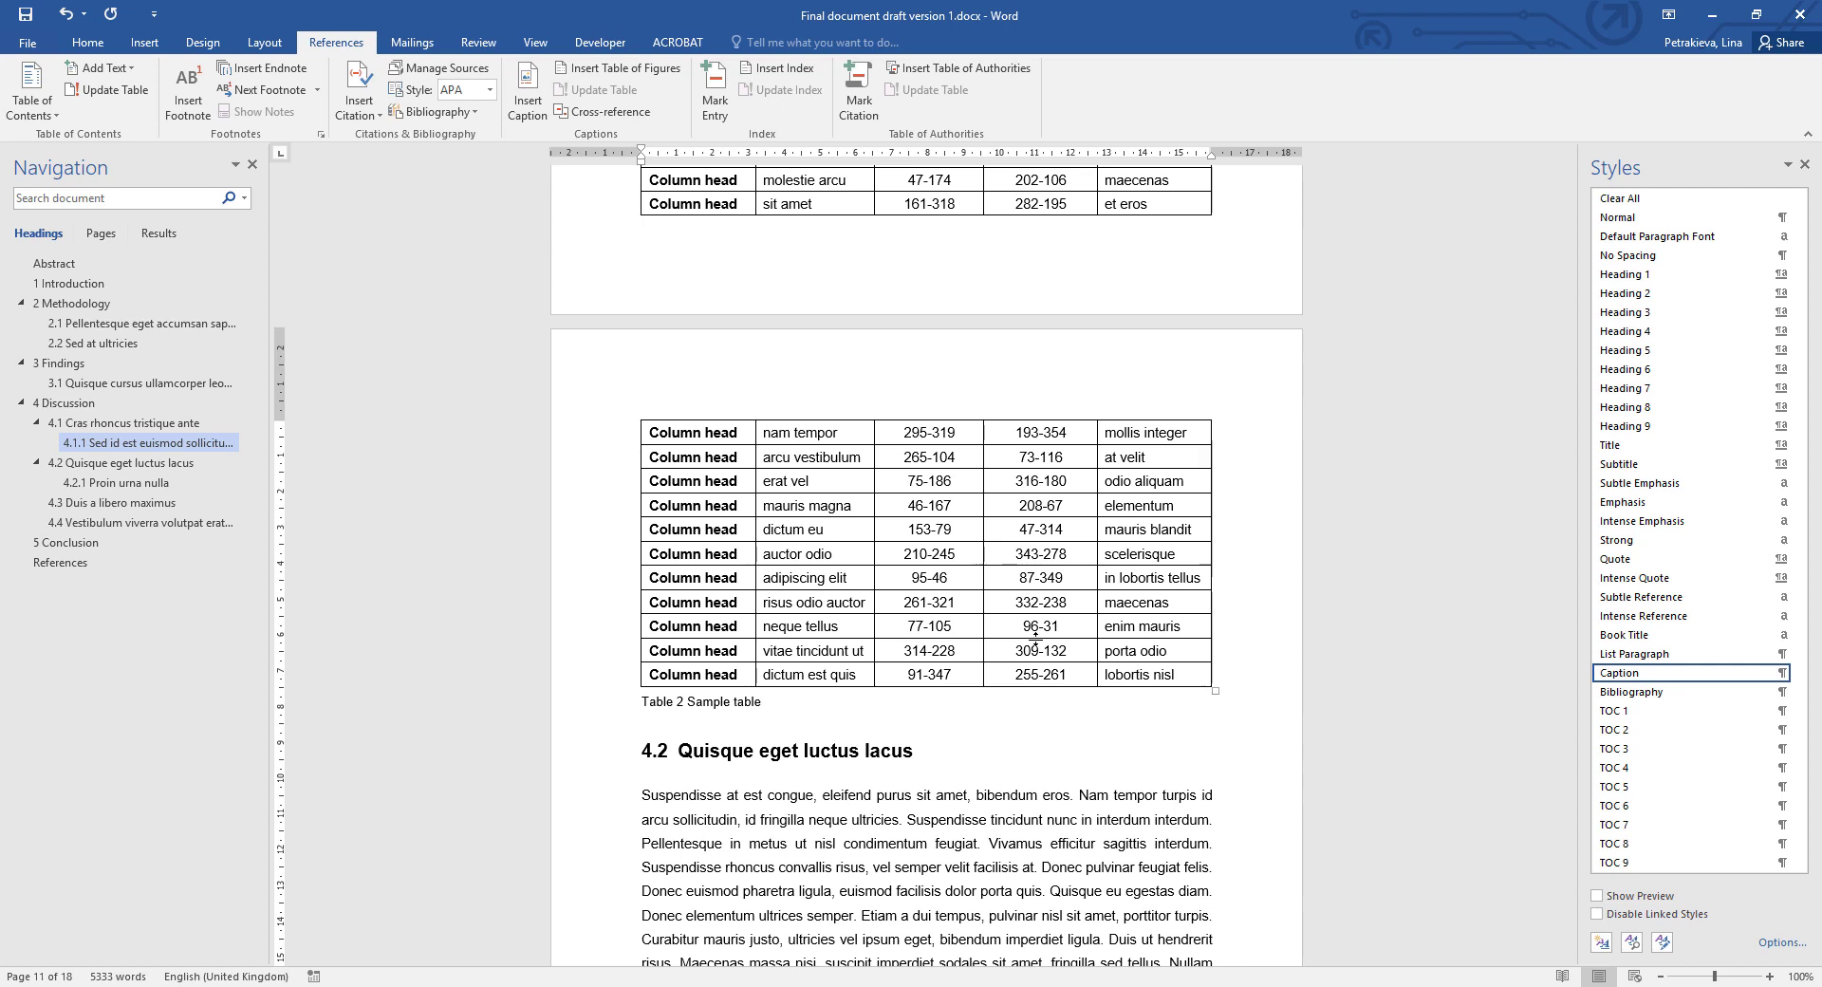
left_click(760, 702)
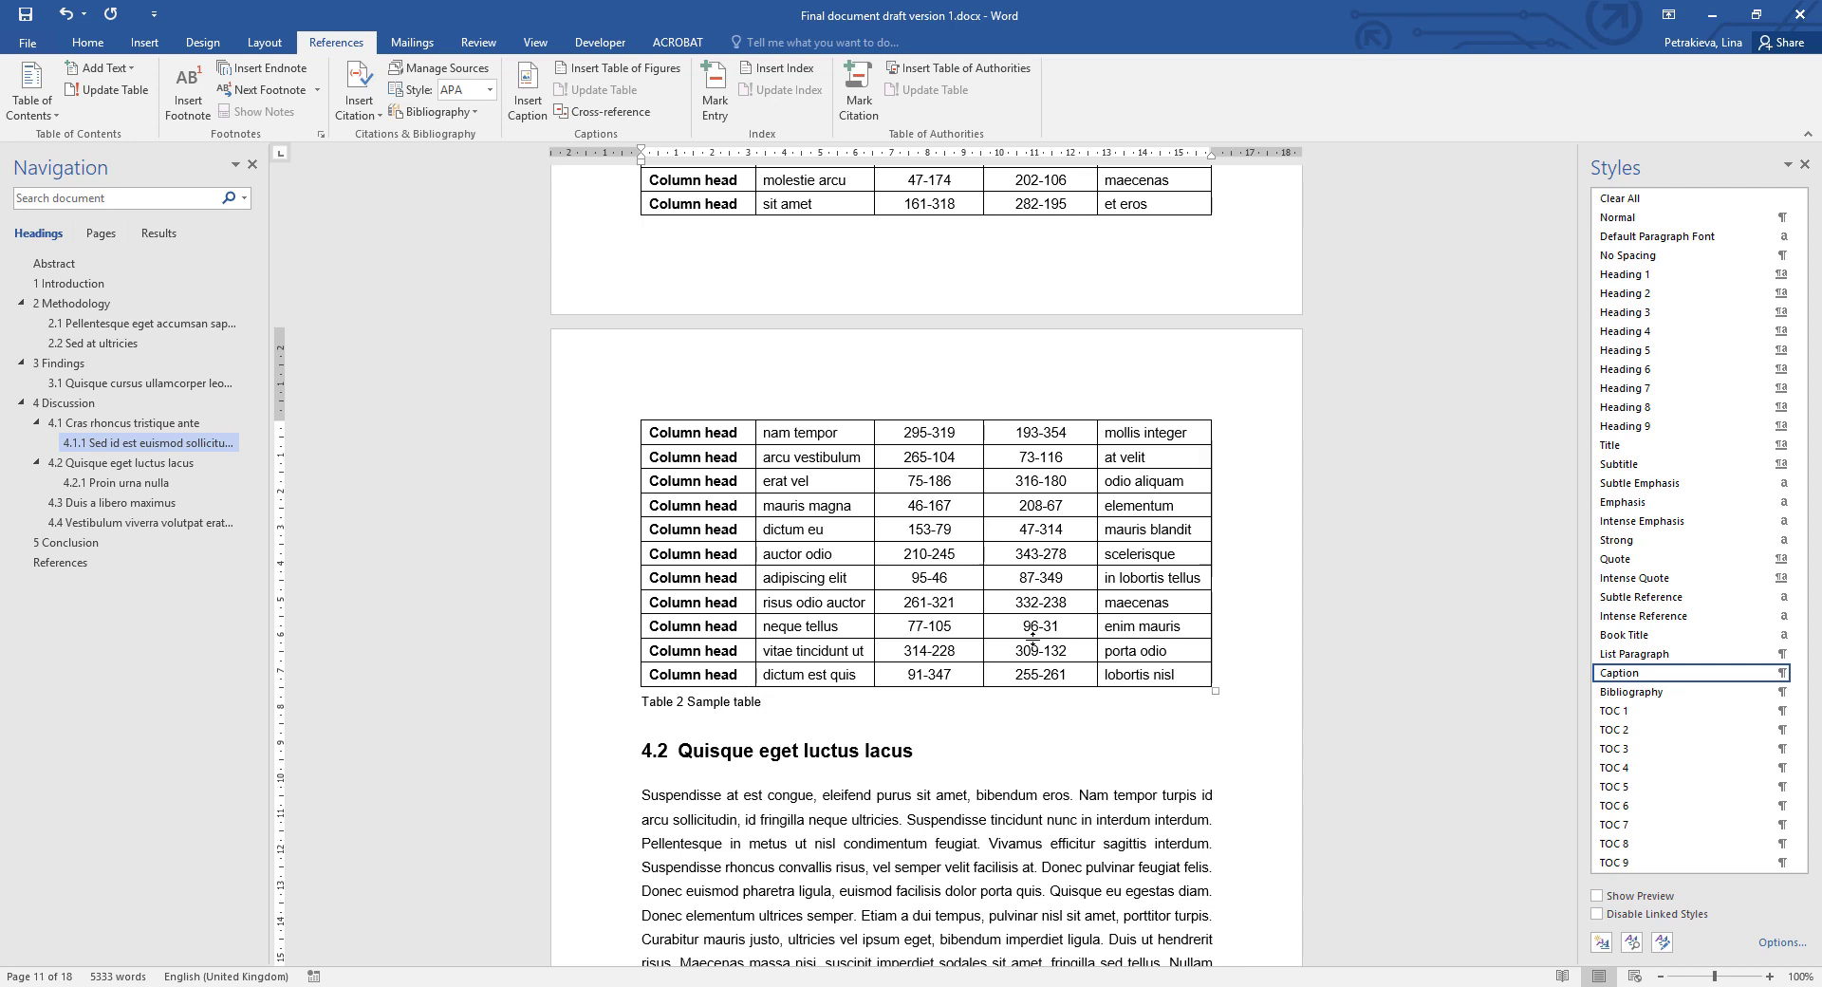
left_click(761, 702)
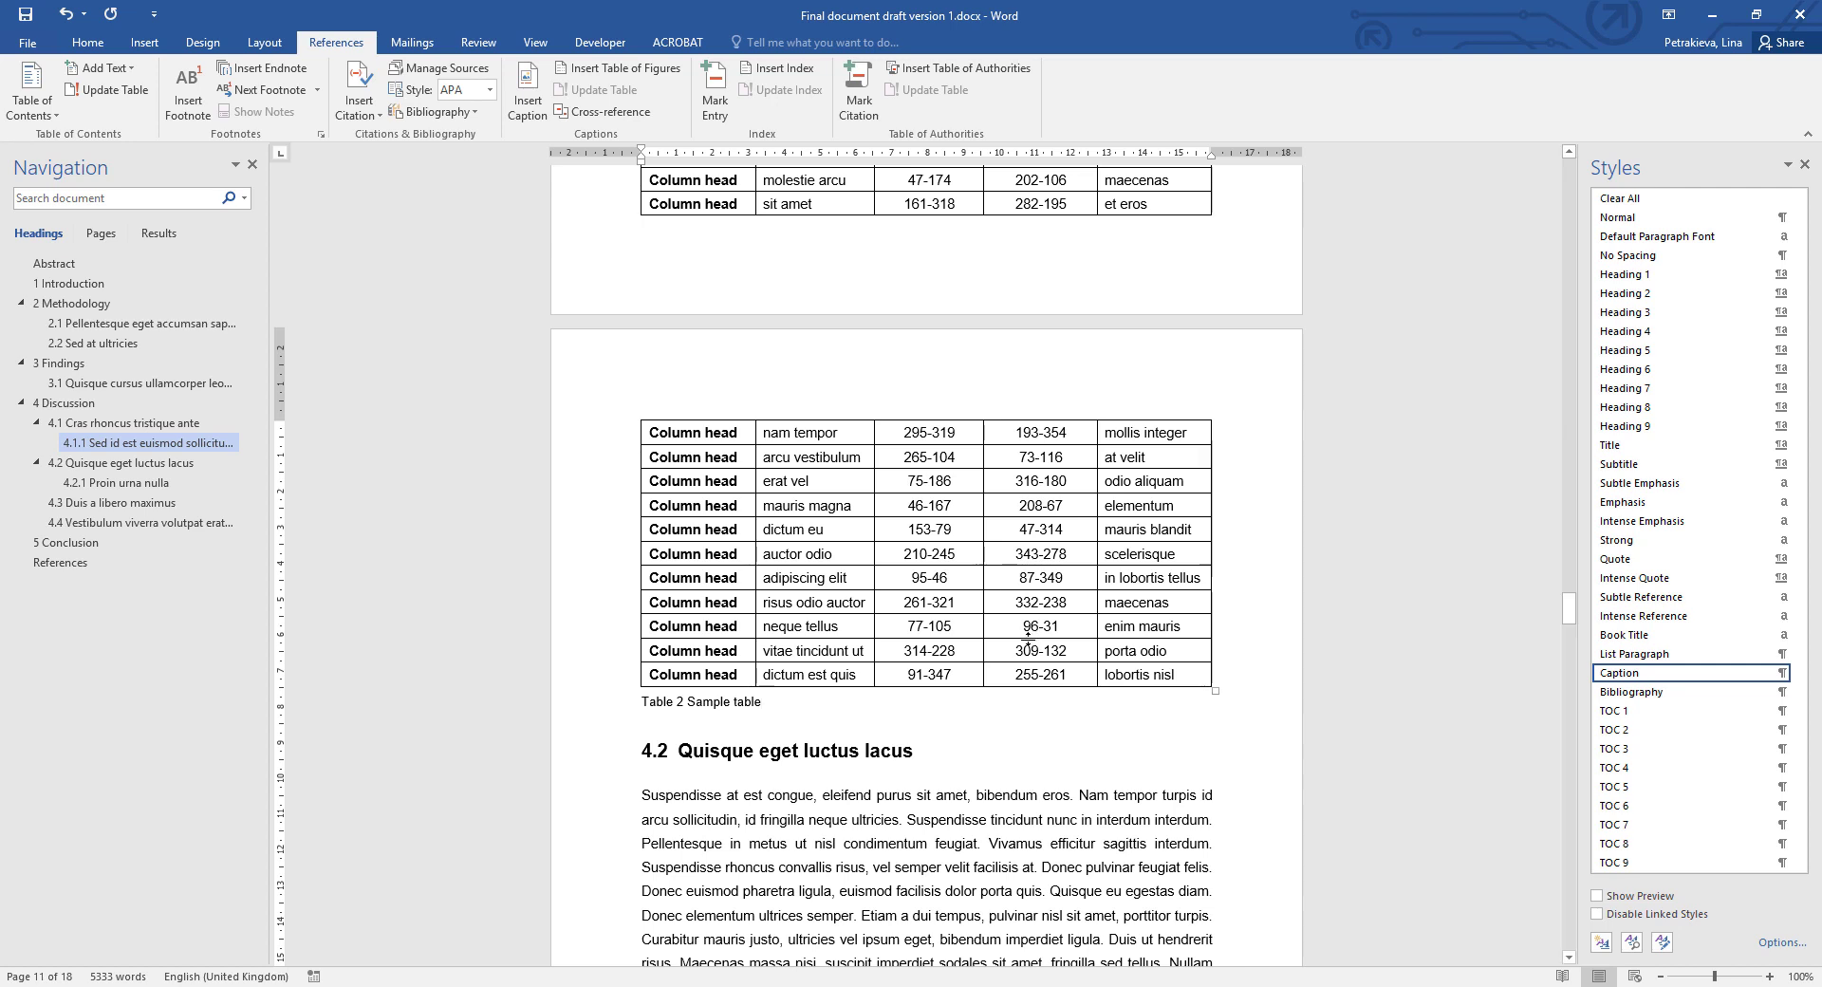
mouse_move(1553, 769)
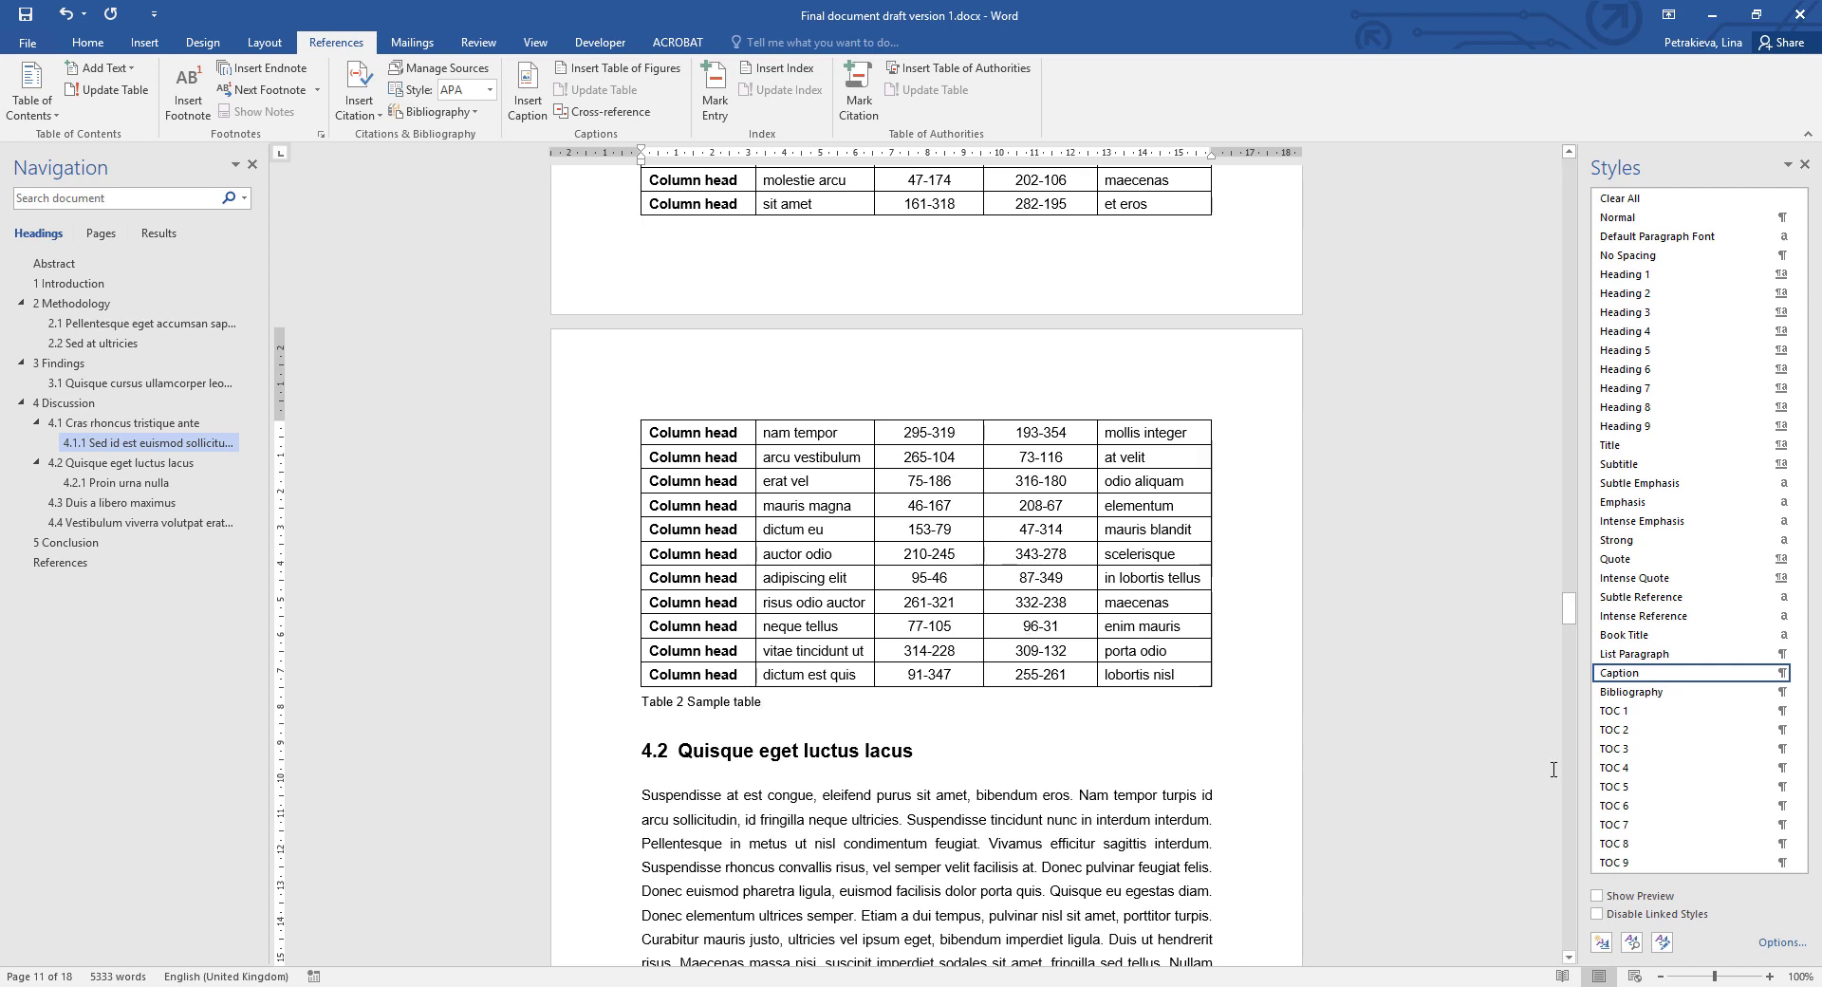